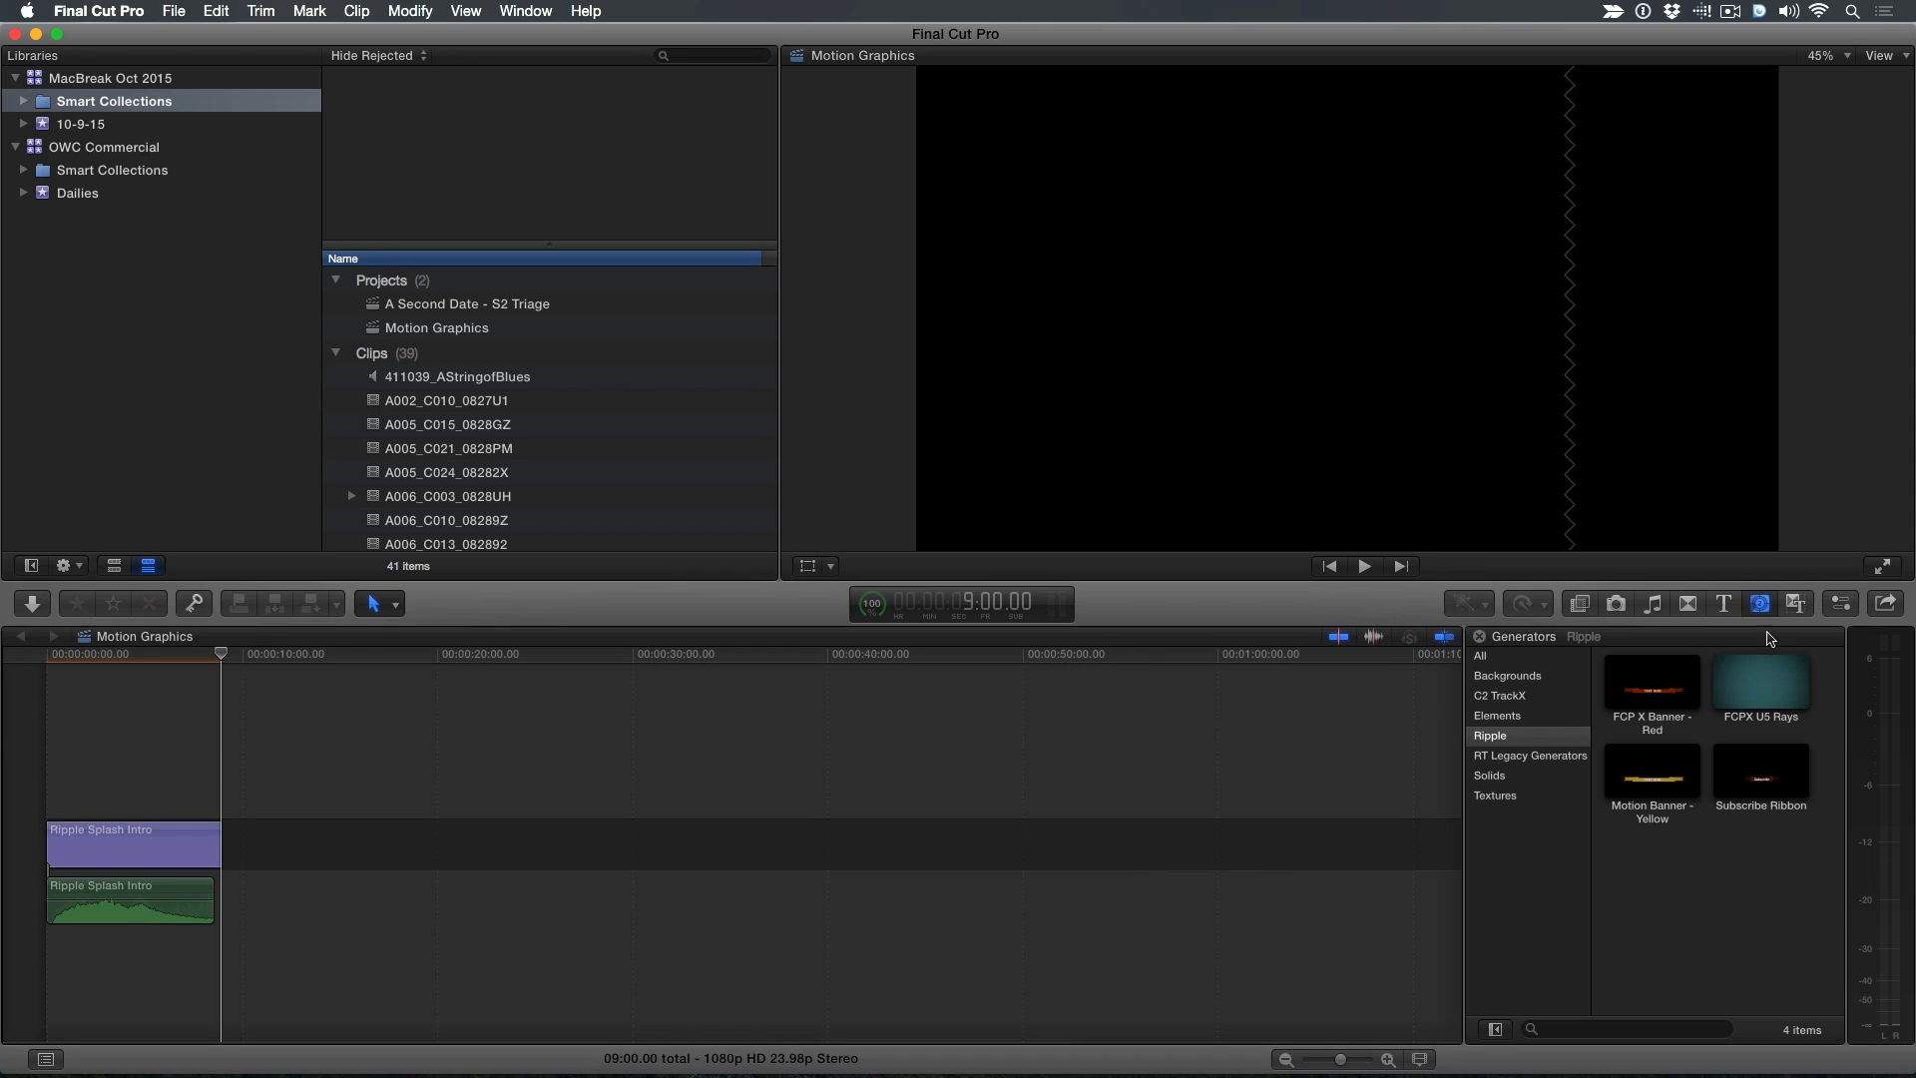
{"action": "mouse_move", "coordinate": [1761, 605]}
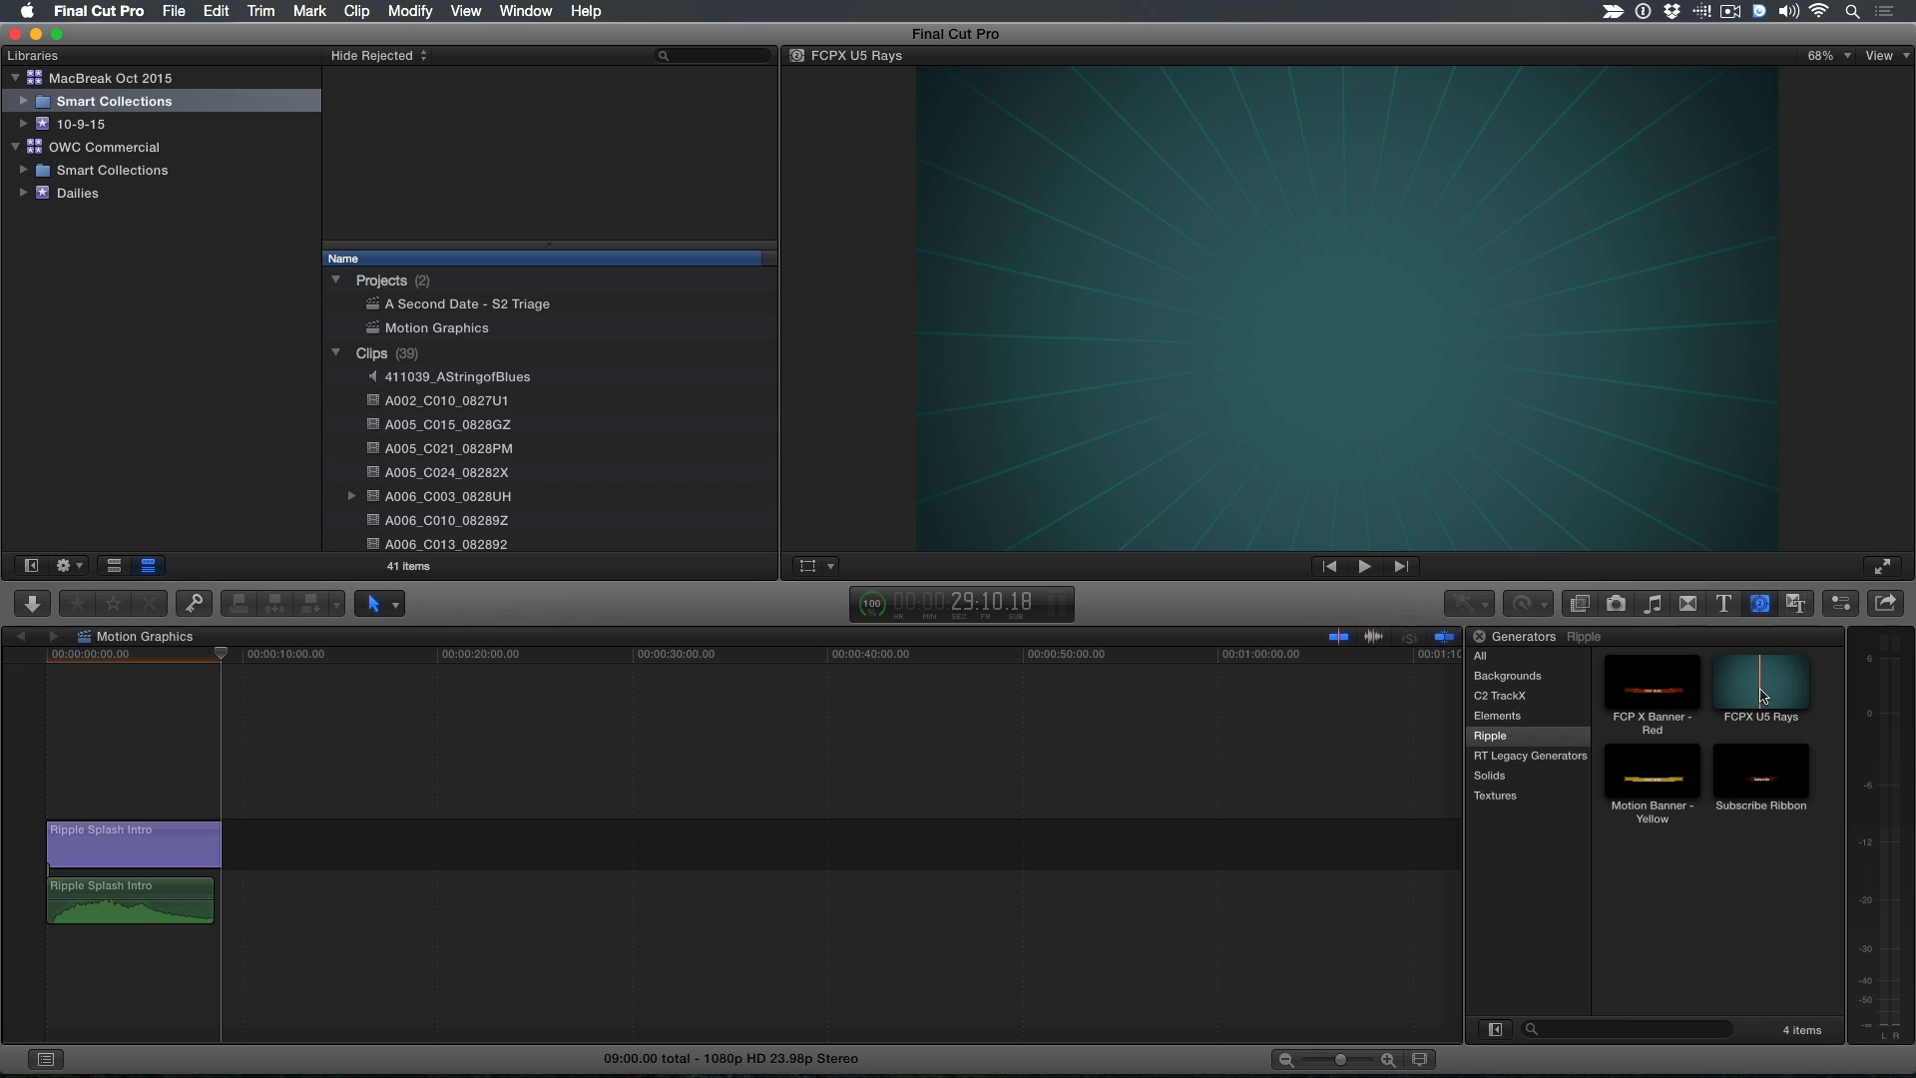
Skim the FCPX U5 Rays, yellow Motion Banner, red Banner generators and the Under 5 Line Reveal title
{"action": "left_click", "coordinate": [1651, 681]}
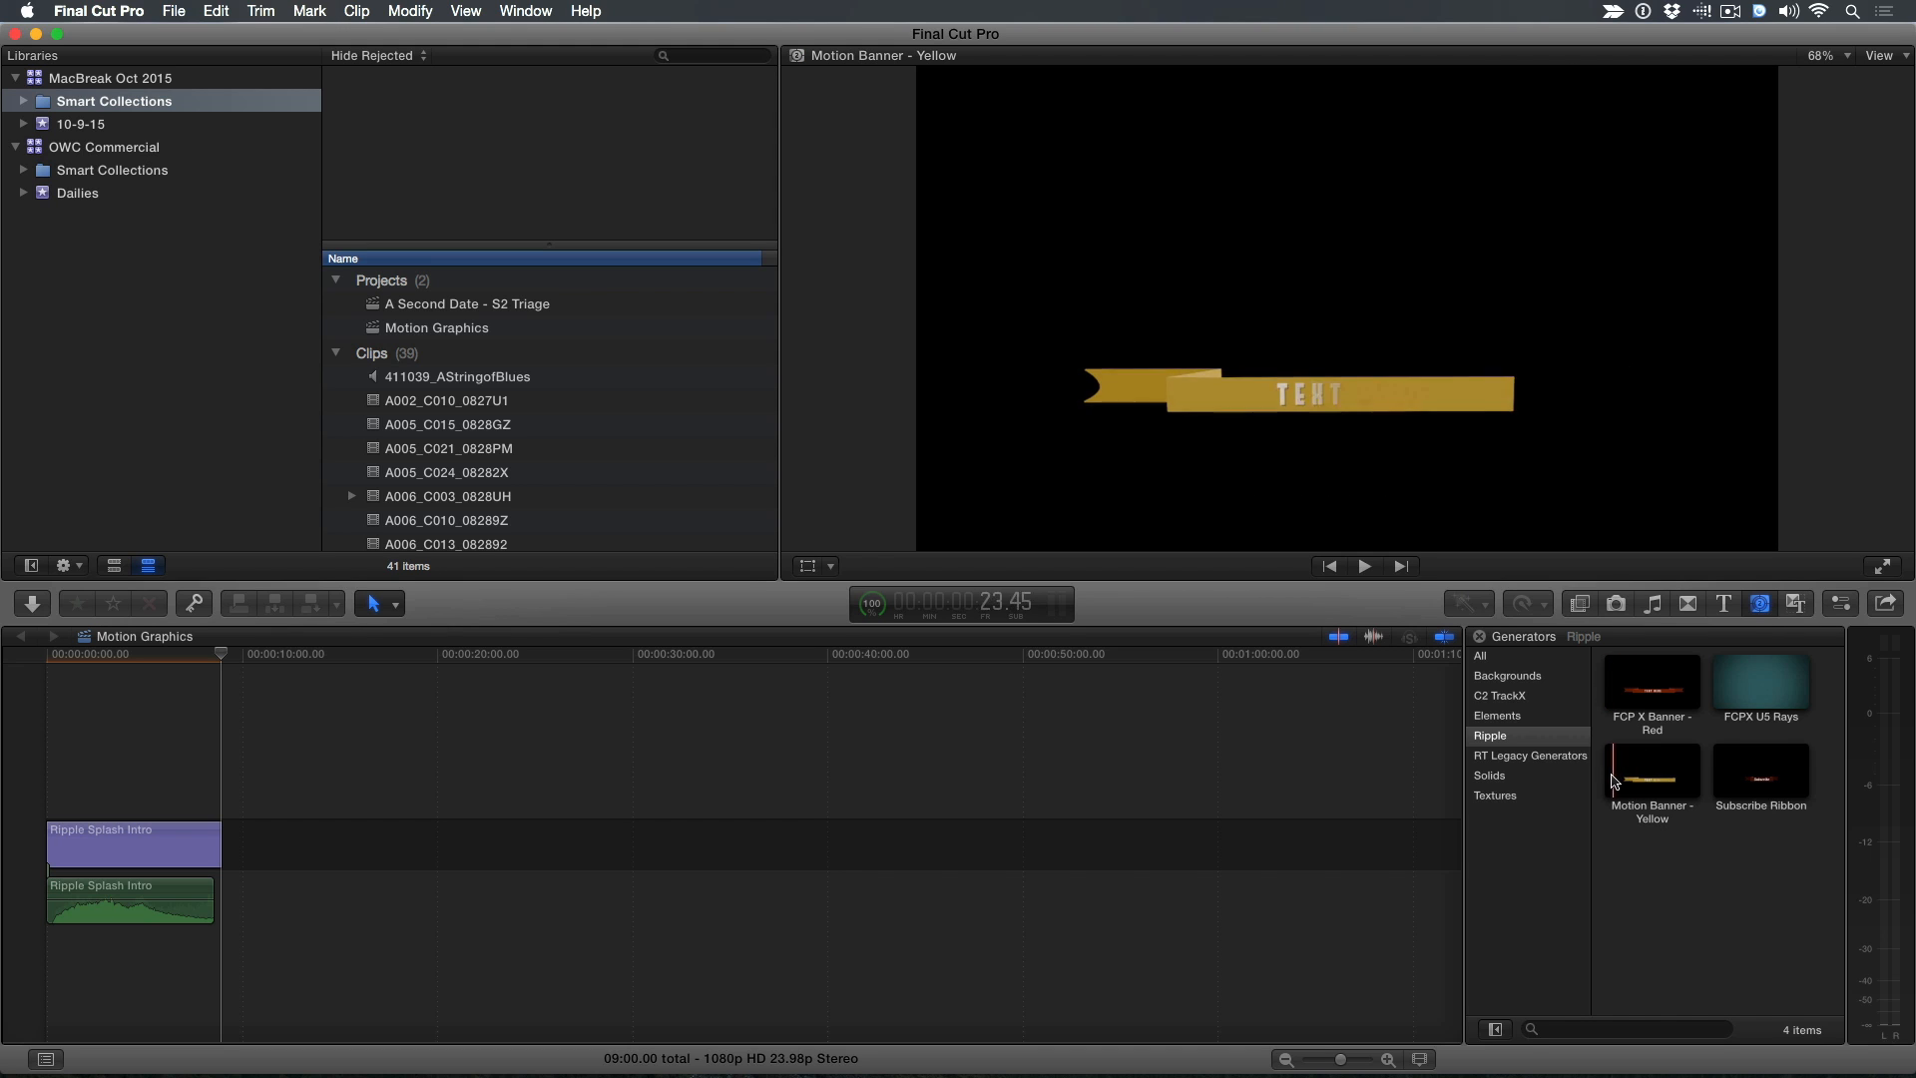
{"action": "left_click", "coordinate": [1653, 682]}
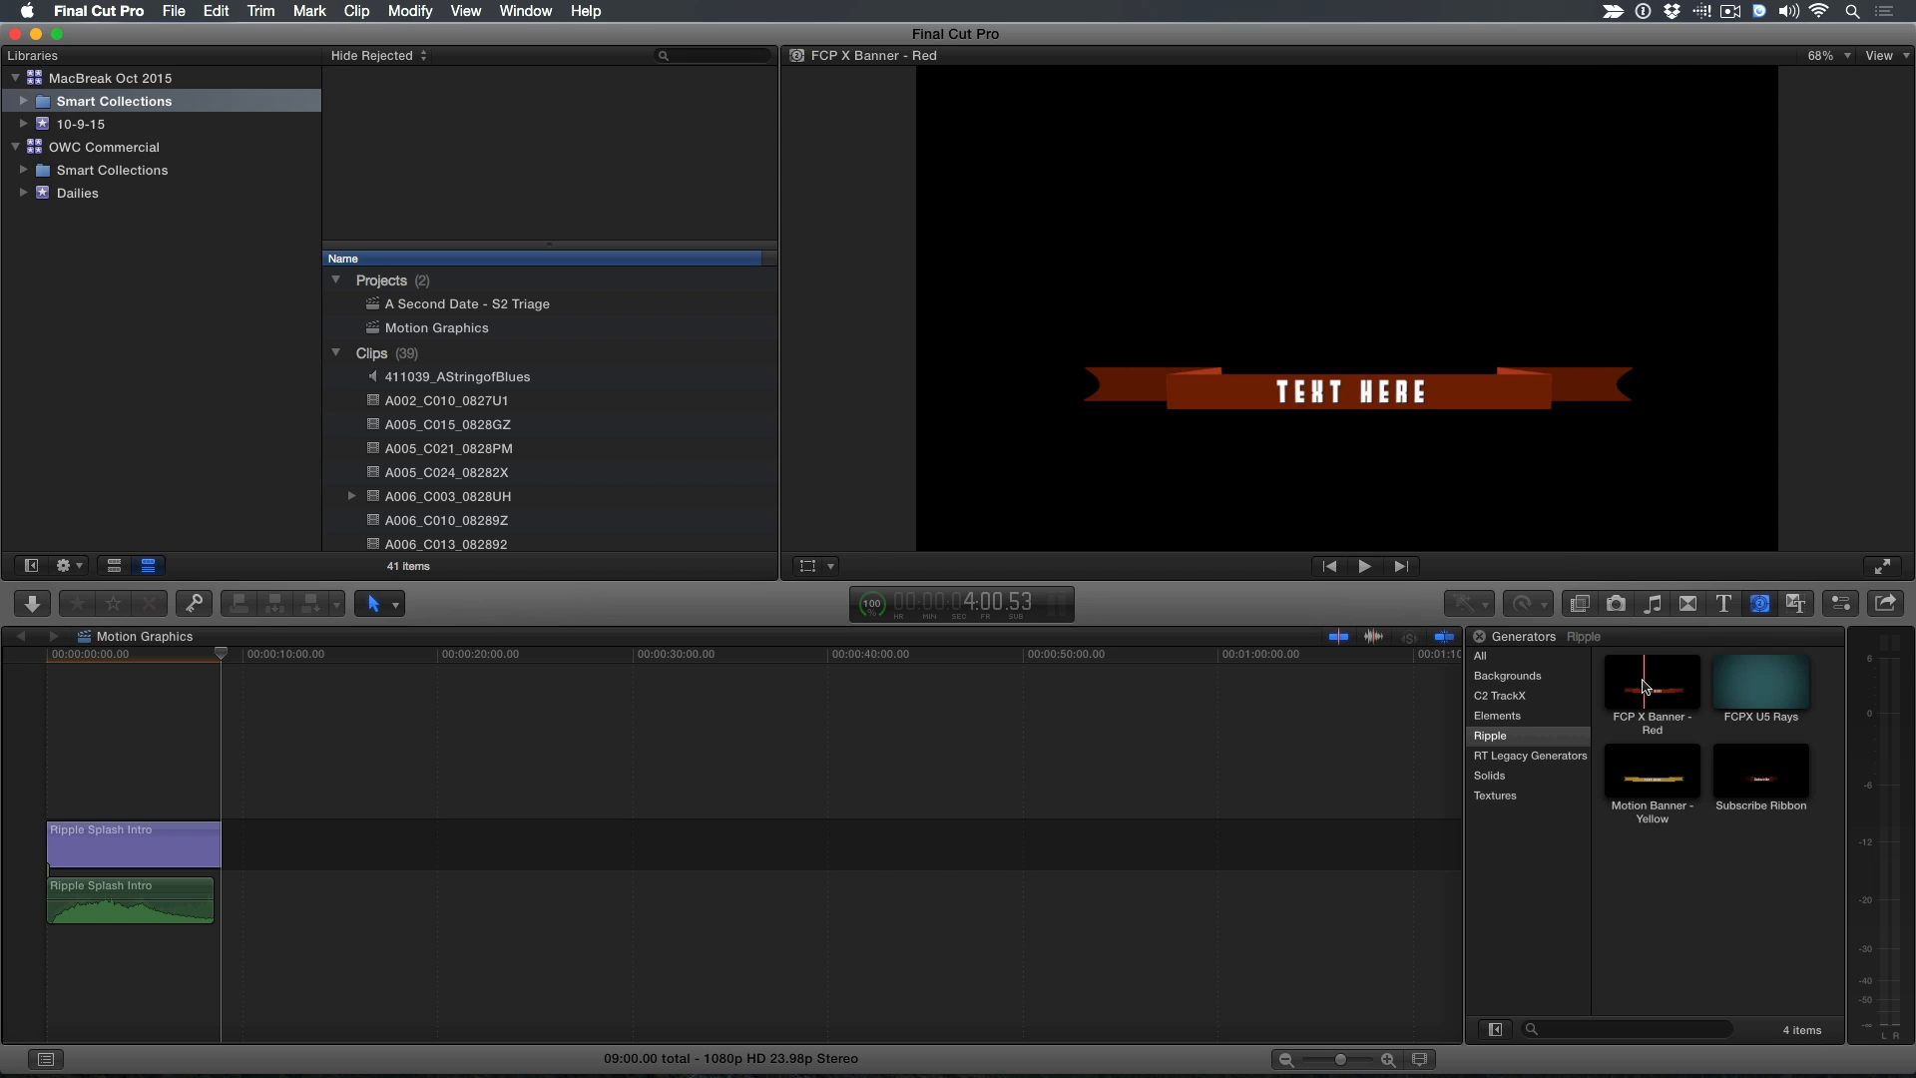
{"action": "left_click", "coordinate": [1722, 603]}
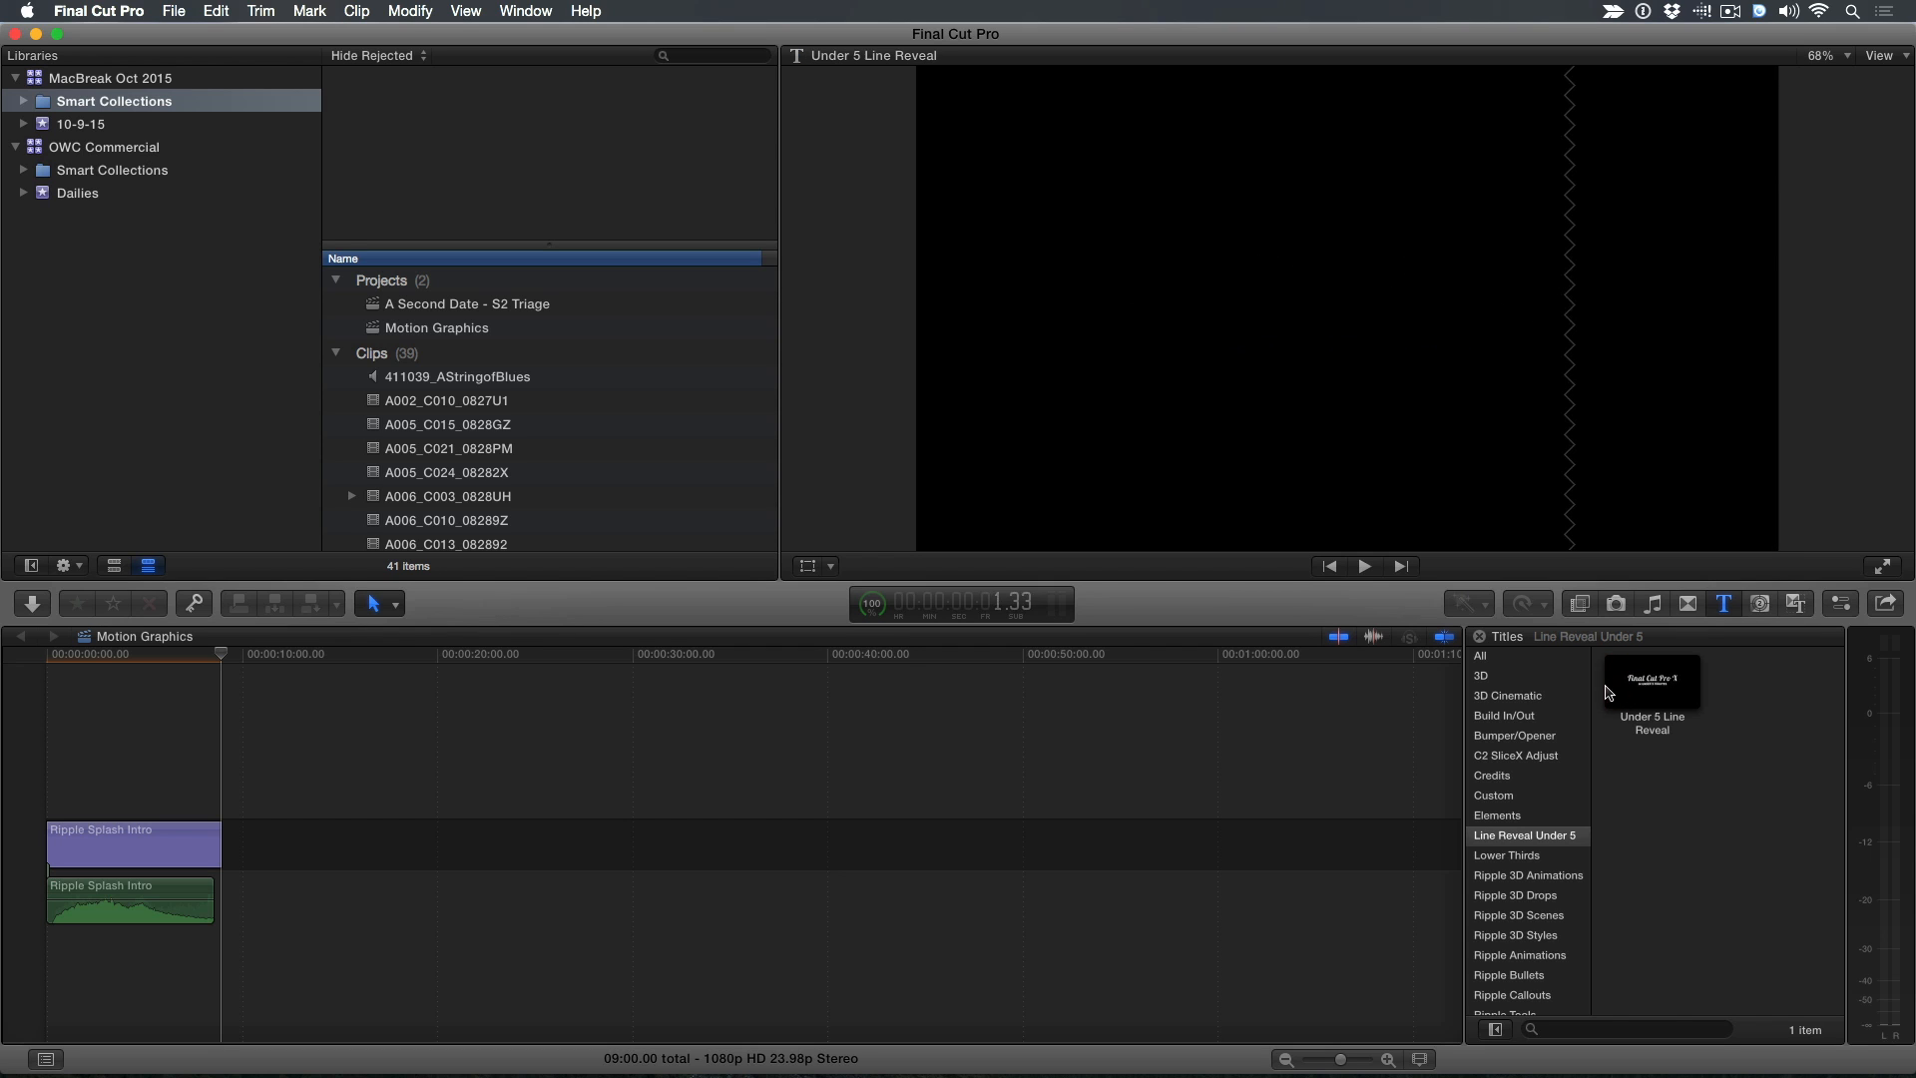
{"action": "left_click", "coordinate": [1761, 603]}
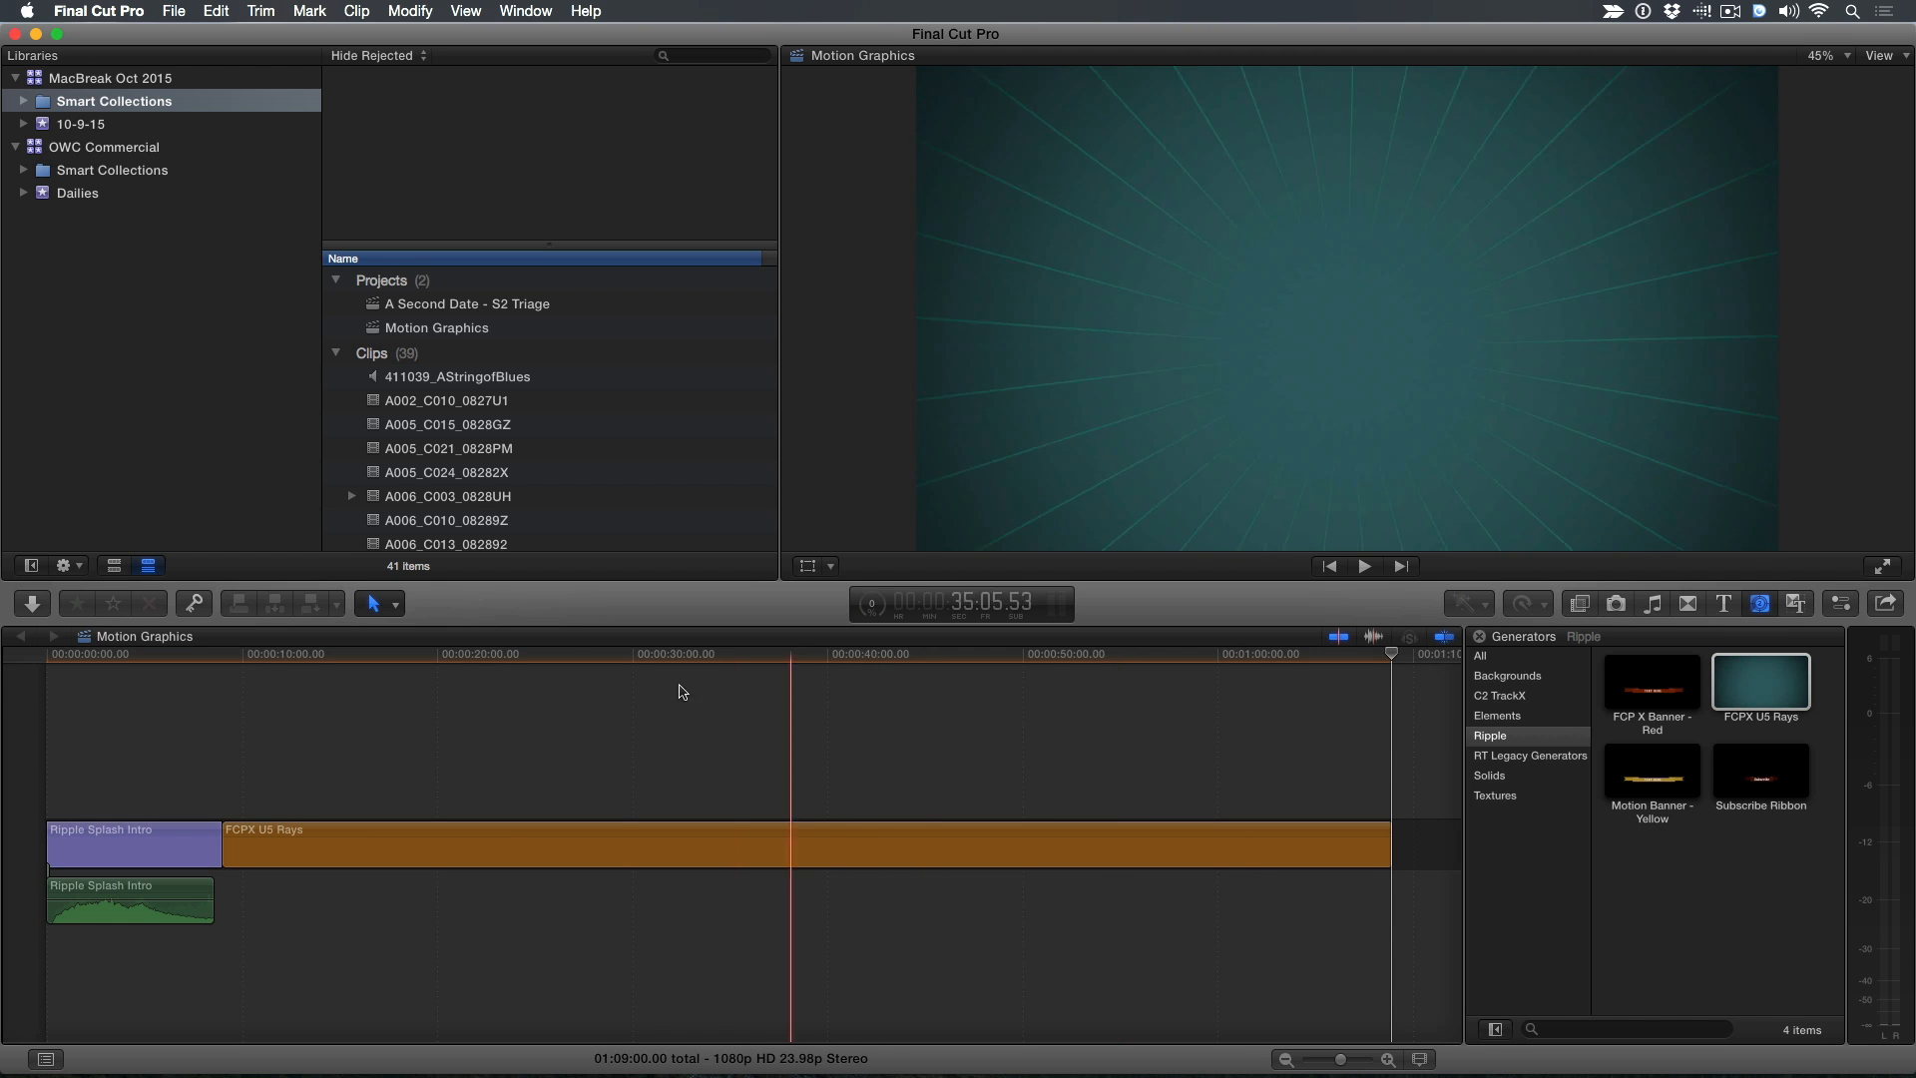
Leave only the FCPX U5 Rays clip at the timeline start and select it
{"action": "left_click", "coordinate": [108, 655]}
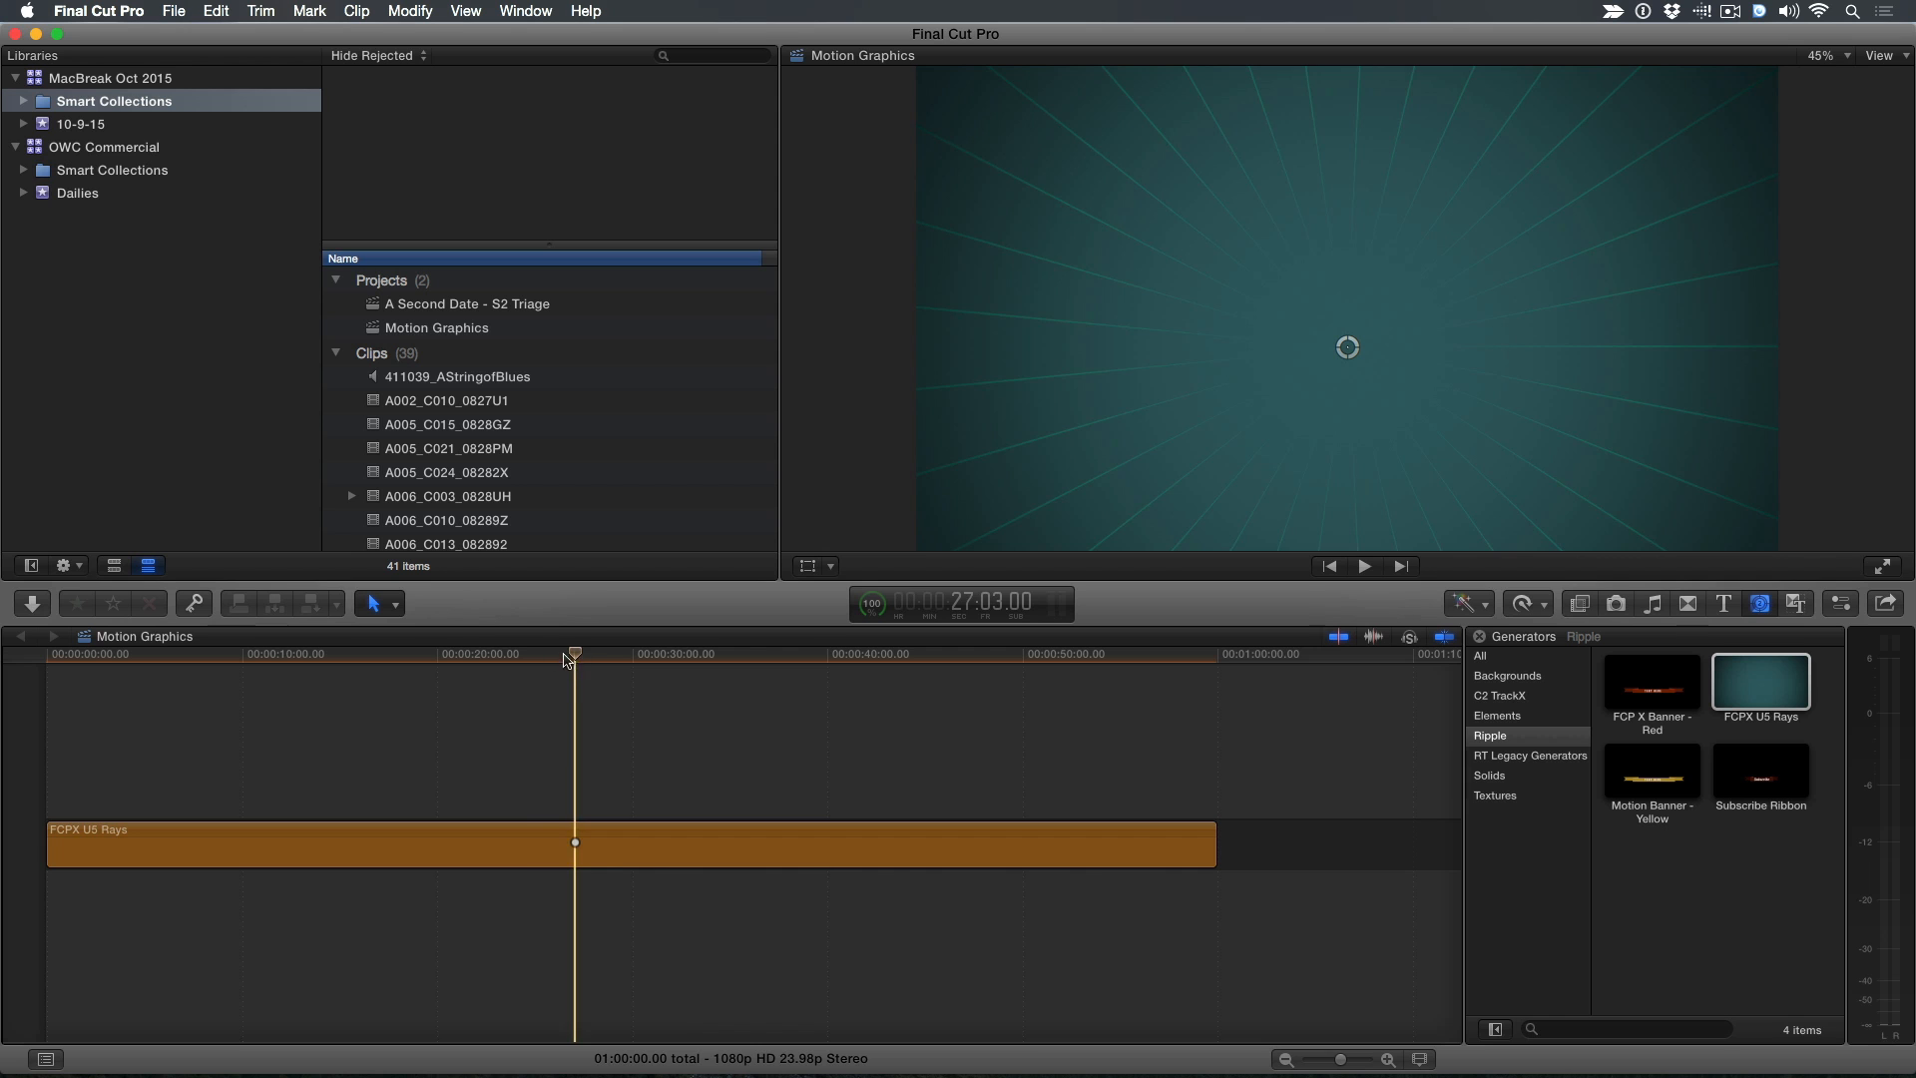
{"action": "left_click_drag", "start_coordinate": [574, 655], "coordinate": [513, 655]}
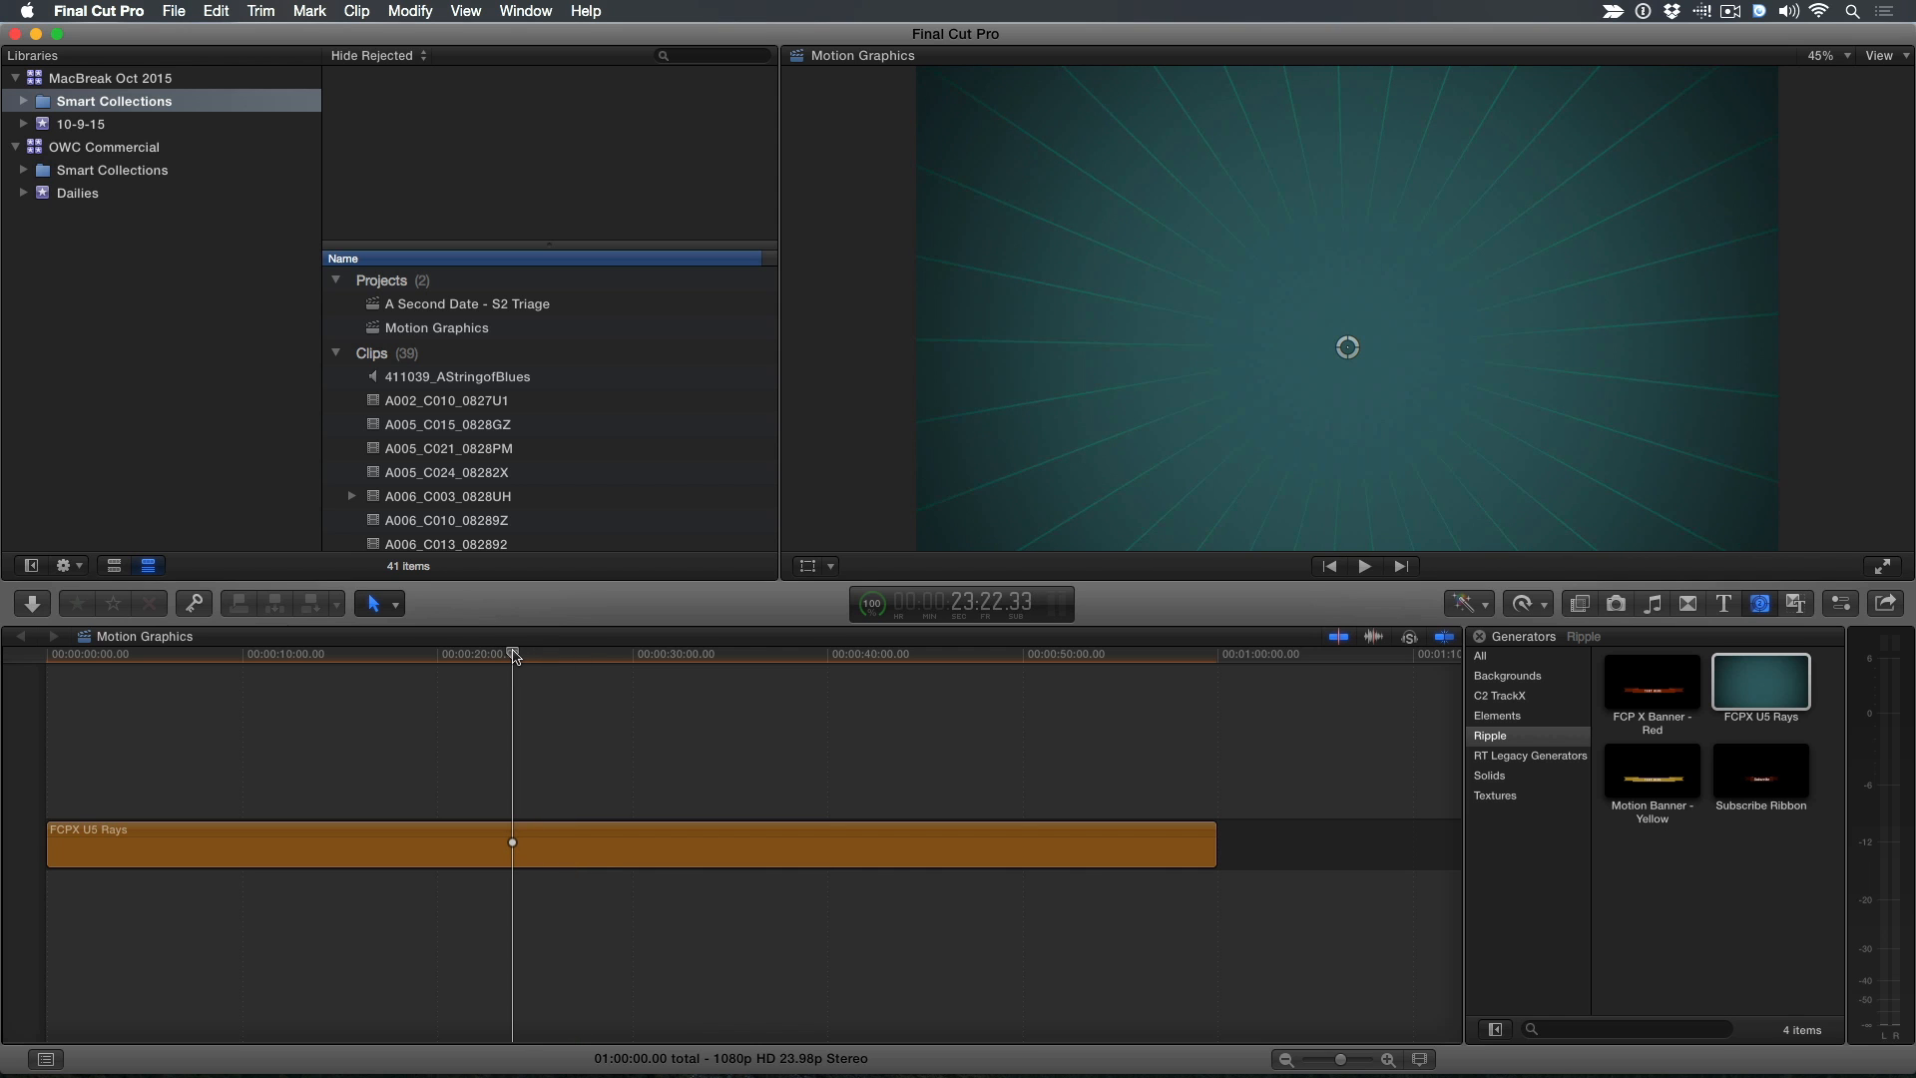
{"action": "left_click", "coordinate": [172, 653]}
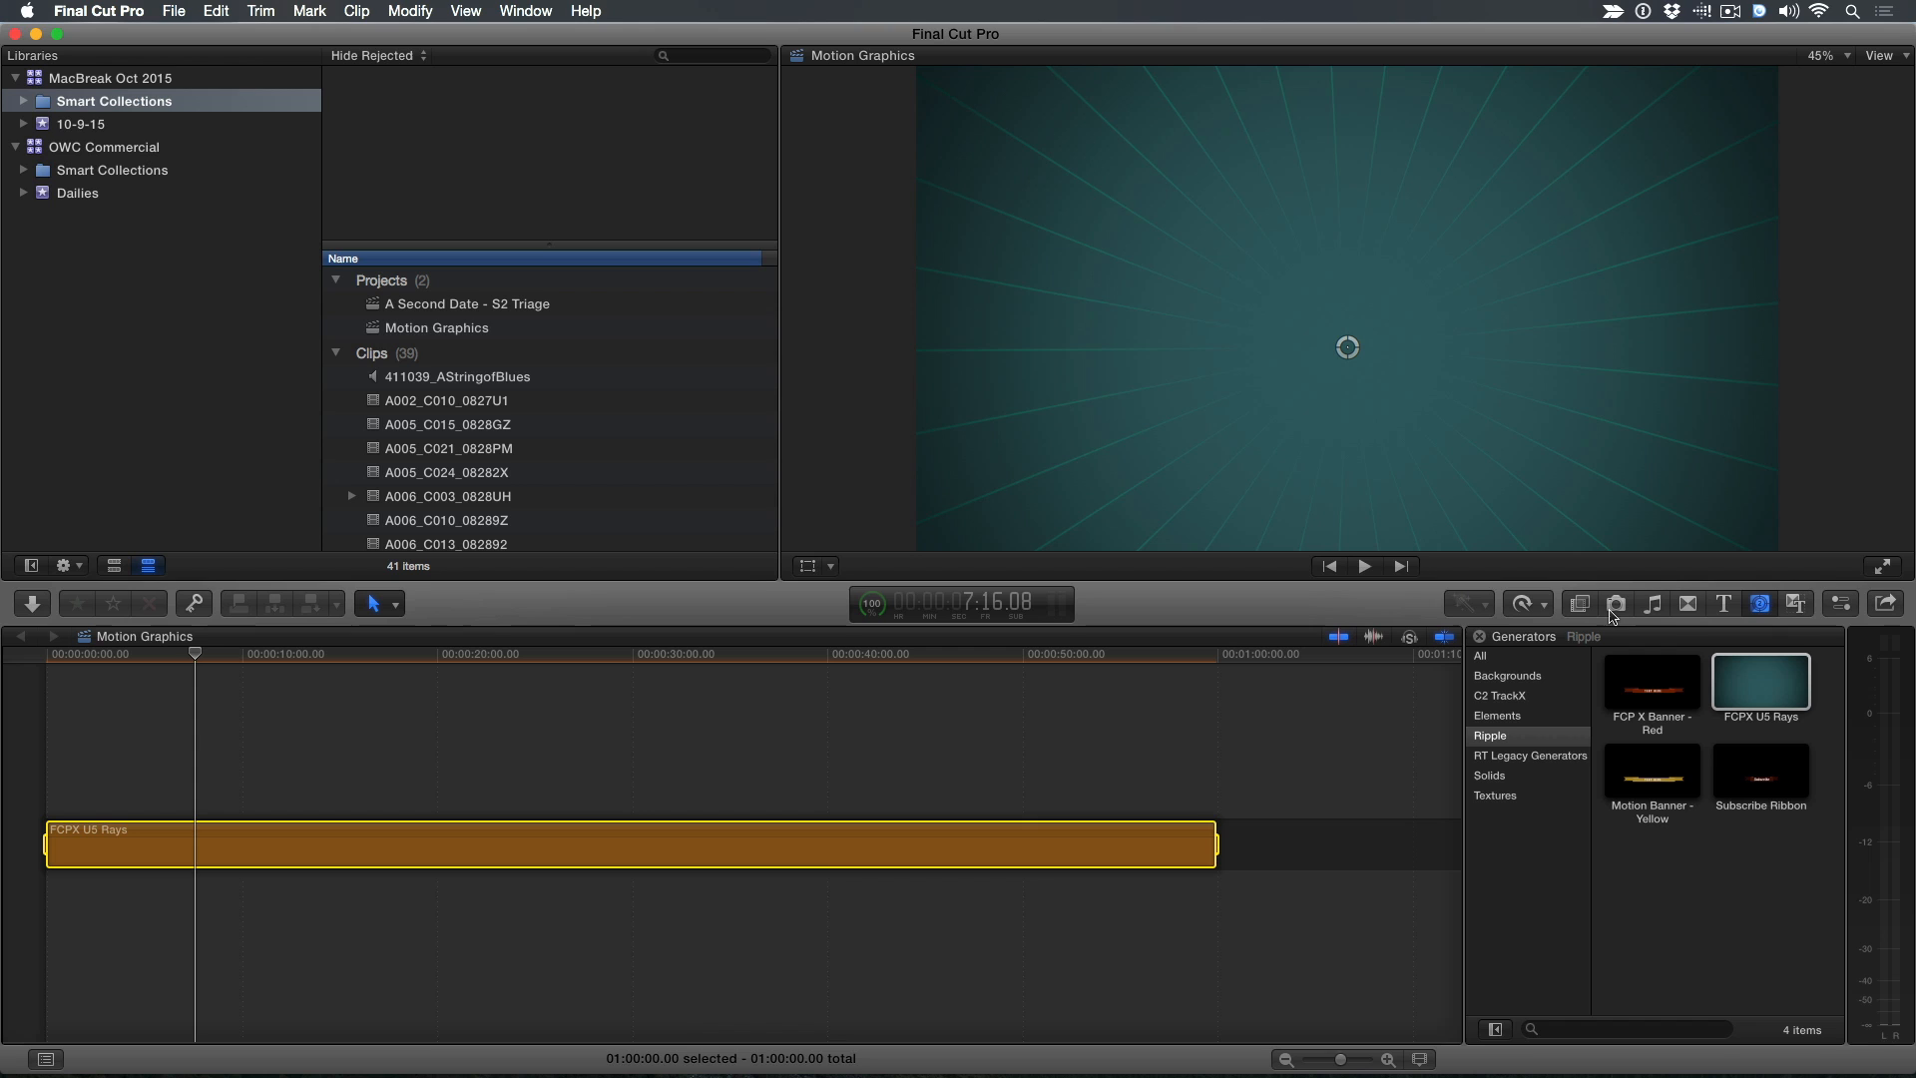
{"action": "mouse_move", "coordinate": [1619, 607]}
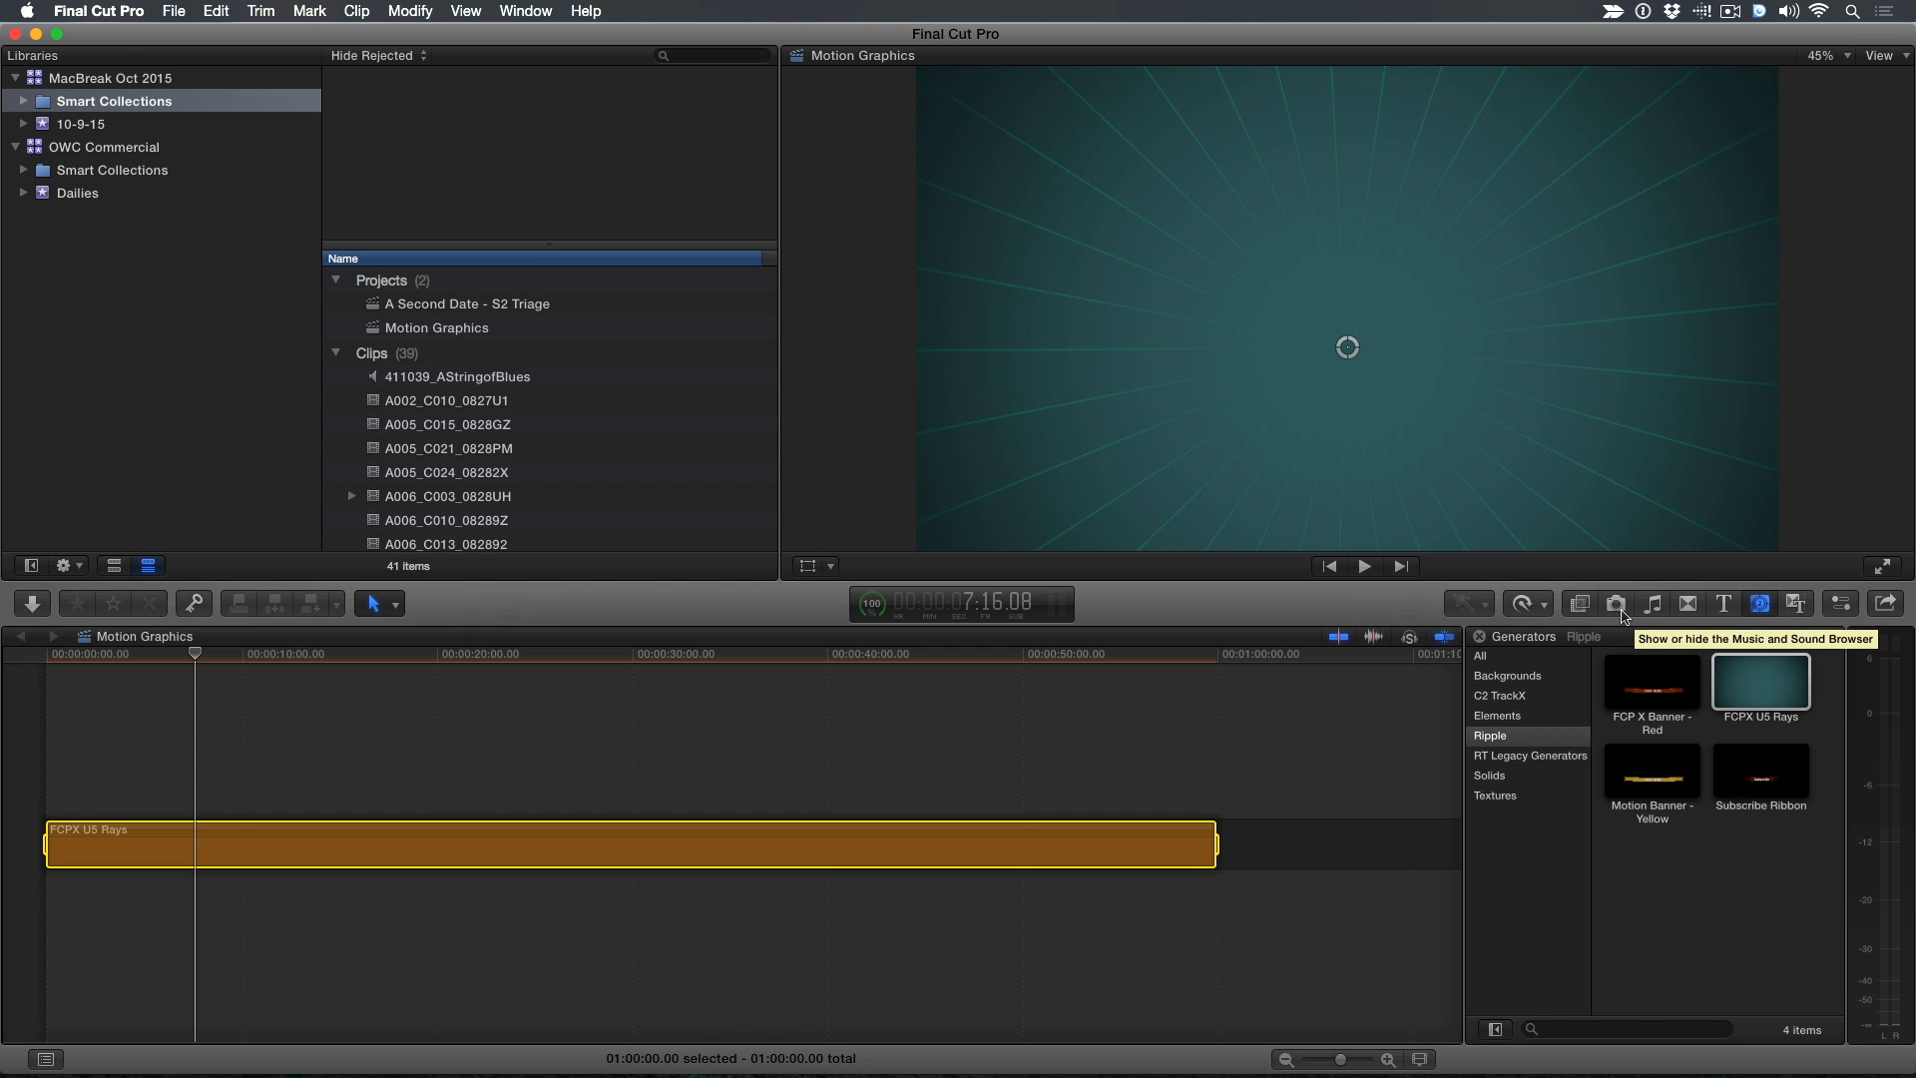
Connect Retro-Rocket-with-Alpha.png above the rays clip and select it for inspection
{"action": "left_click", "coordinate": [1615, 603]}
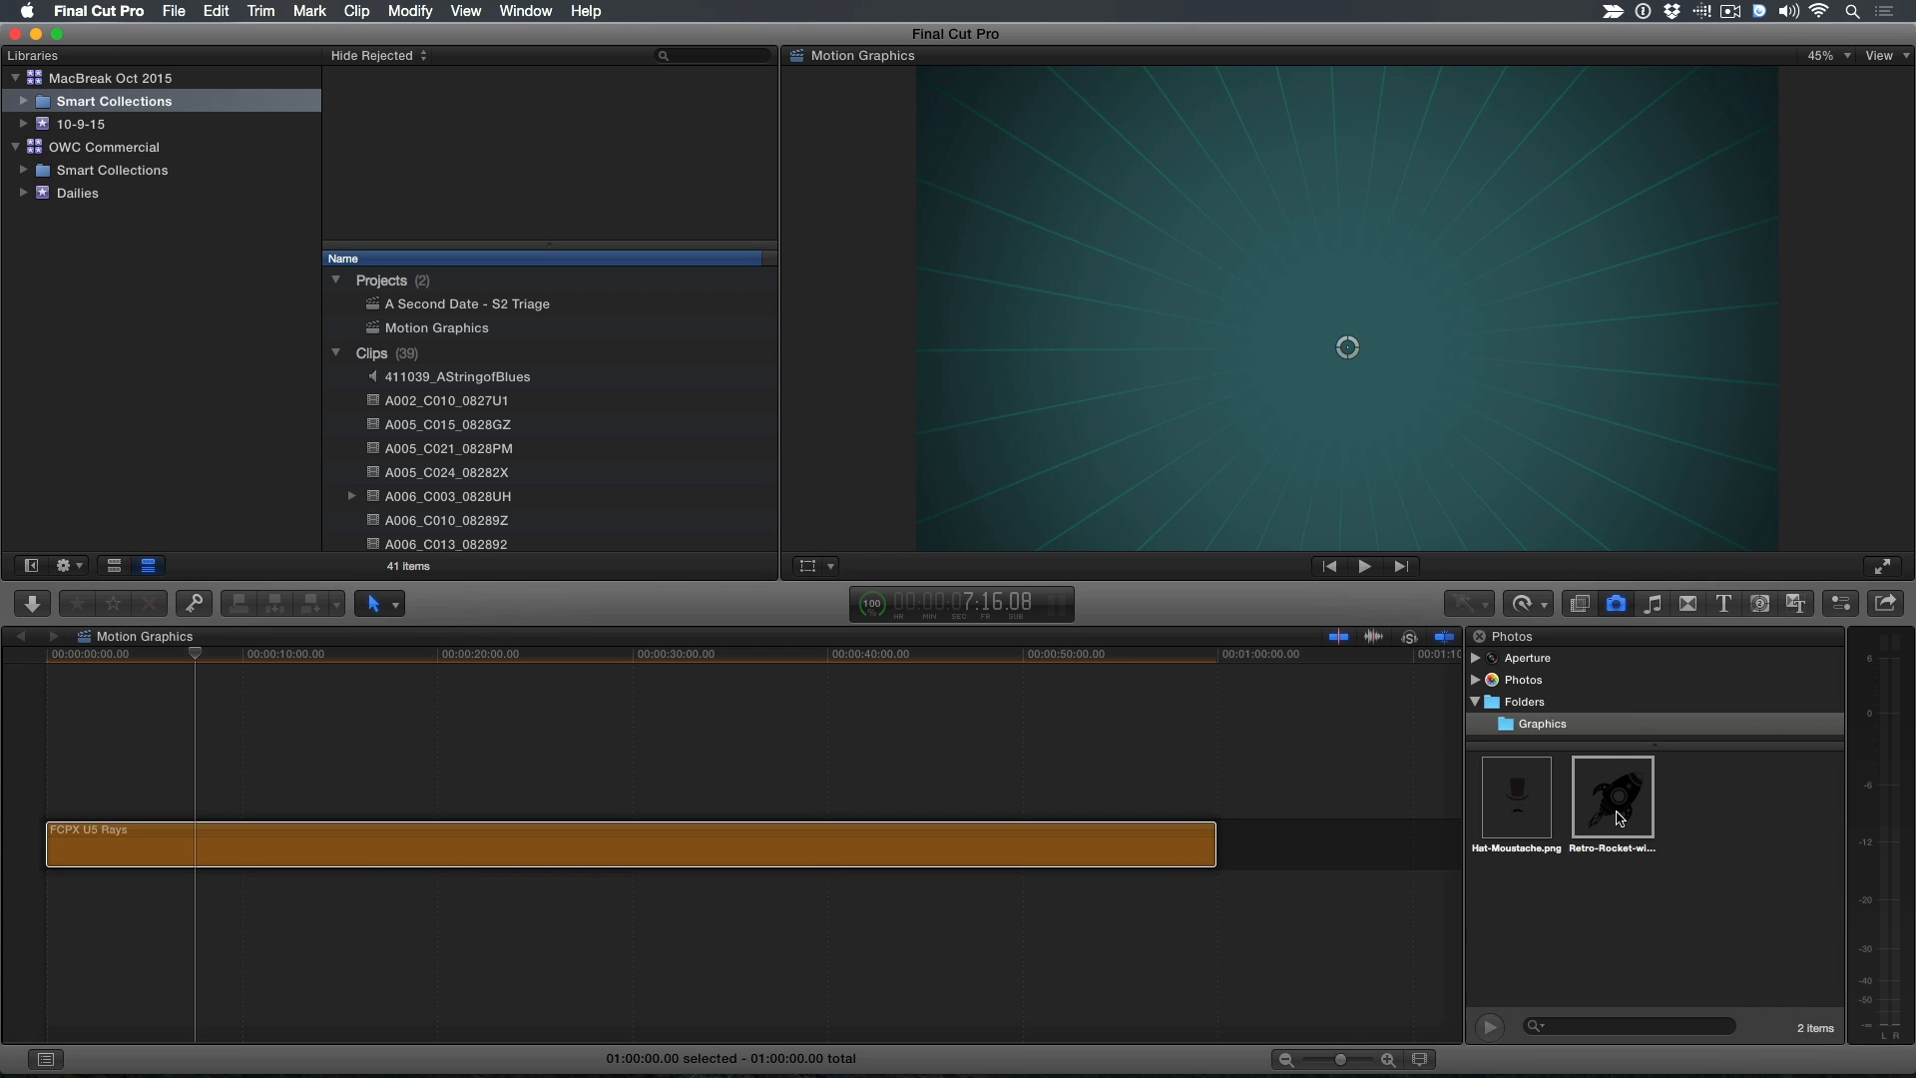
{"action": "mouse_move", "coordinate": [1613, 794]}
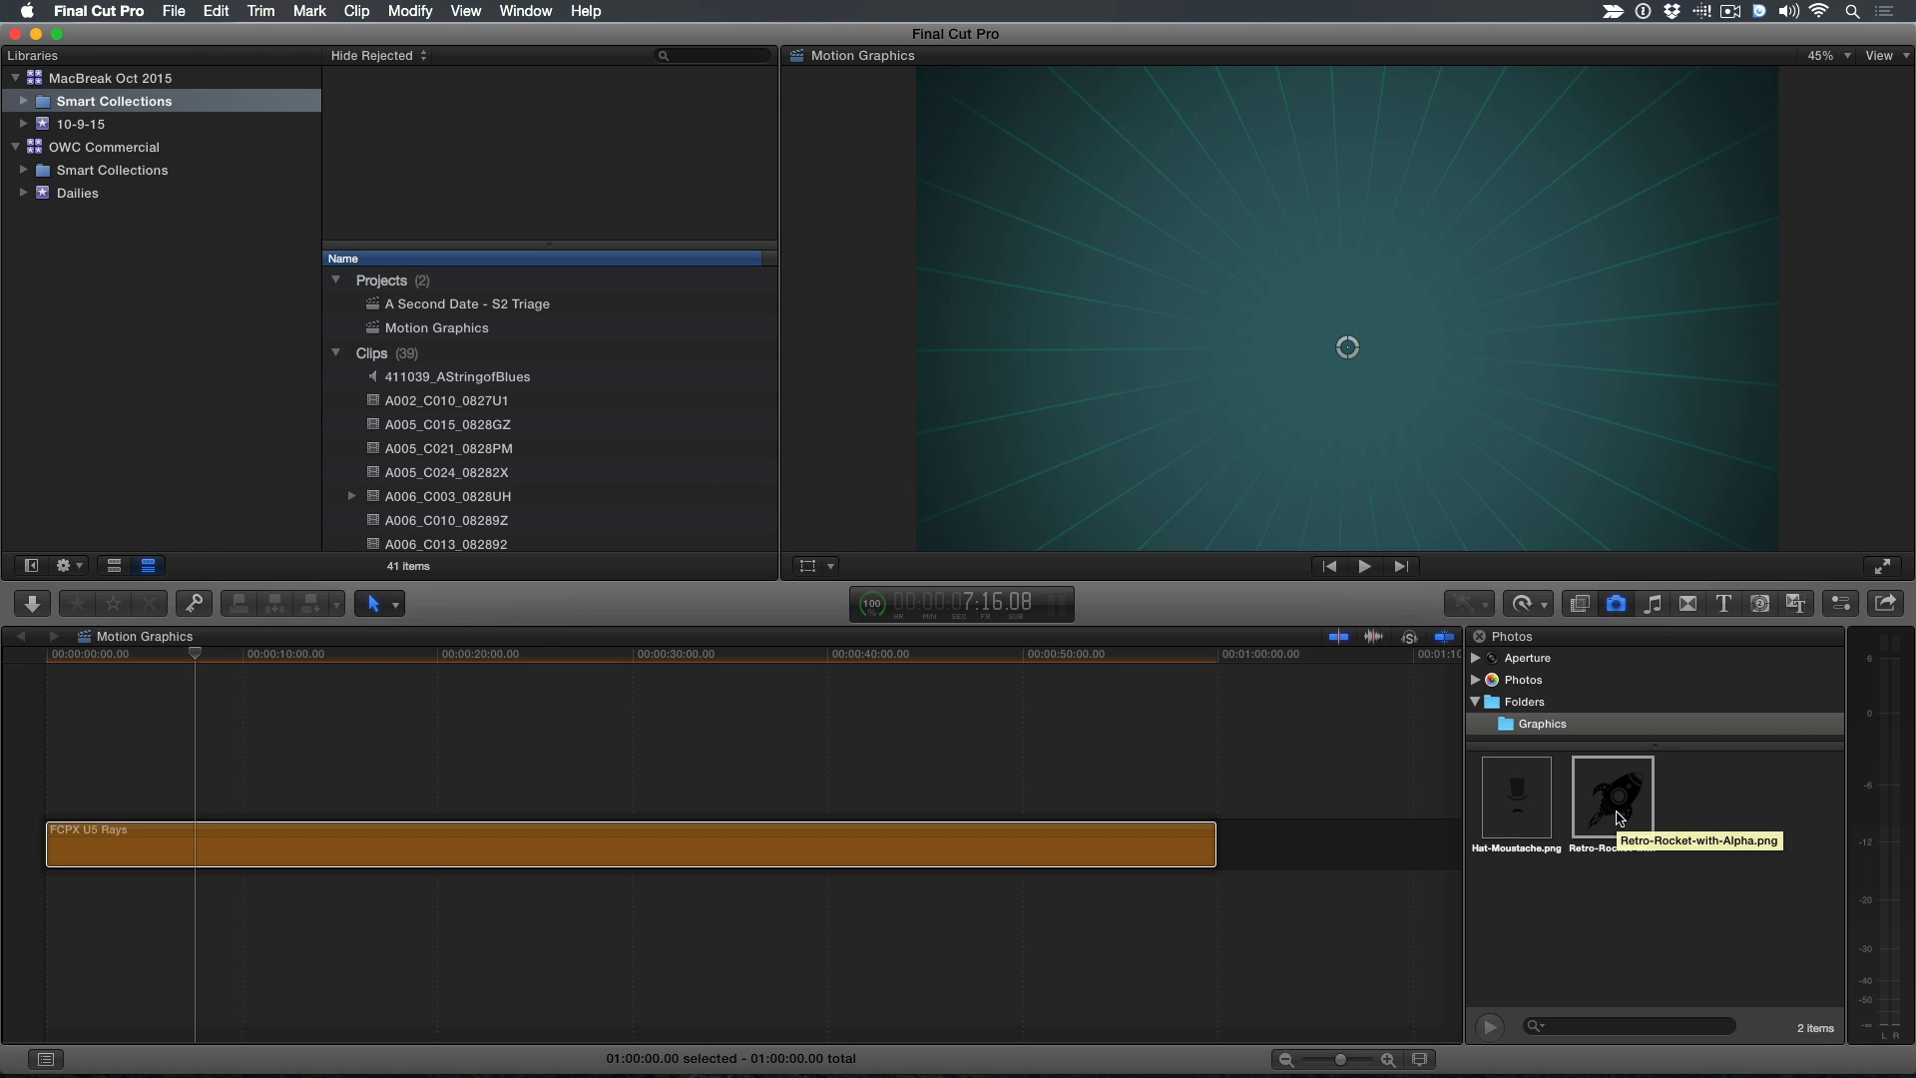
{"action": "left_click", "coordinate": [1613, 797]}
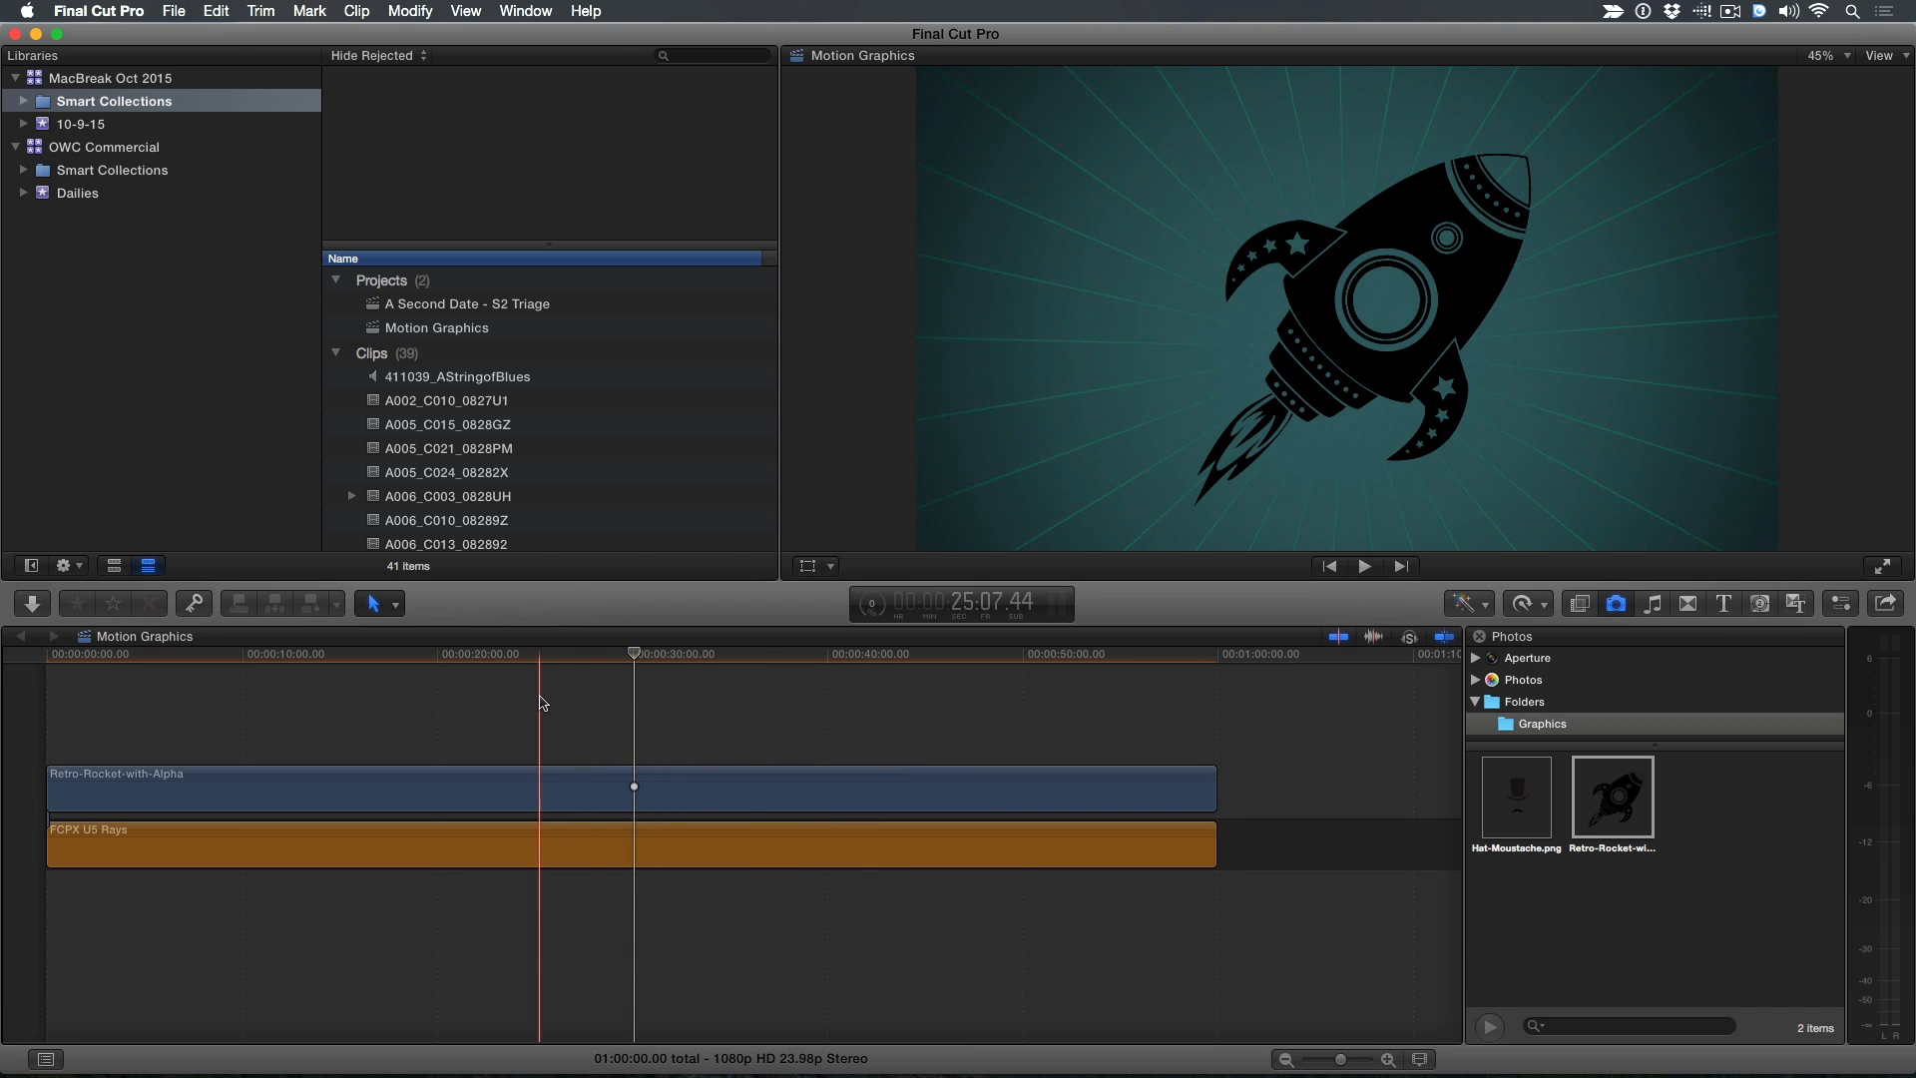
{"action": "left_click", "coordinate": [537, 789]}
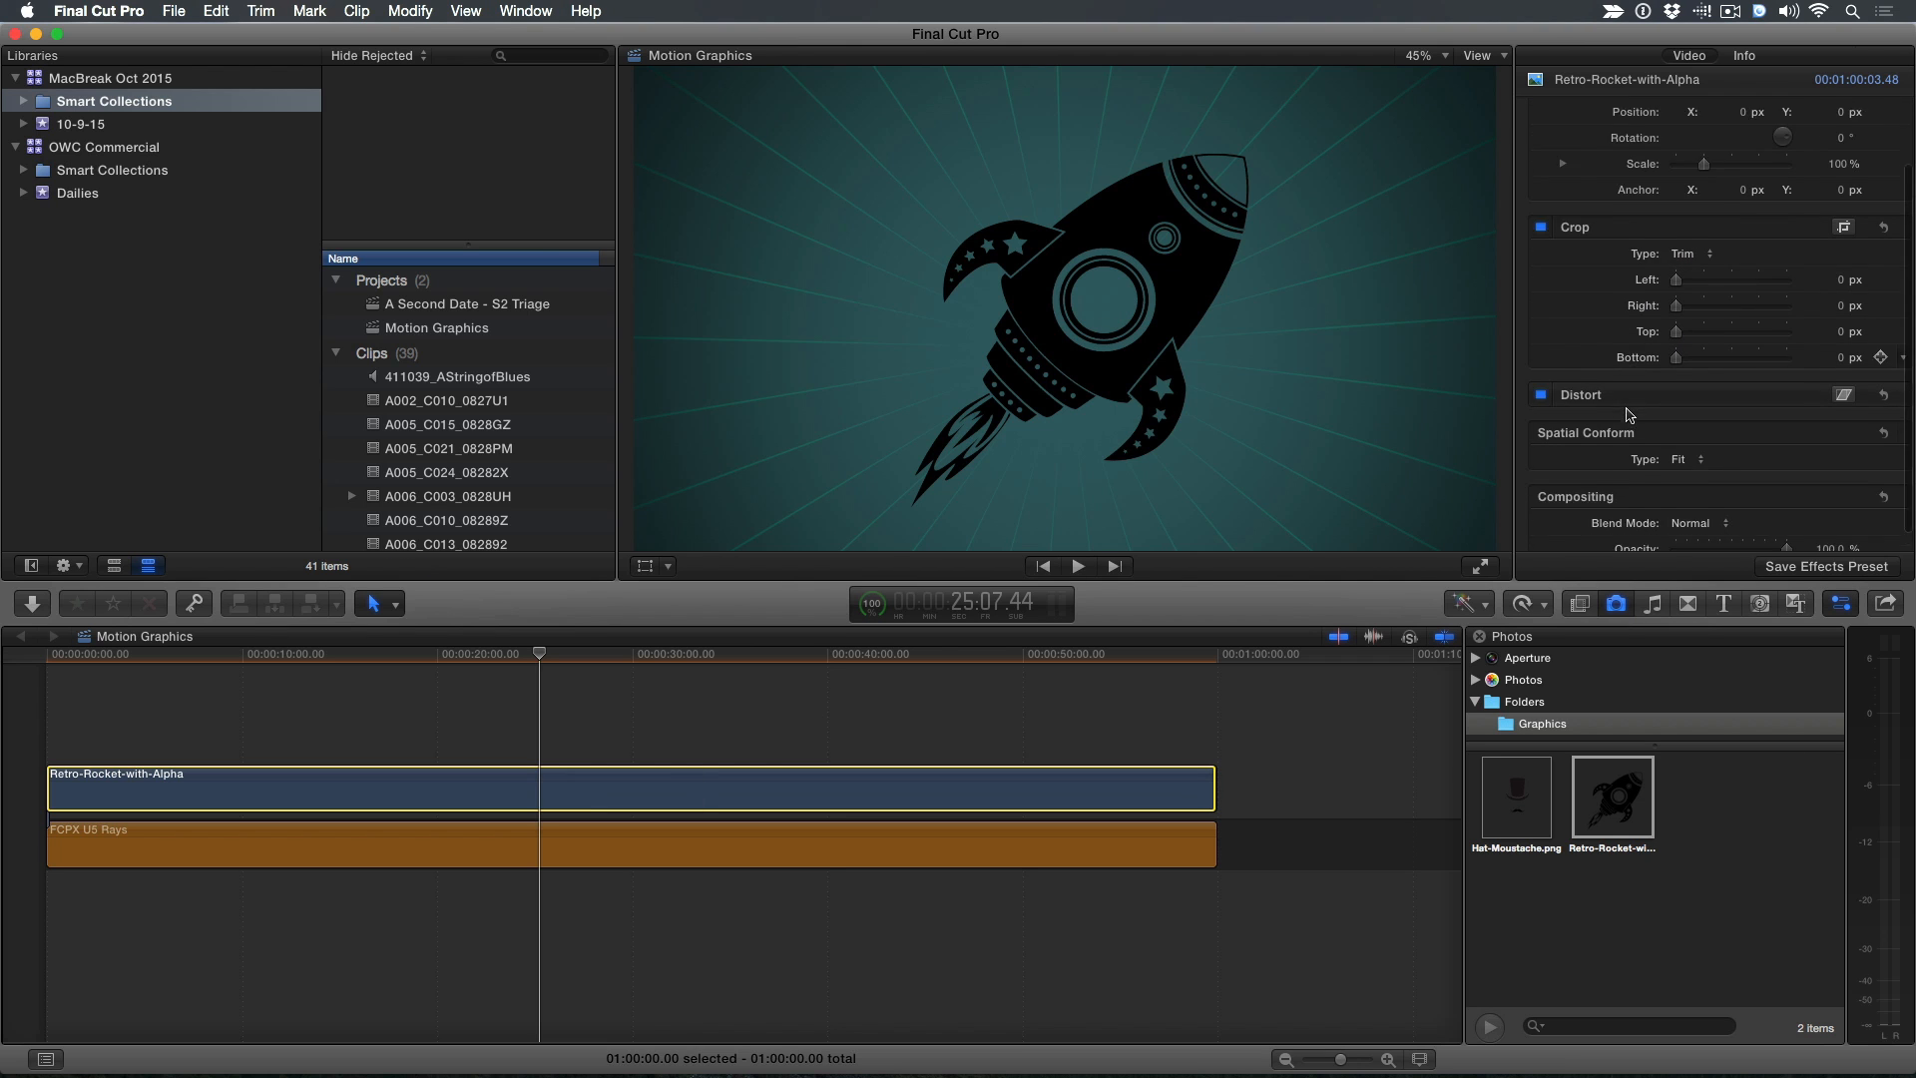
Set the rocket's Blend Mode to Soft Light and Opacity to about 63%
{"action": "left_click", "coordinate": [1691, 523]}
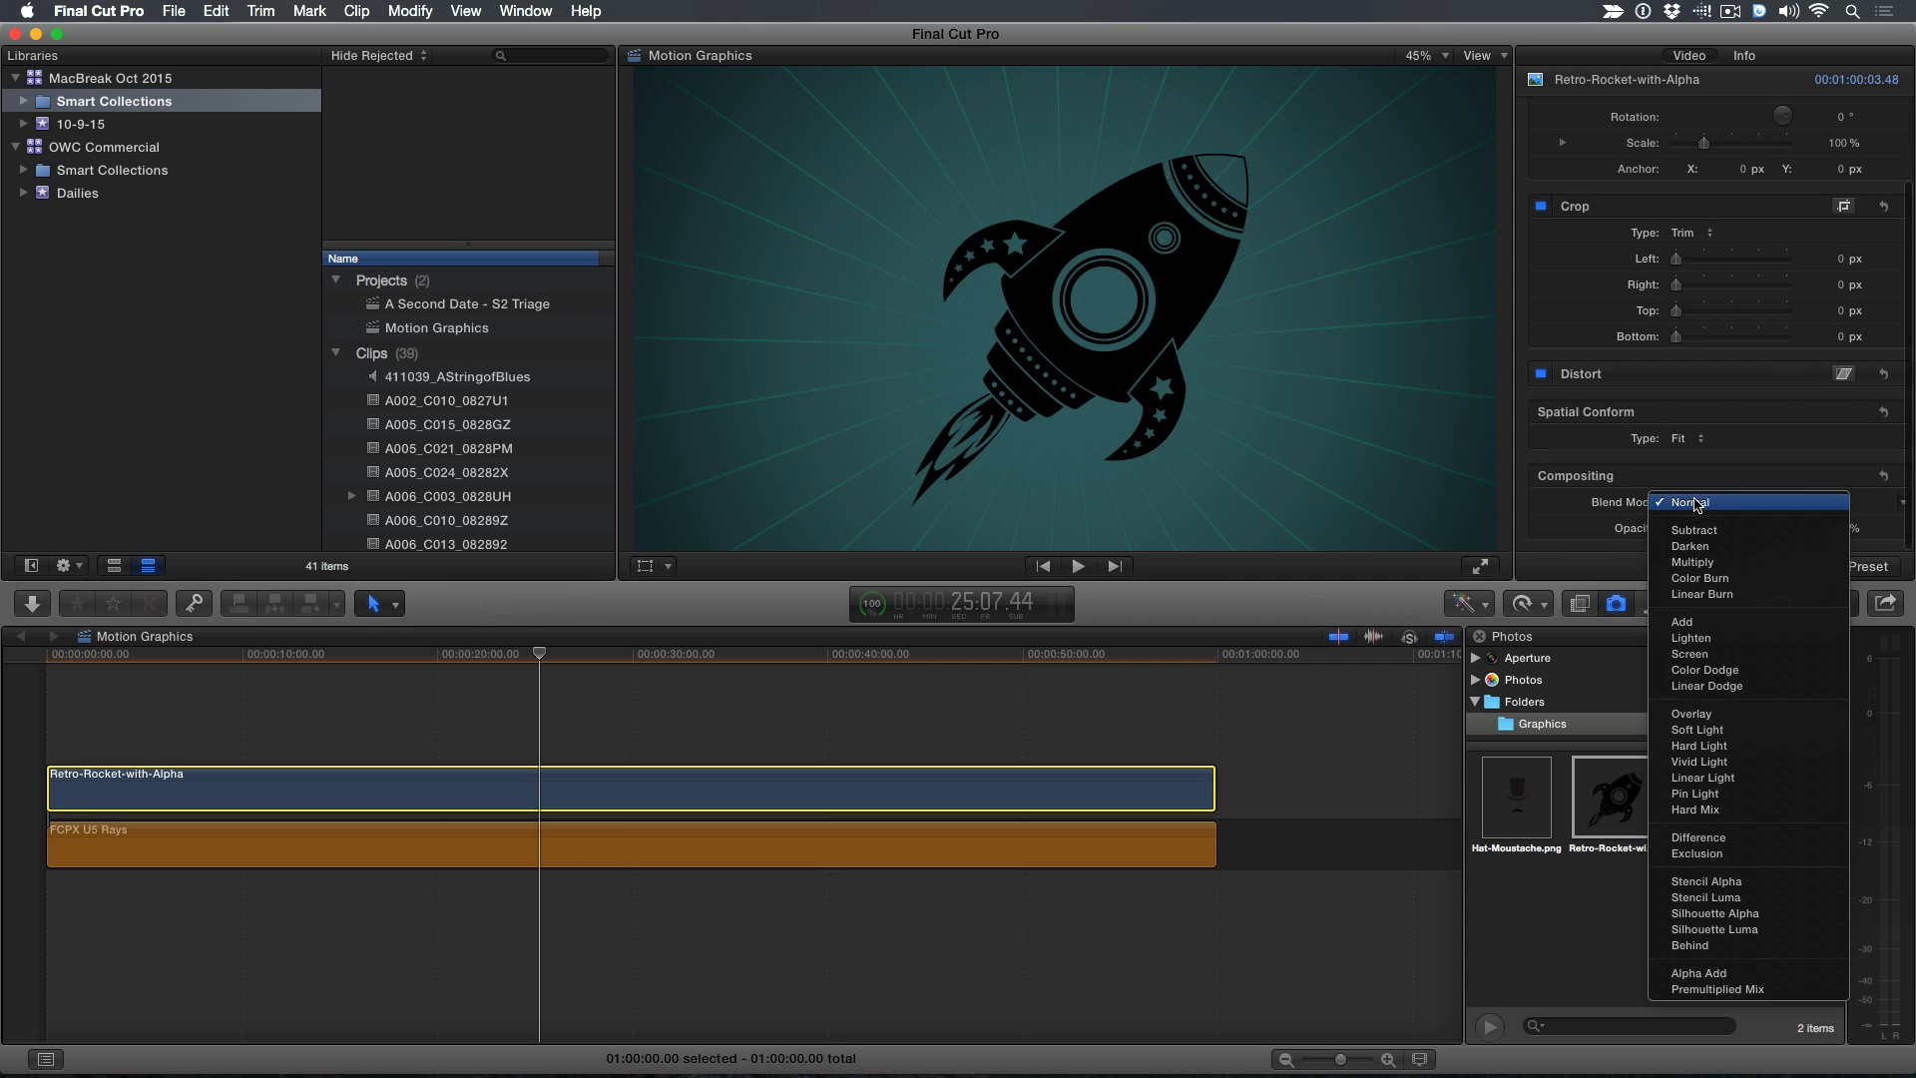
{"action": "left_click", "coordinate": [1697, 731]}
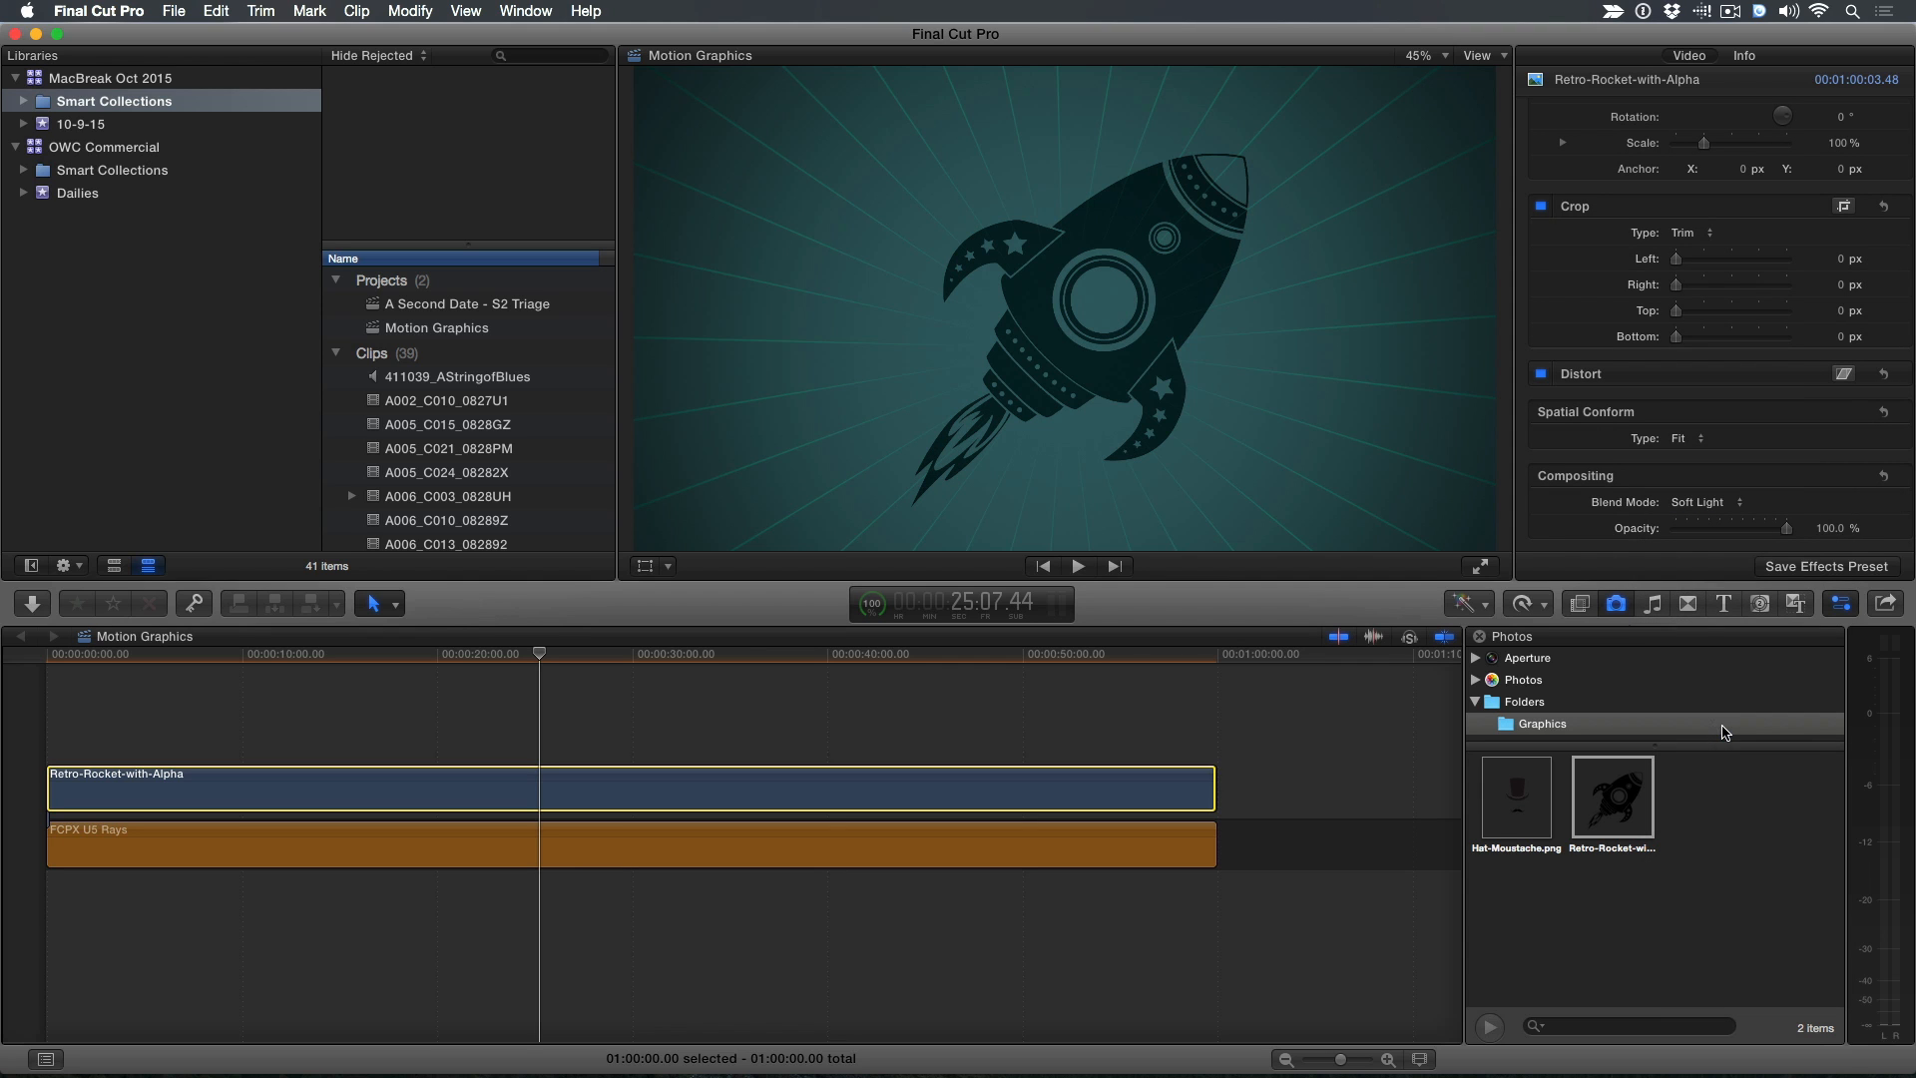
{"action": "left_click_drag", "start_coordinate": [1796, 527], "coordinate": [1744, 527]}
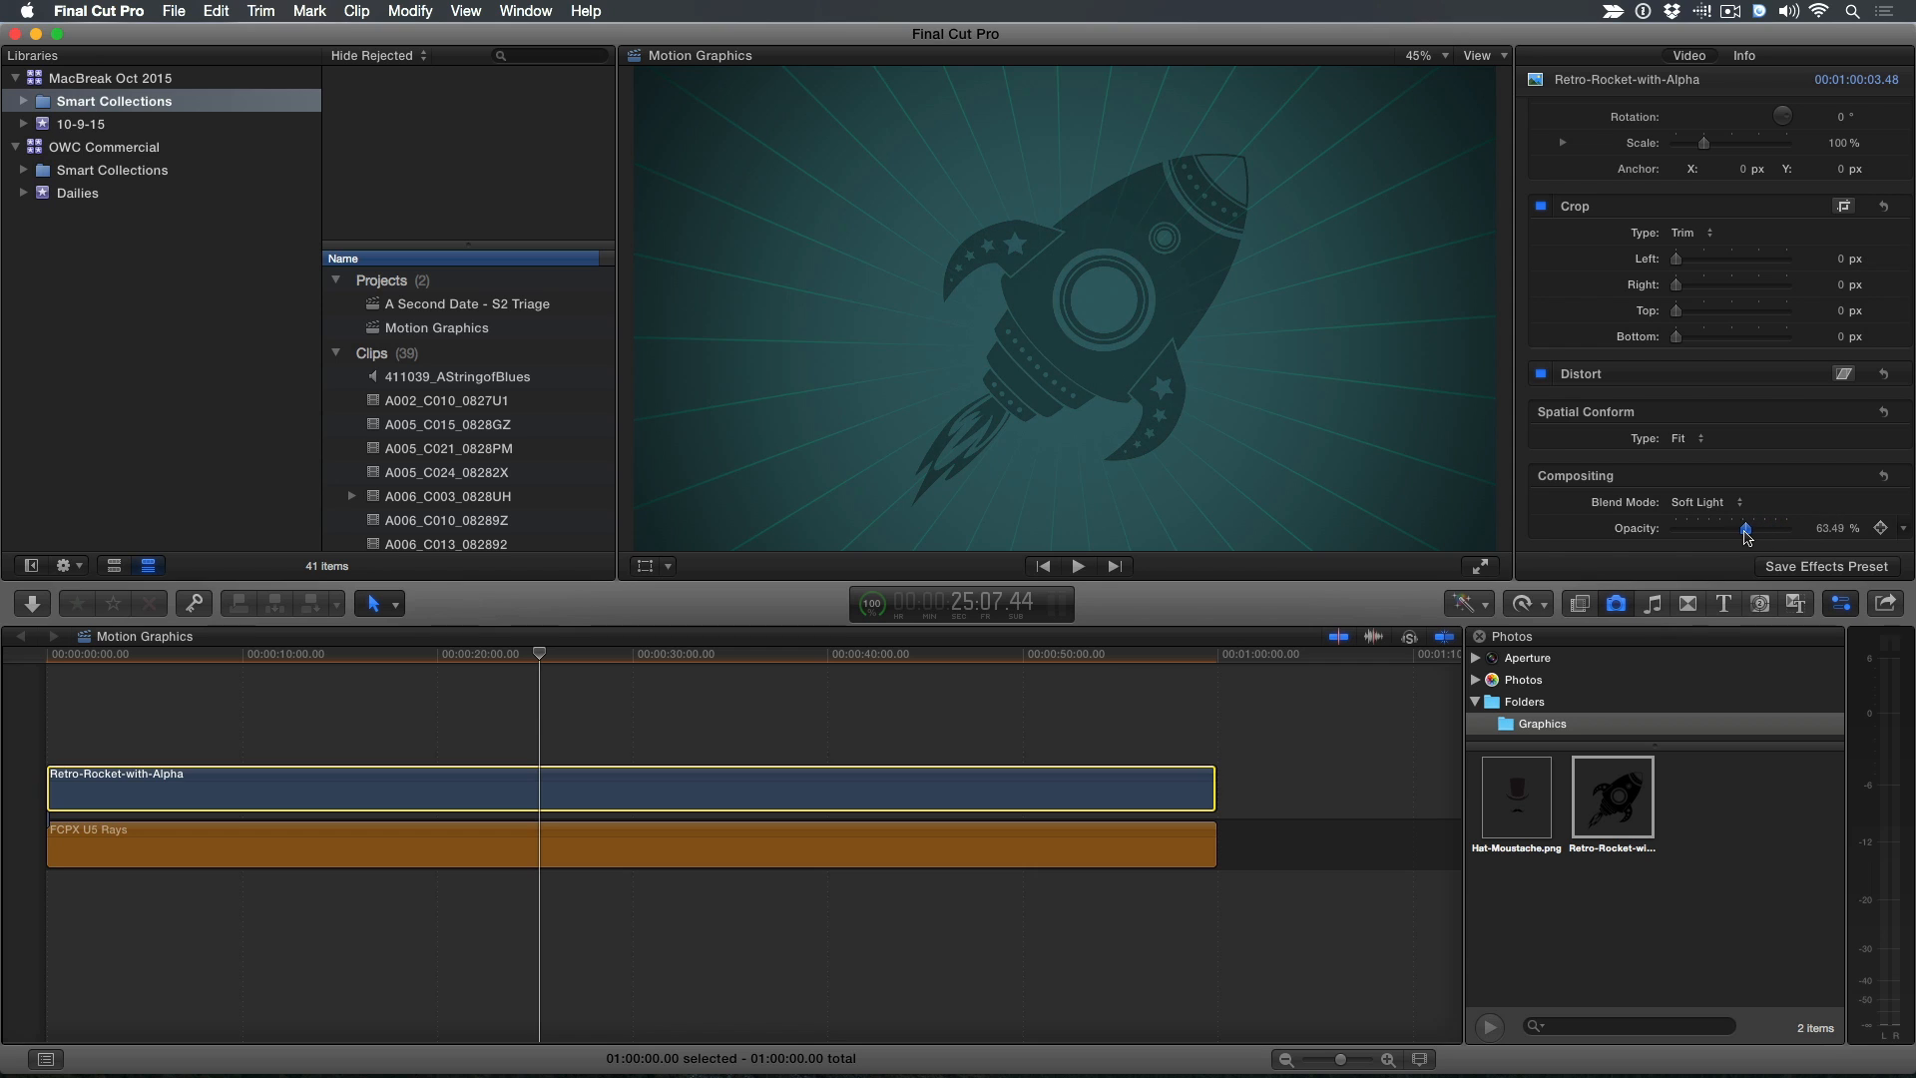
{"action": "left_click_drag", "start_coordinate": [1746, 527], "coordinate": [1744, 527]}
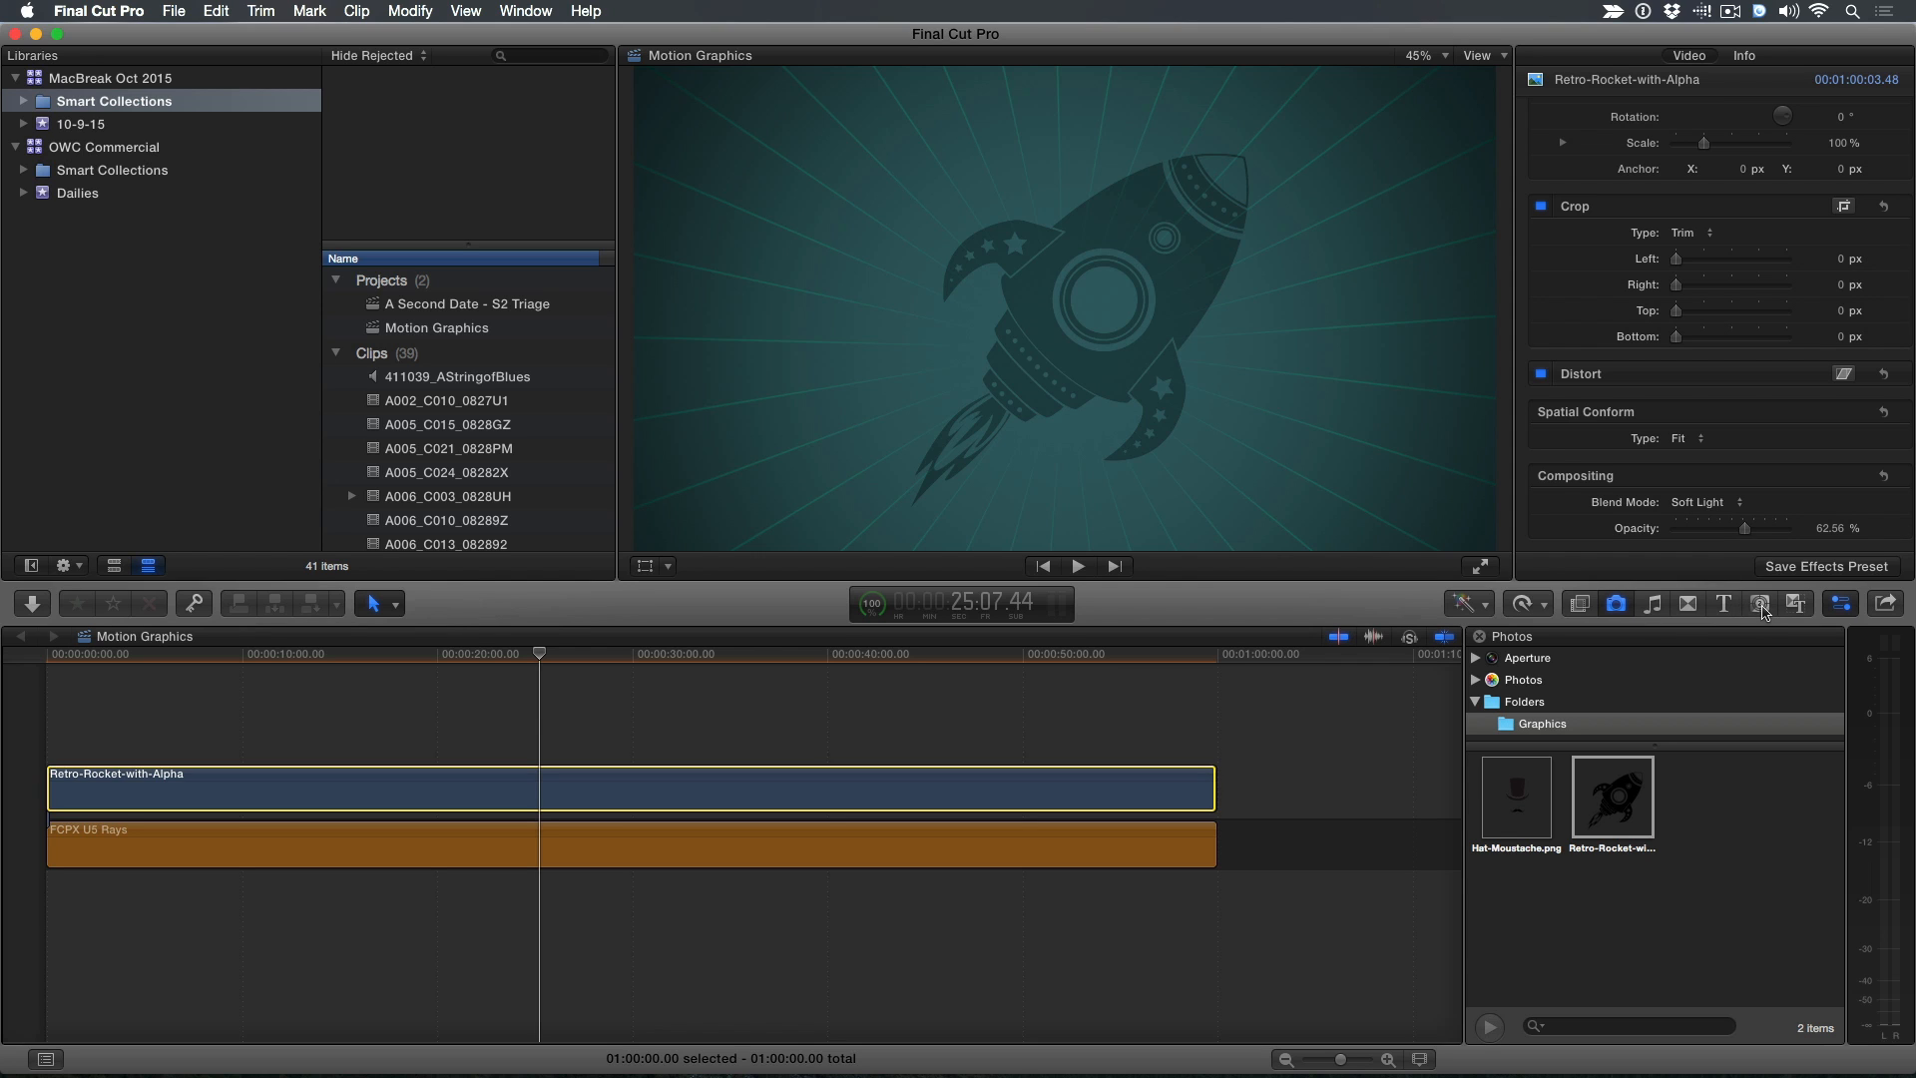
Connect the FCP X Banner - Red generator at about ten seconds in
{"action": "left_click", "coordinate": [1760, 602]}
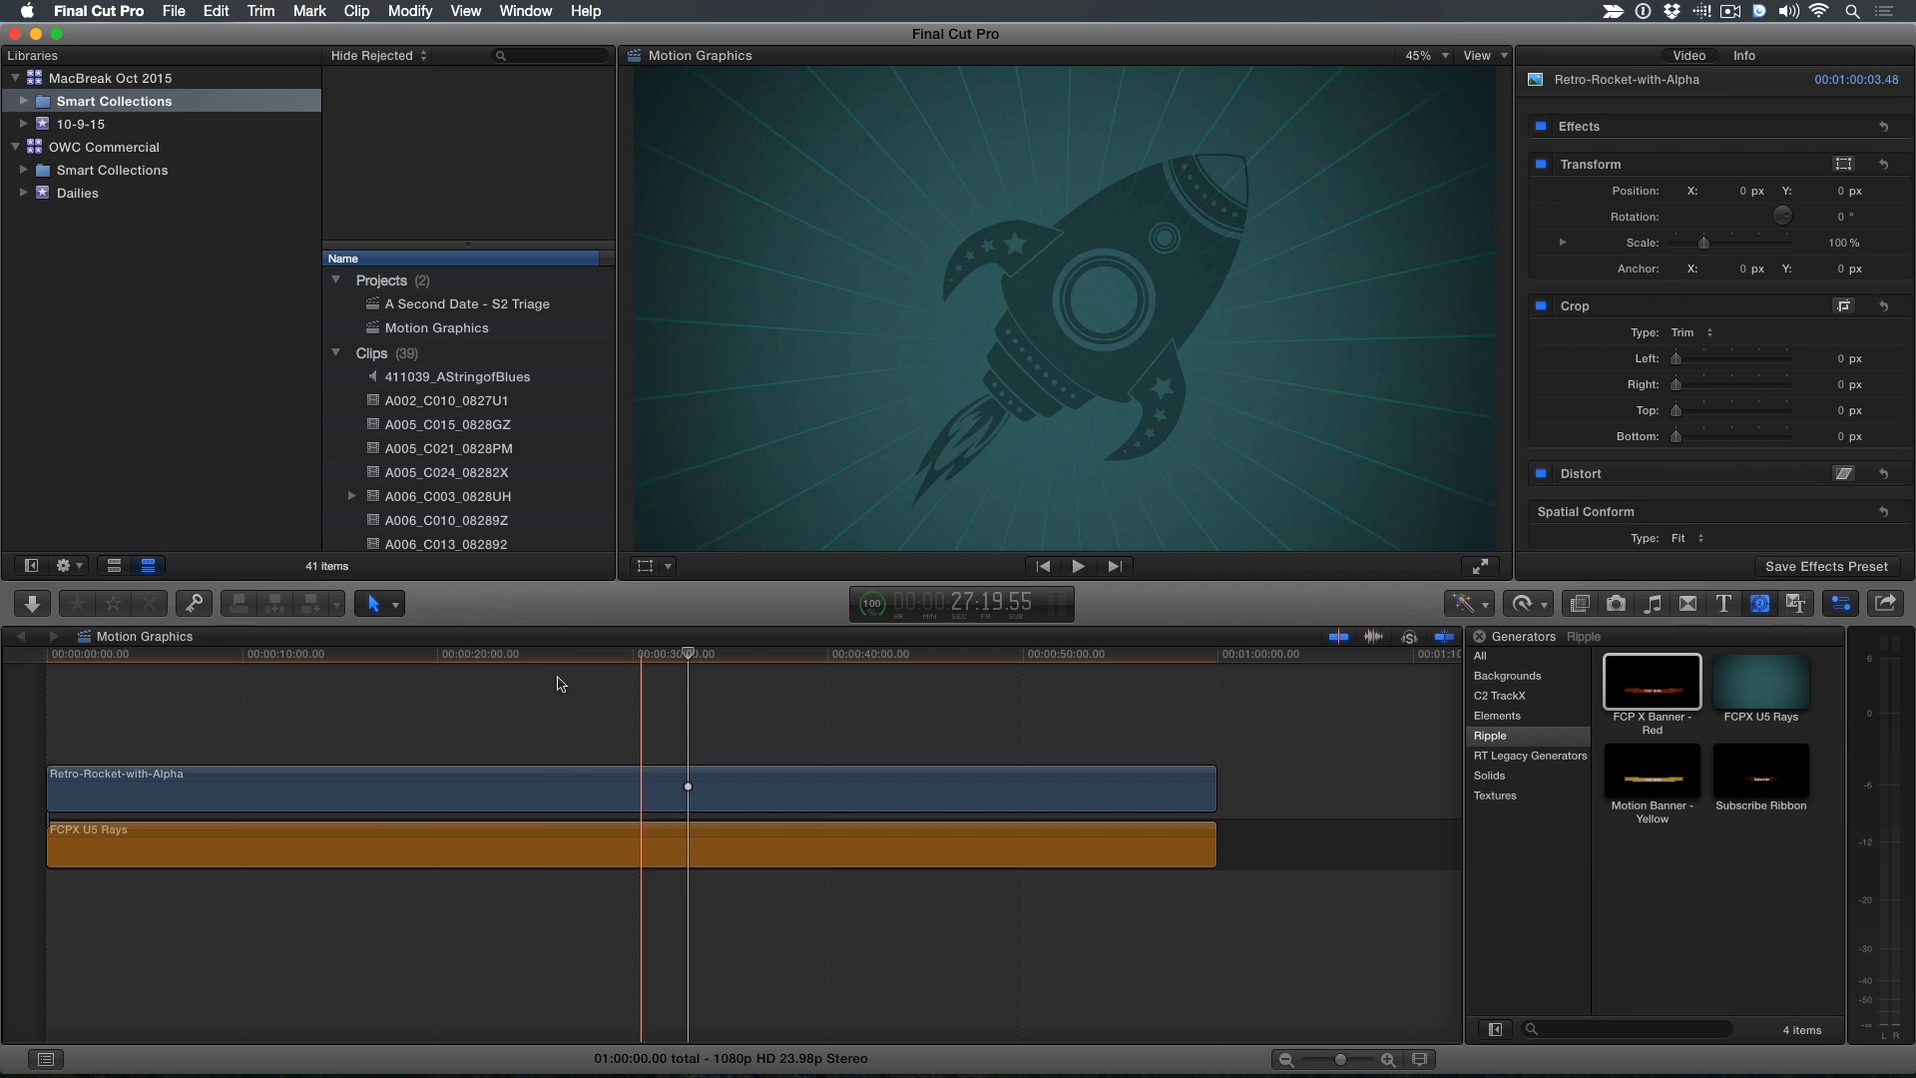
{"action": "left_click", "coordinate": [225, 671]}
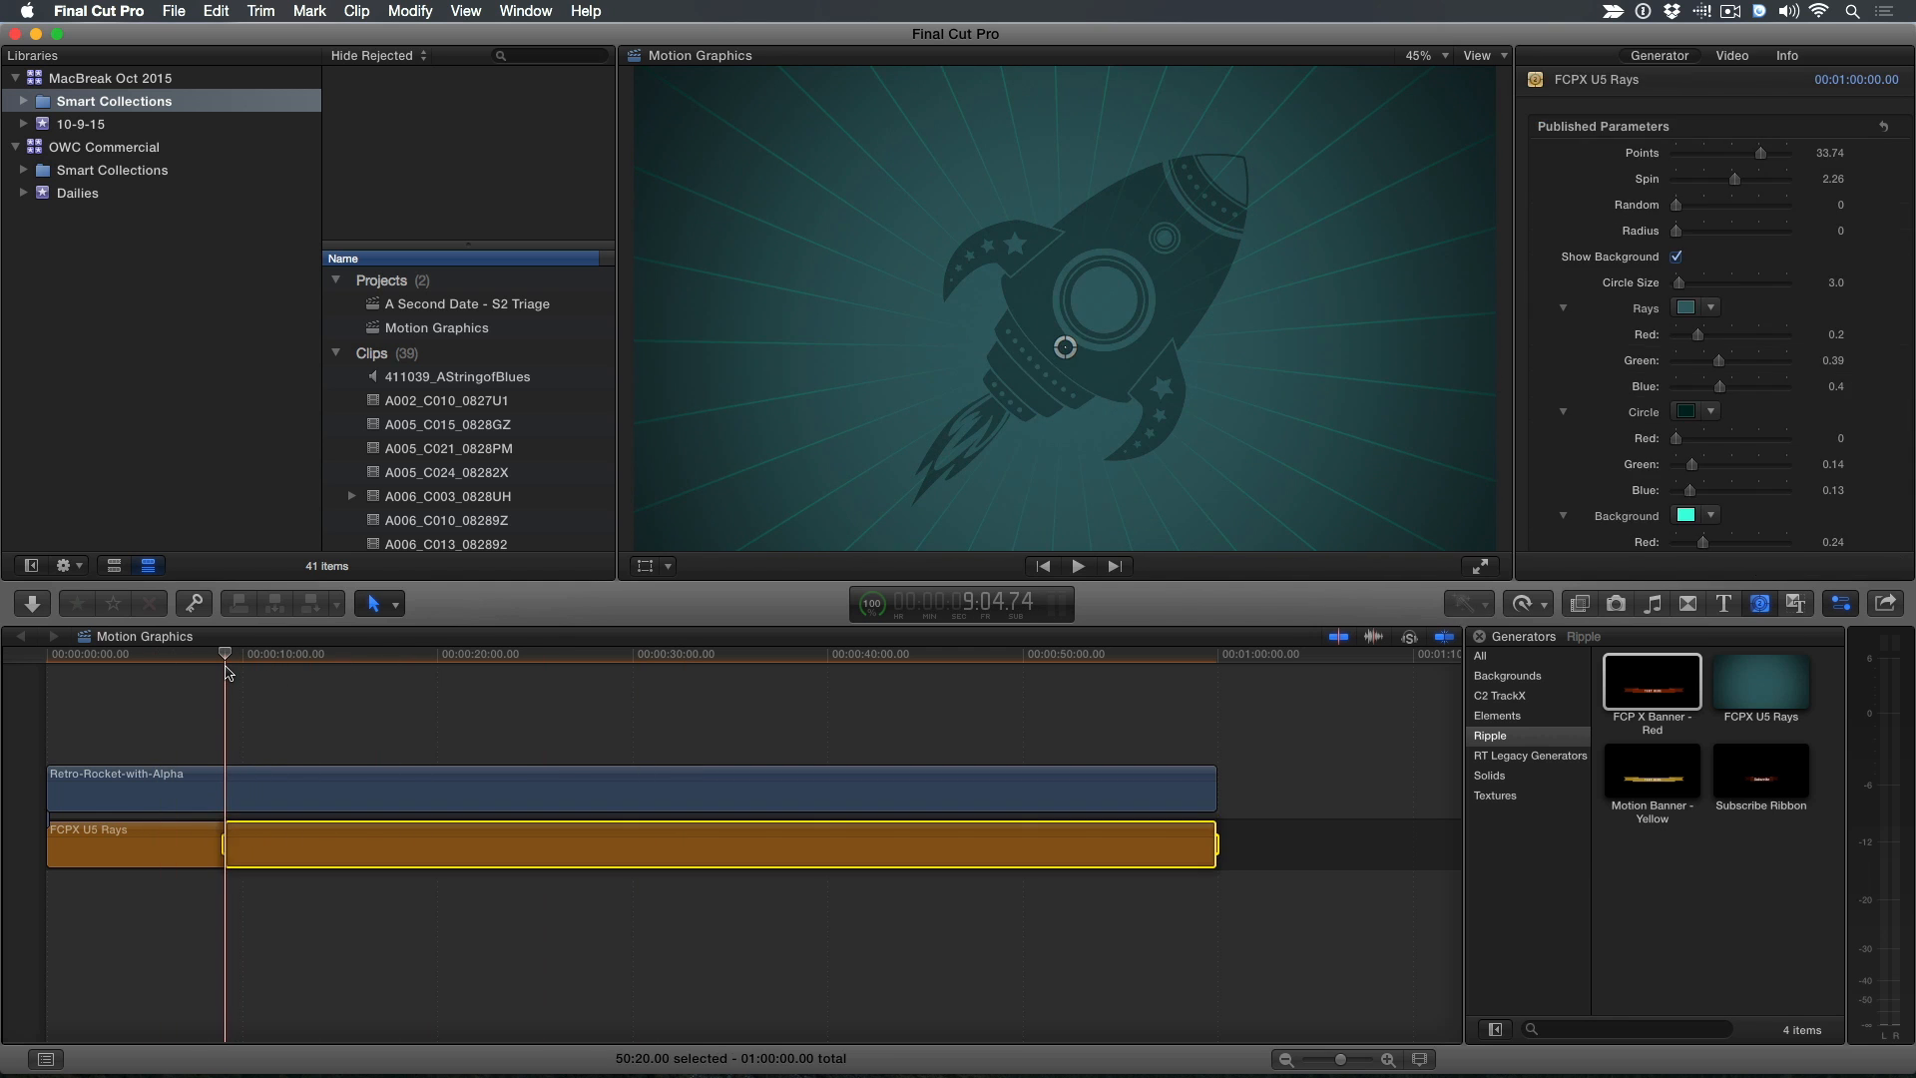
{"action": "left_click", "coordinate": [1651, 679]}
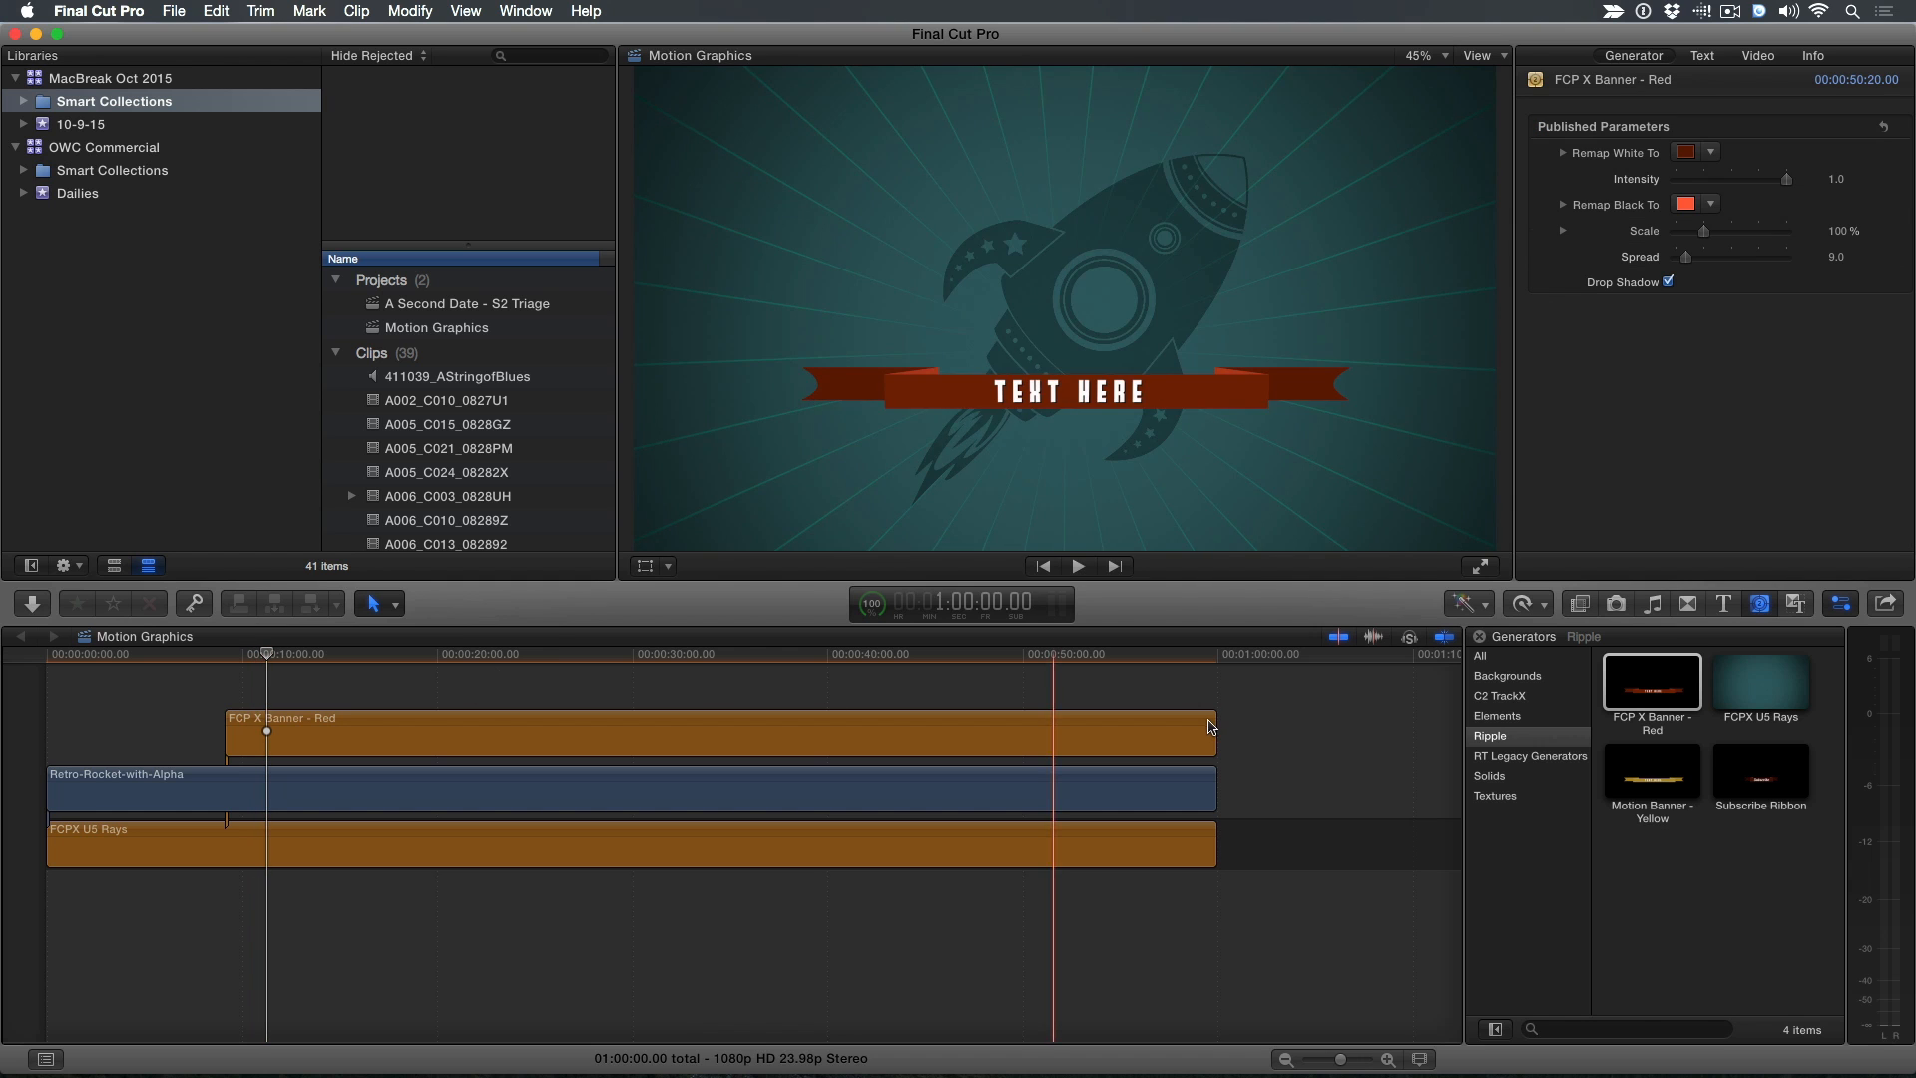
Trim the red banner to about eight seconds and play it back over the background
{"action": "left_click_drag", "start_coordinate": [1214, 731], "coordinate": [553, 749]}
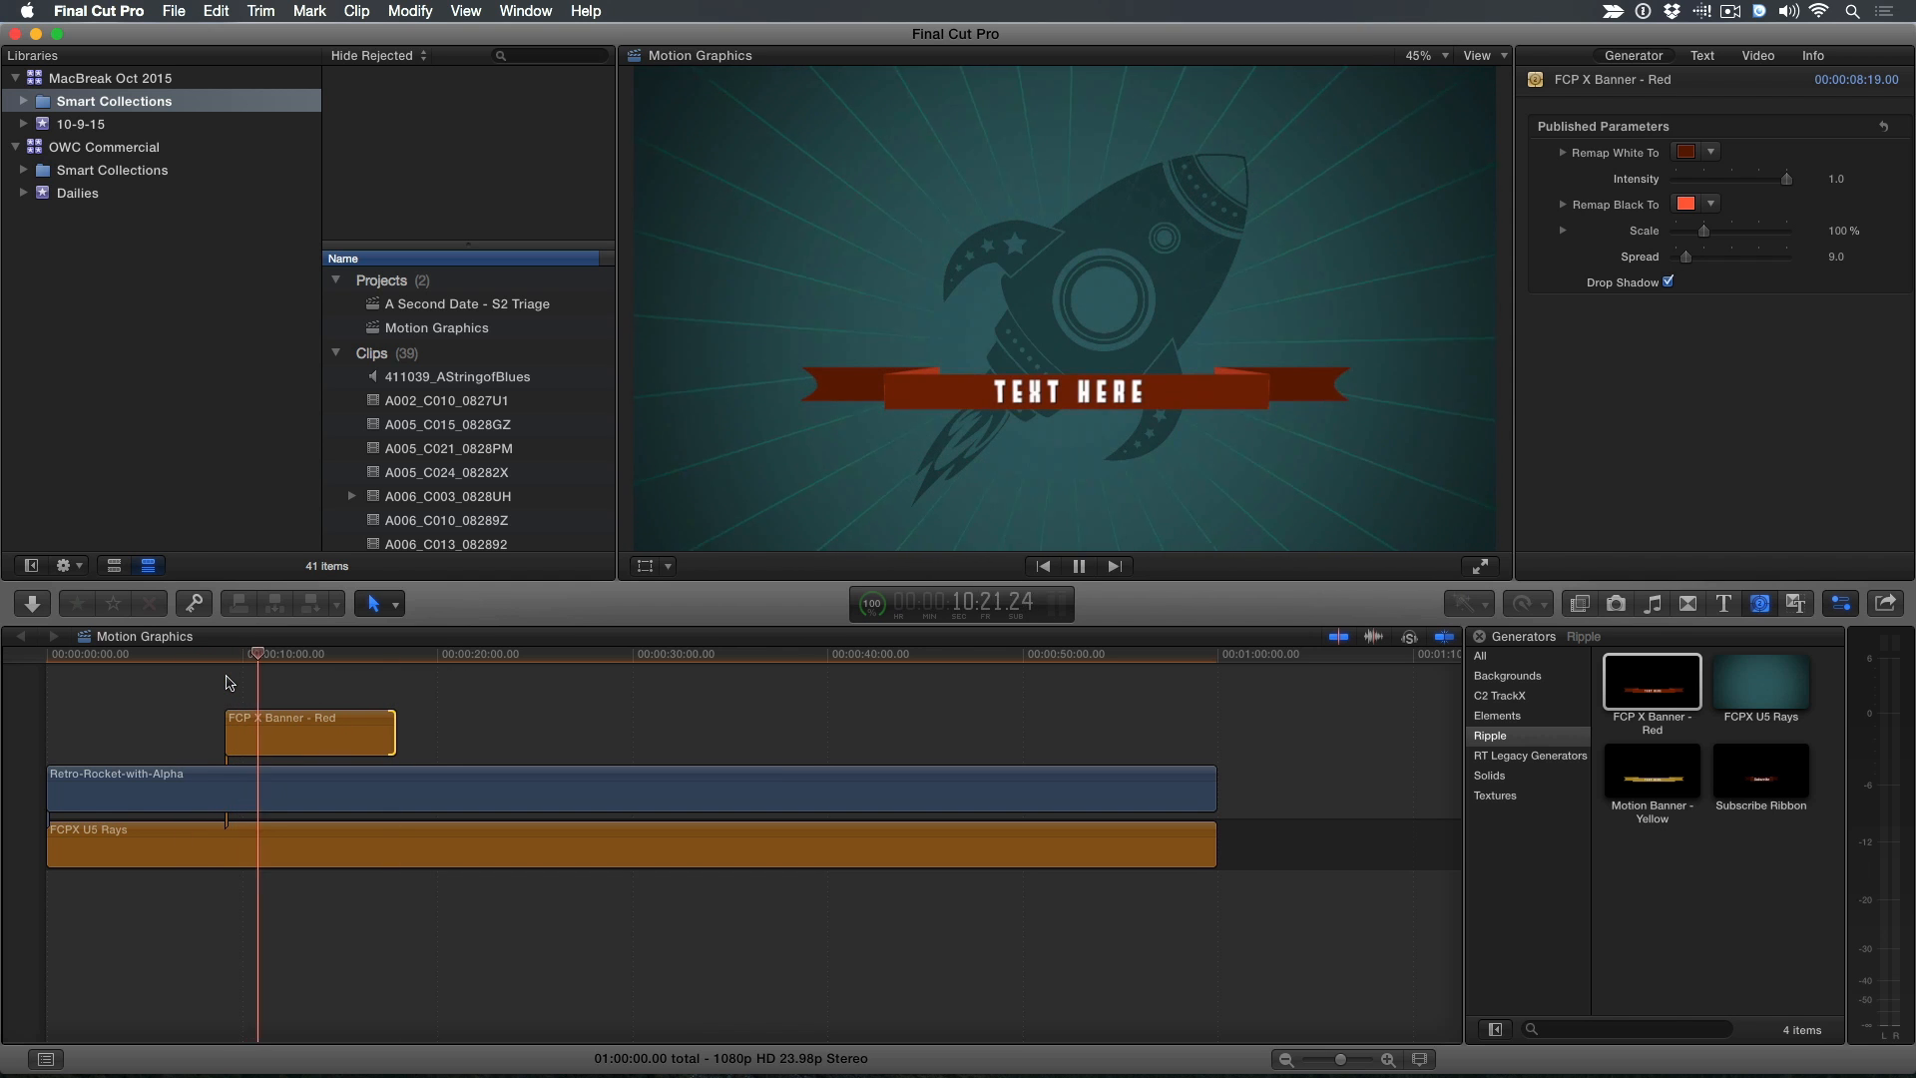
{"action": "left_click", "coordinate": [1078, 565]}
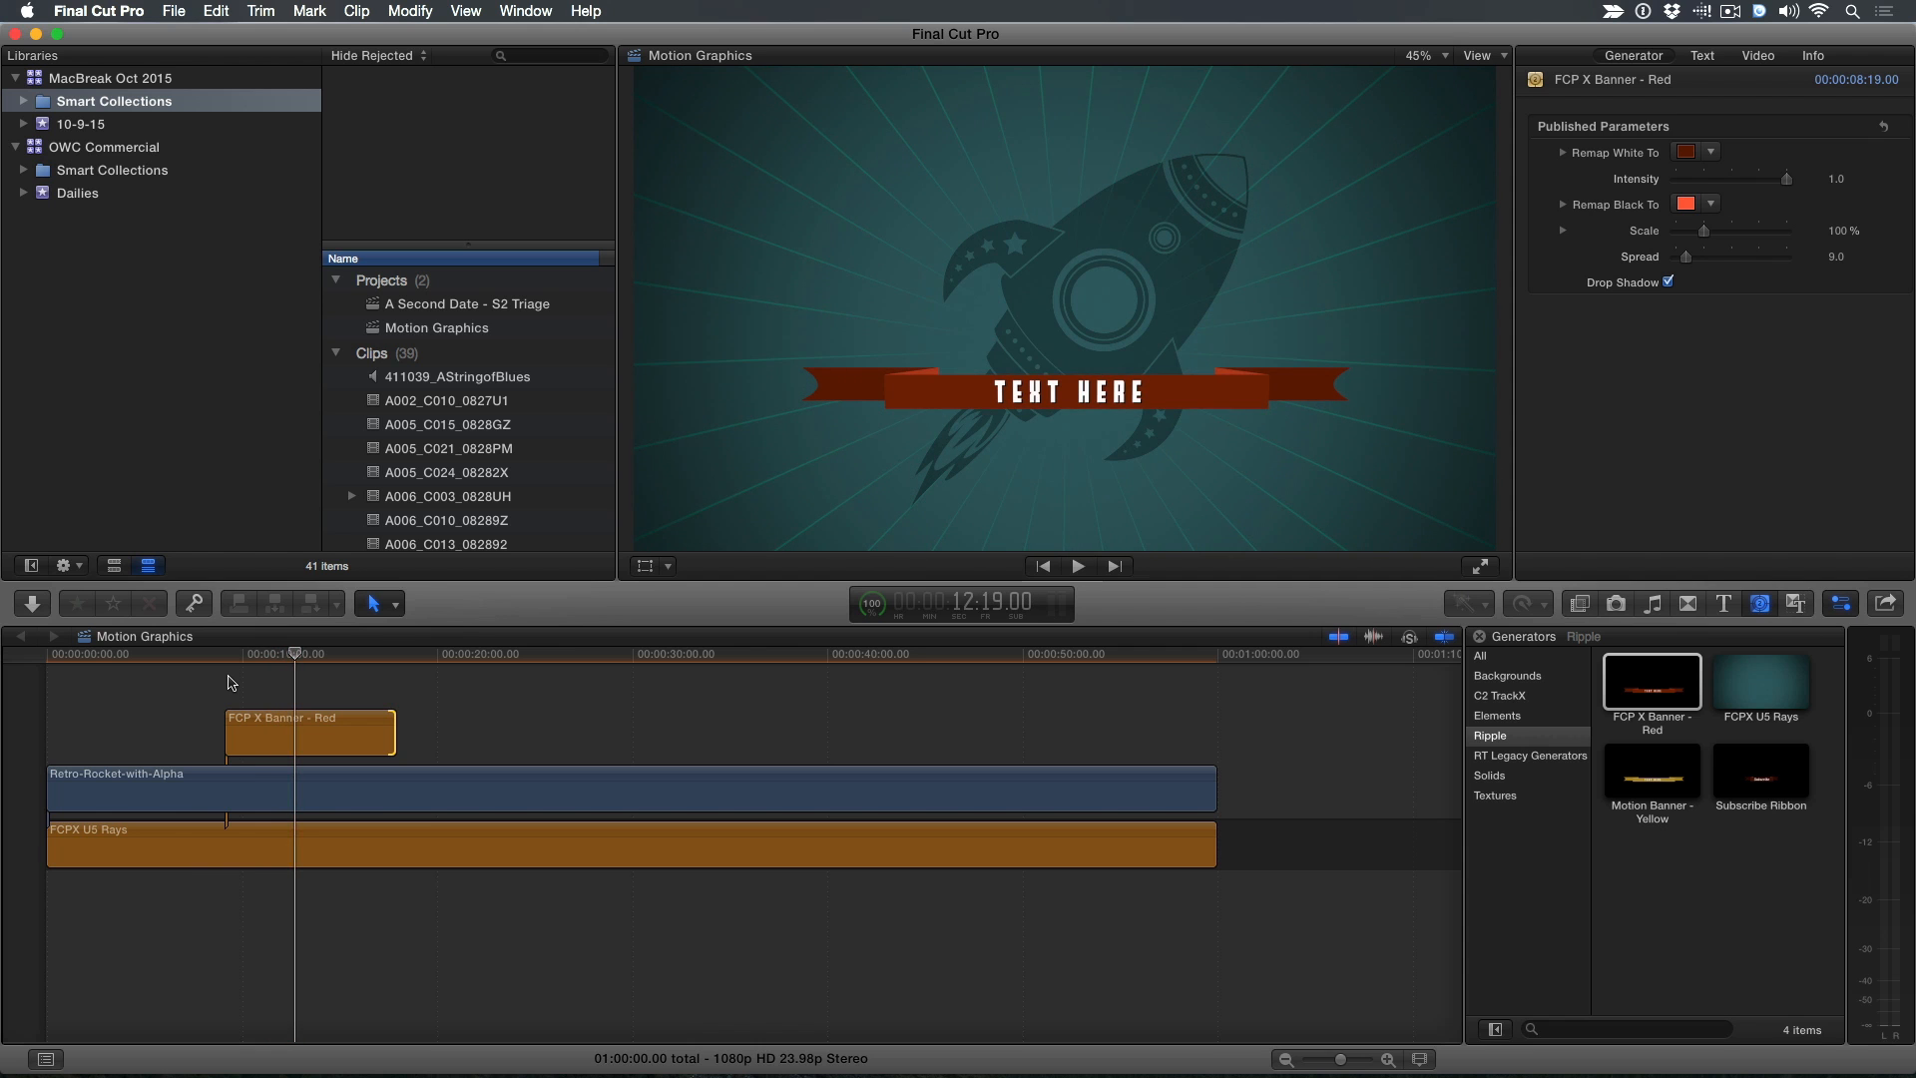
{"action": "left_click", "coordinate": [1724, 603]}
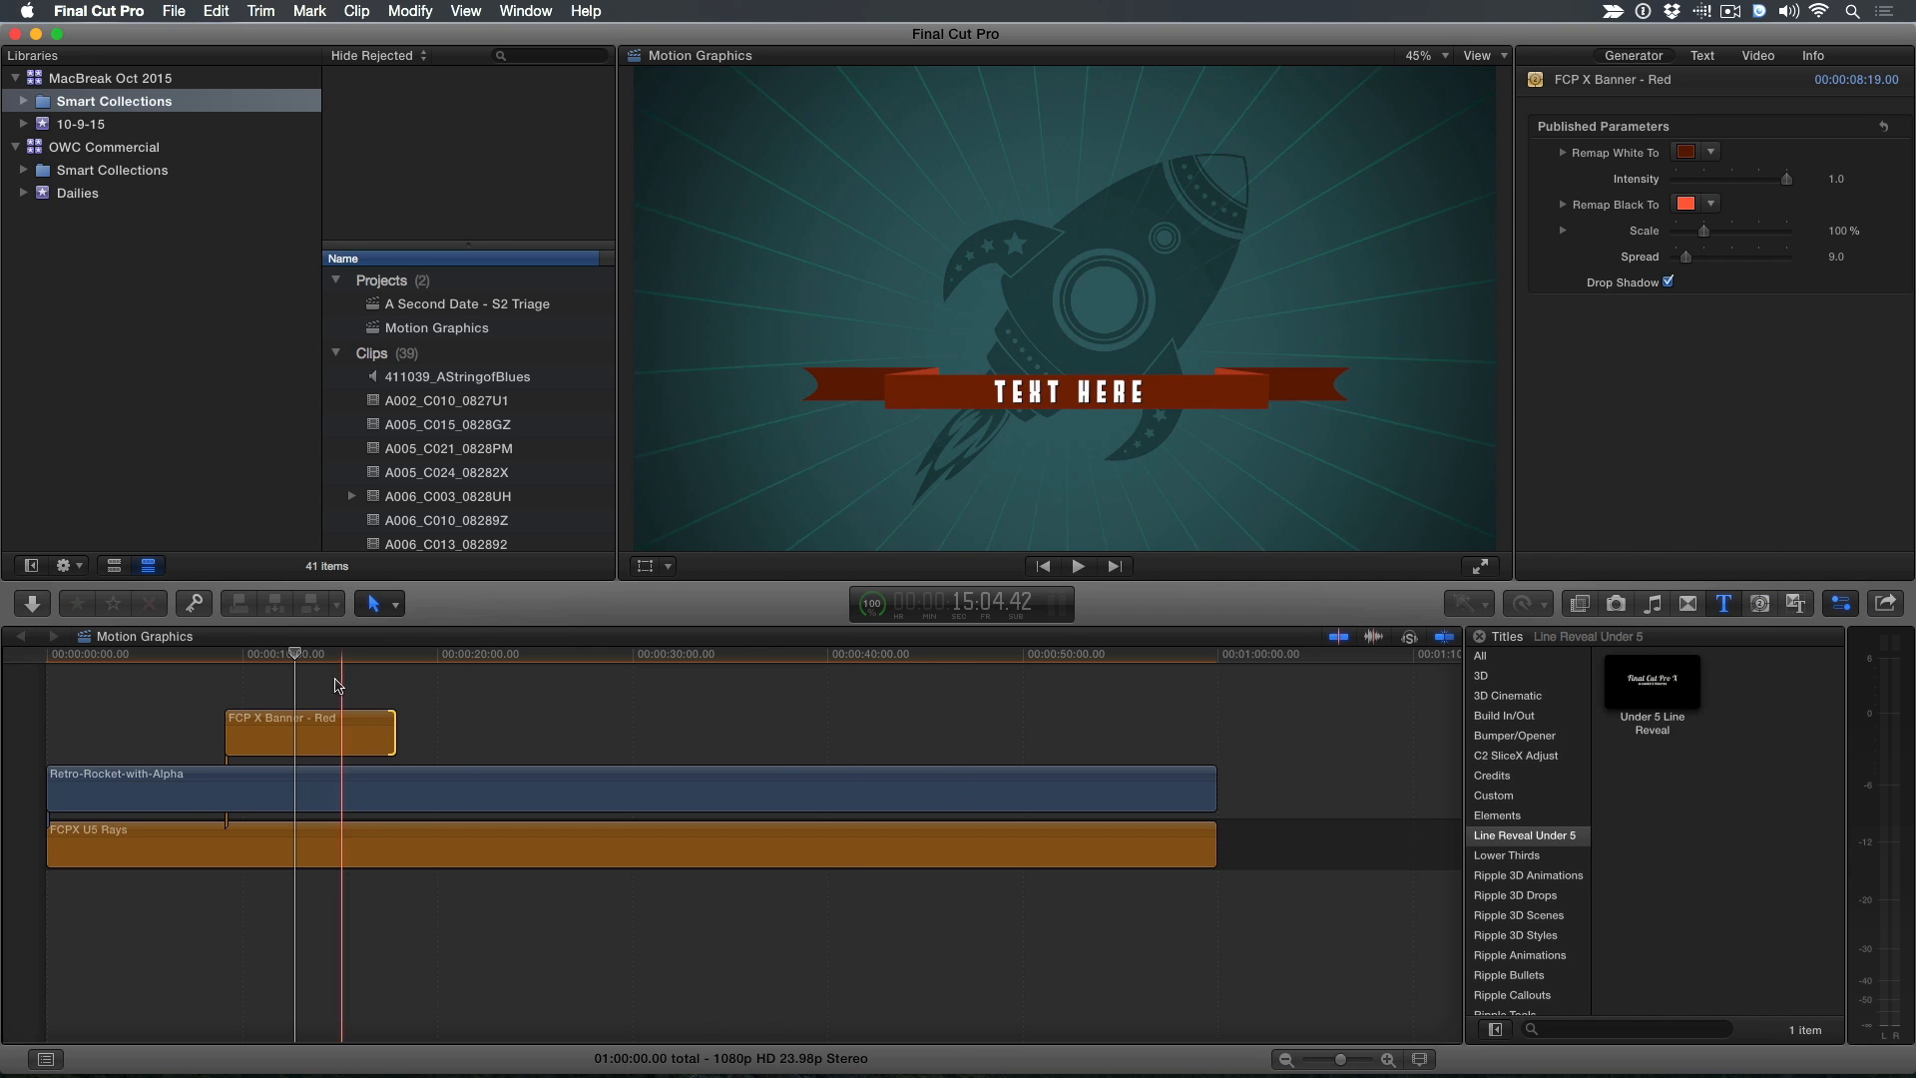
Edit the banner's TEXT HERE to 'macbreak goodness' and drop the Under 5 Line Reveal title above it
{"action": "left_click", "coordinate": [310, 731]}
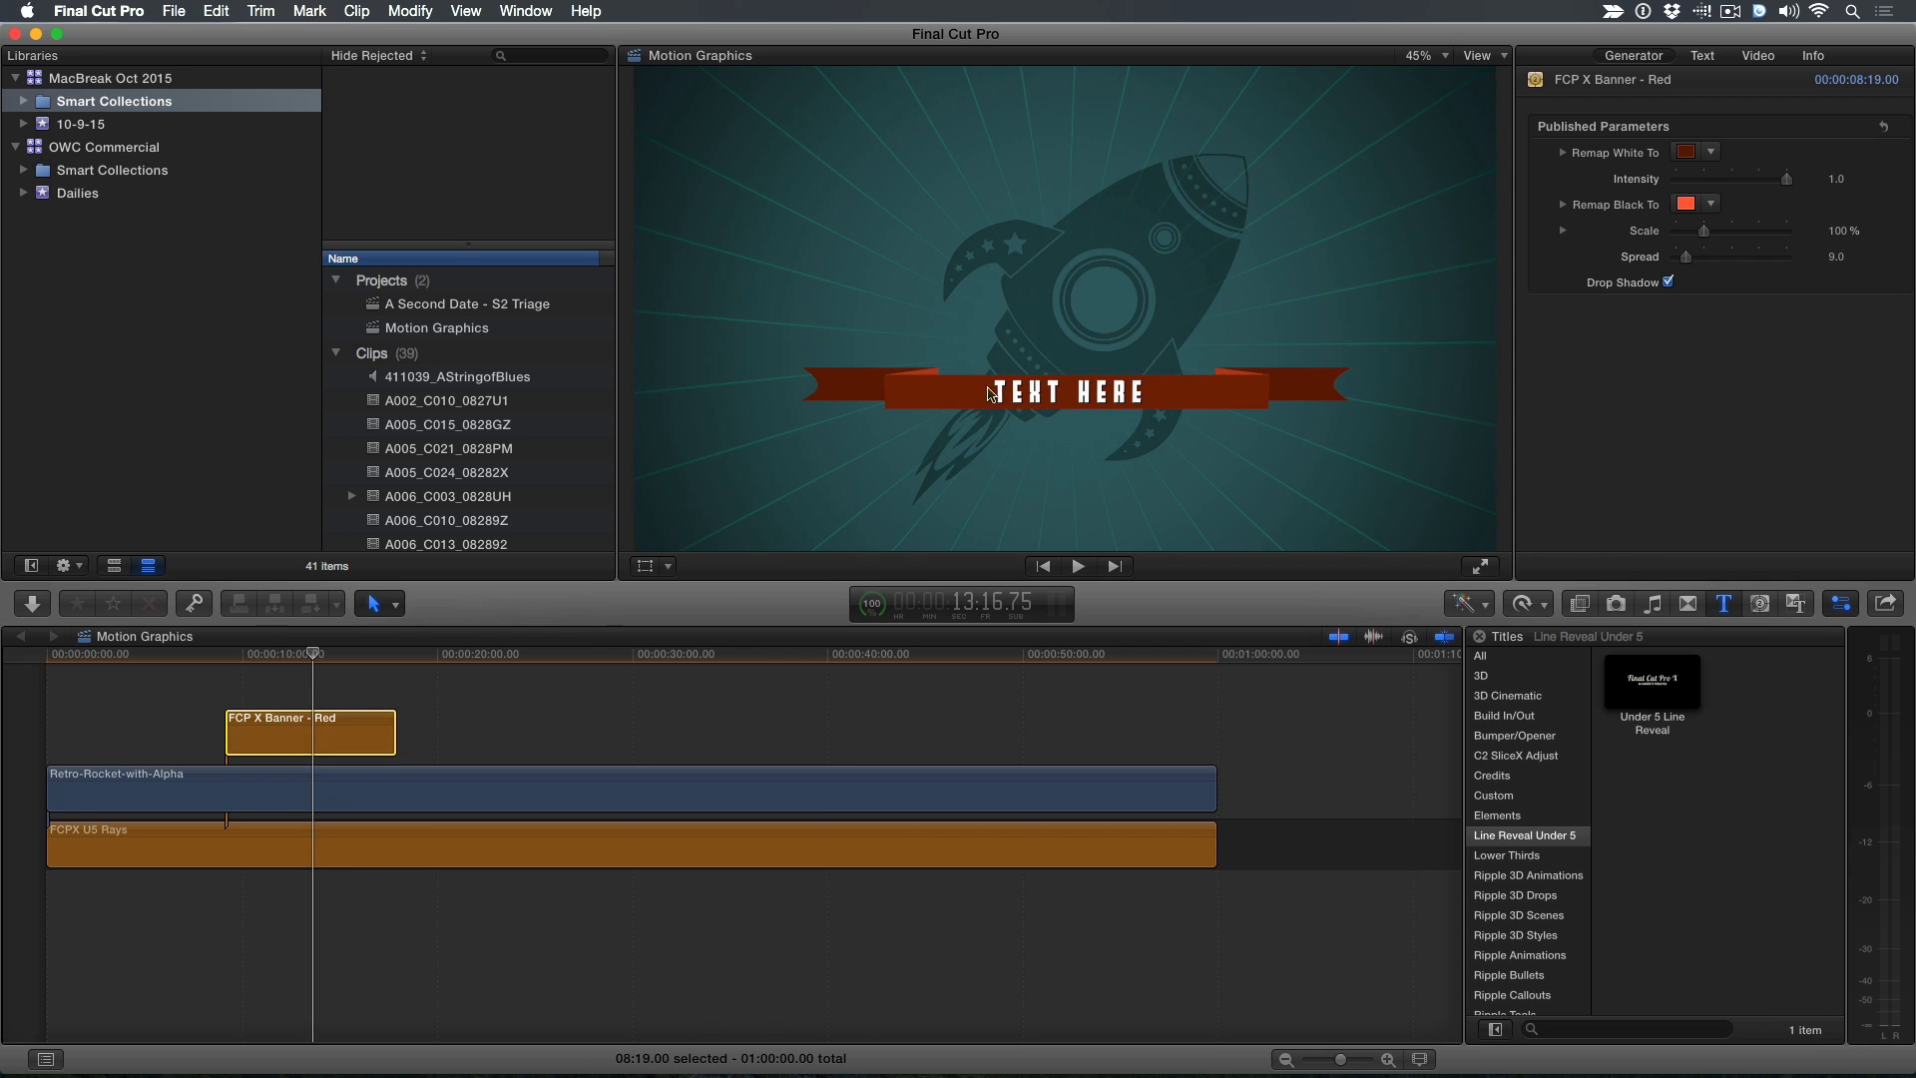
{"action": "double_click", "coordinate": [1070, 391]}
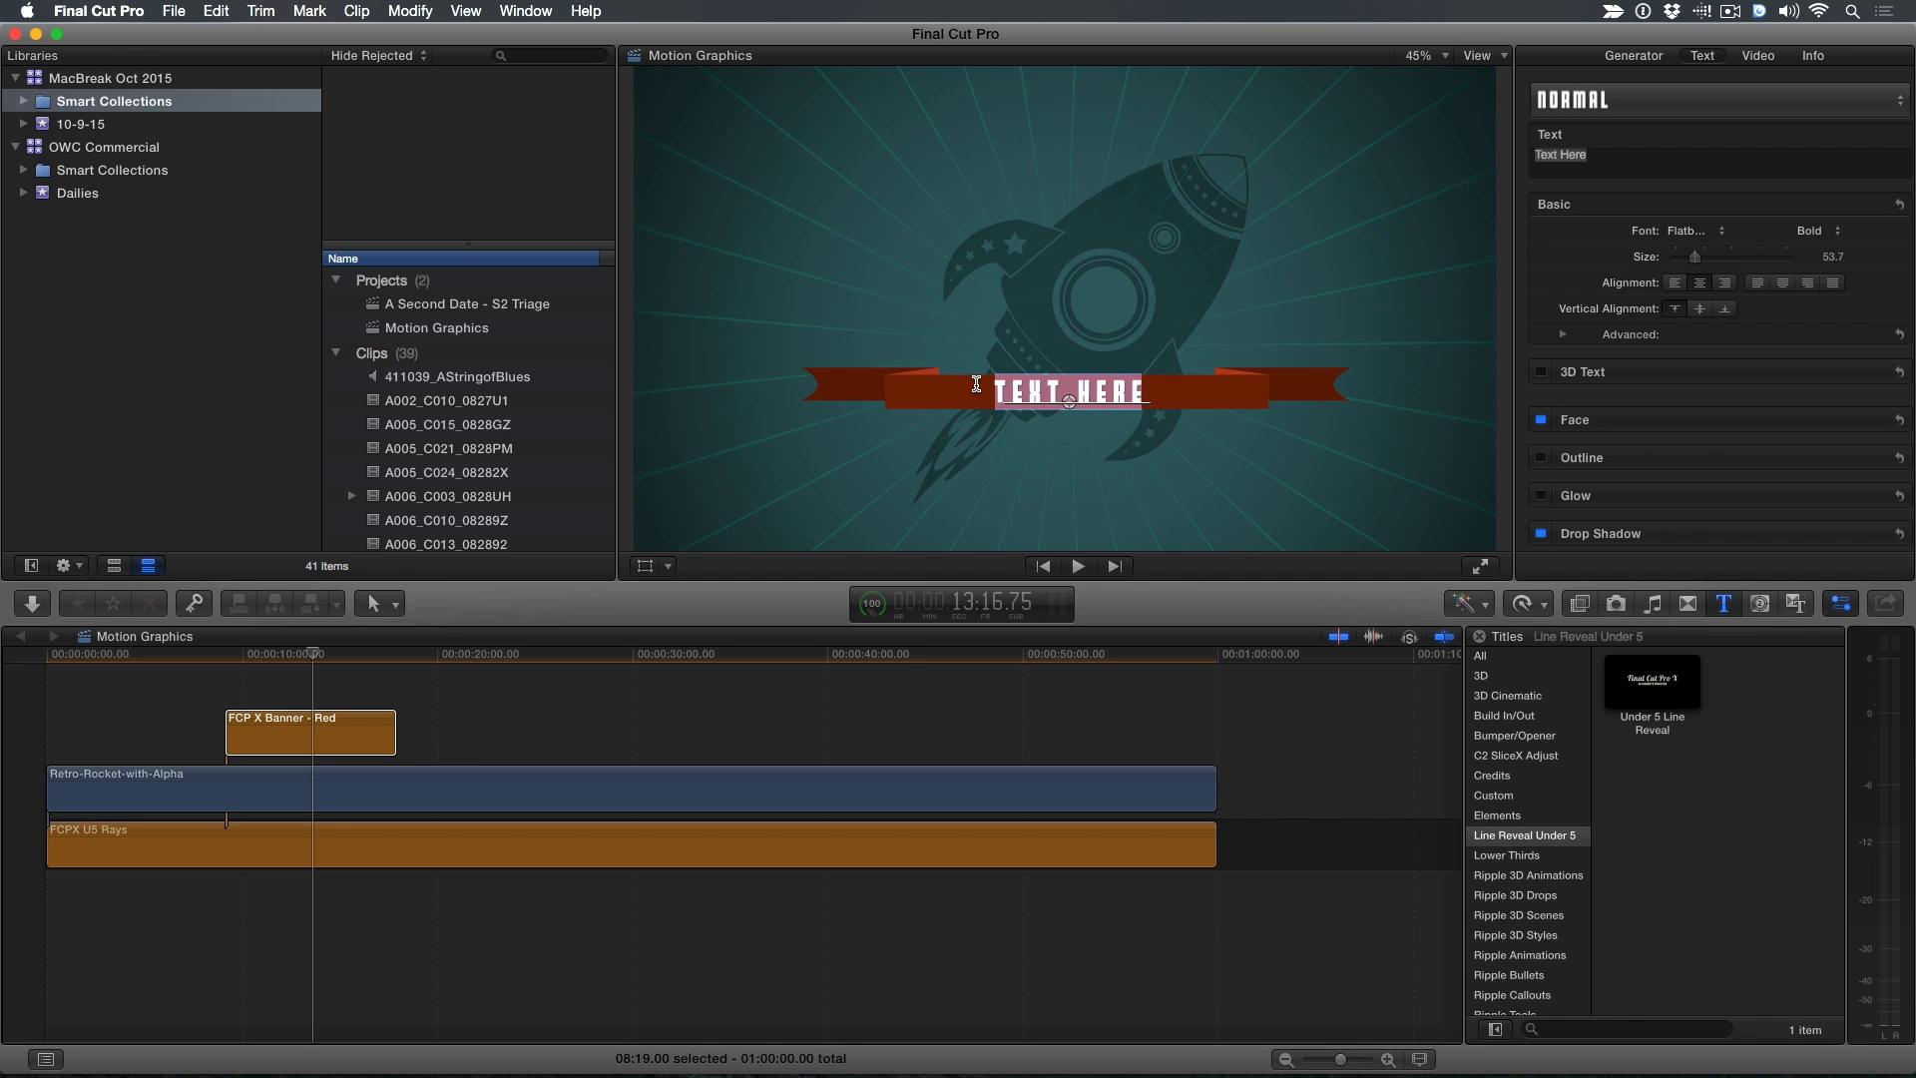
{"action": "type", "text": "macbreak"}
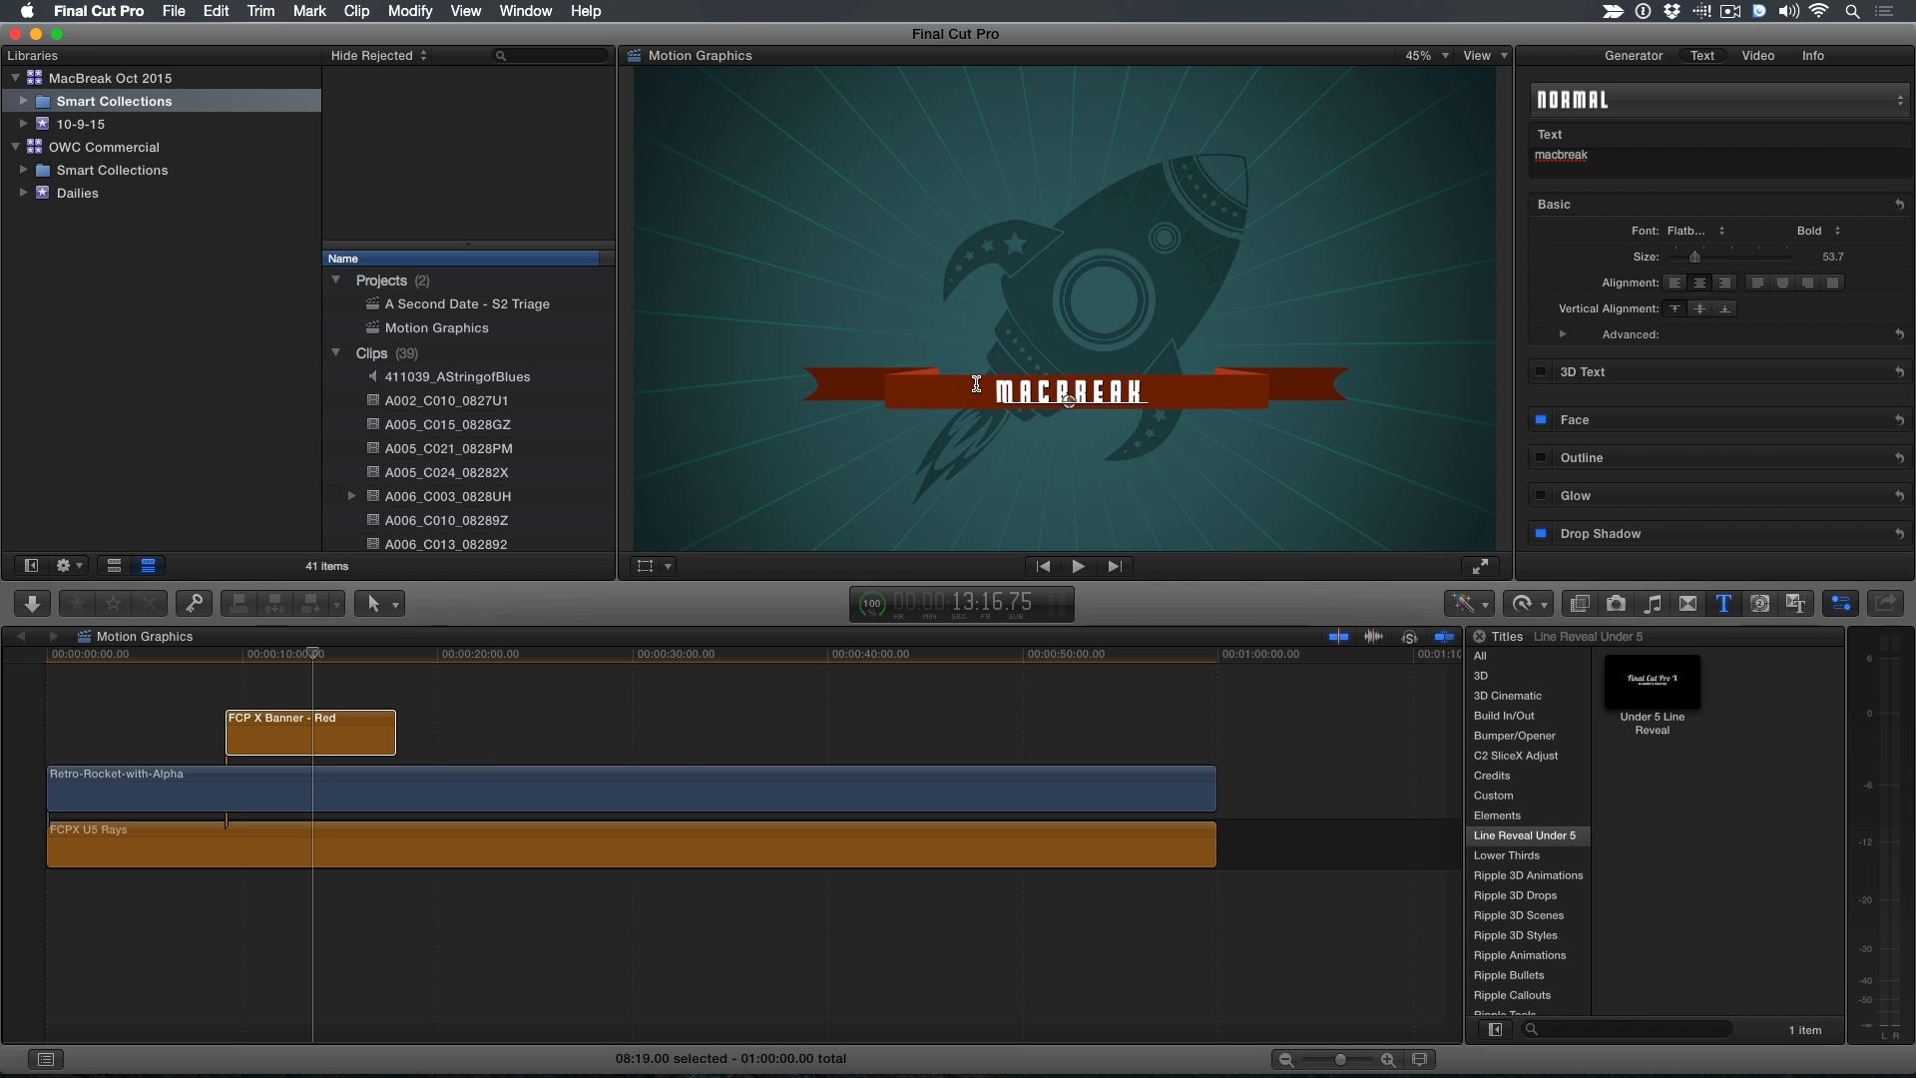
{"action": "type", "text": "goodness"}
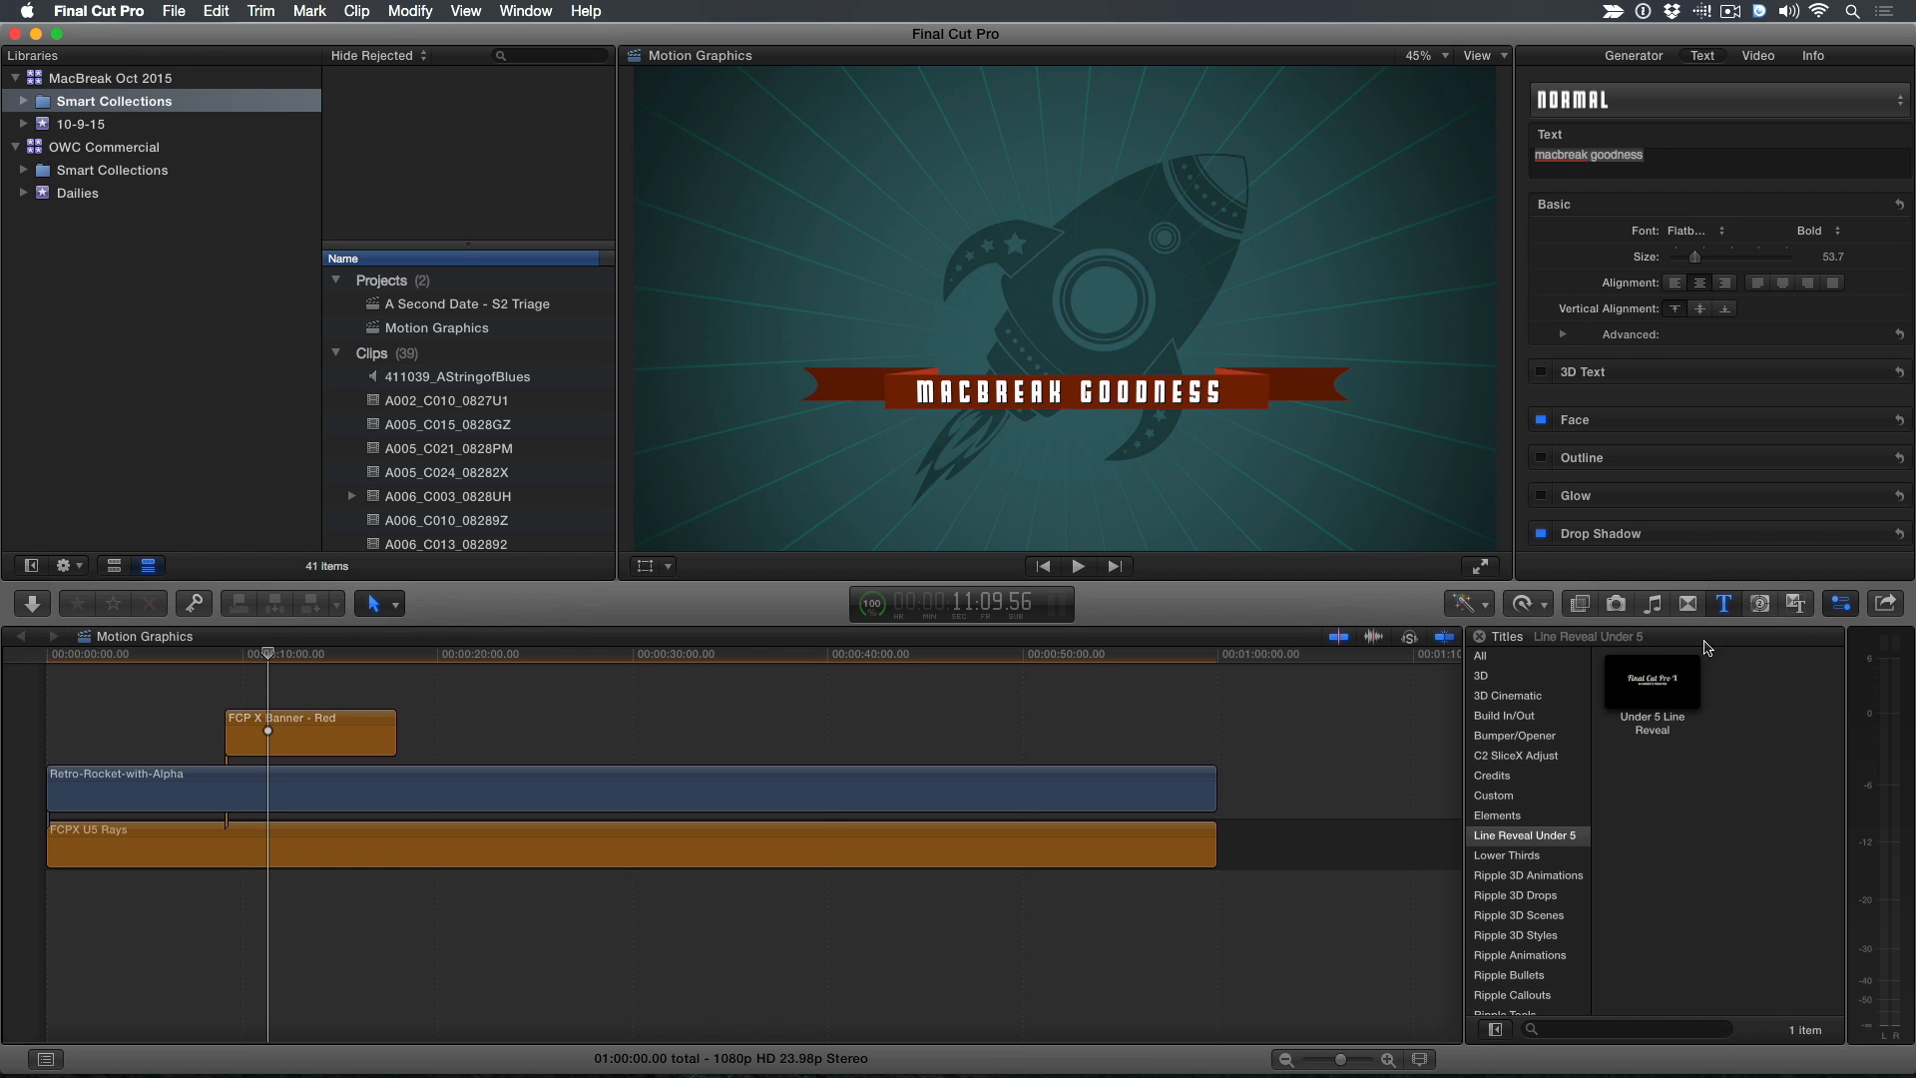
{"action": "left_click_drag", "start_coordinate": [1651, 681], "coordinate": [673, 711]}
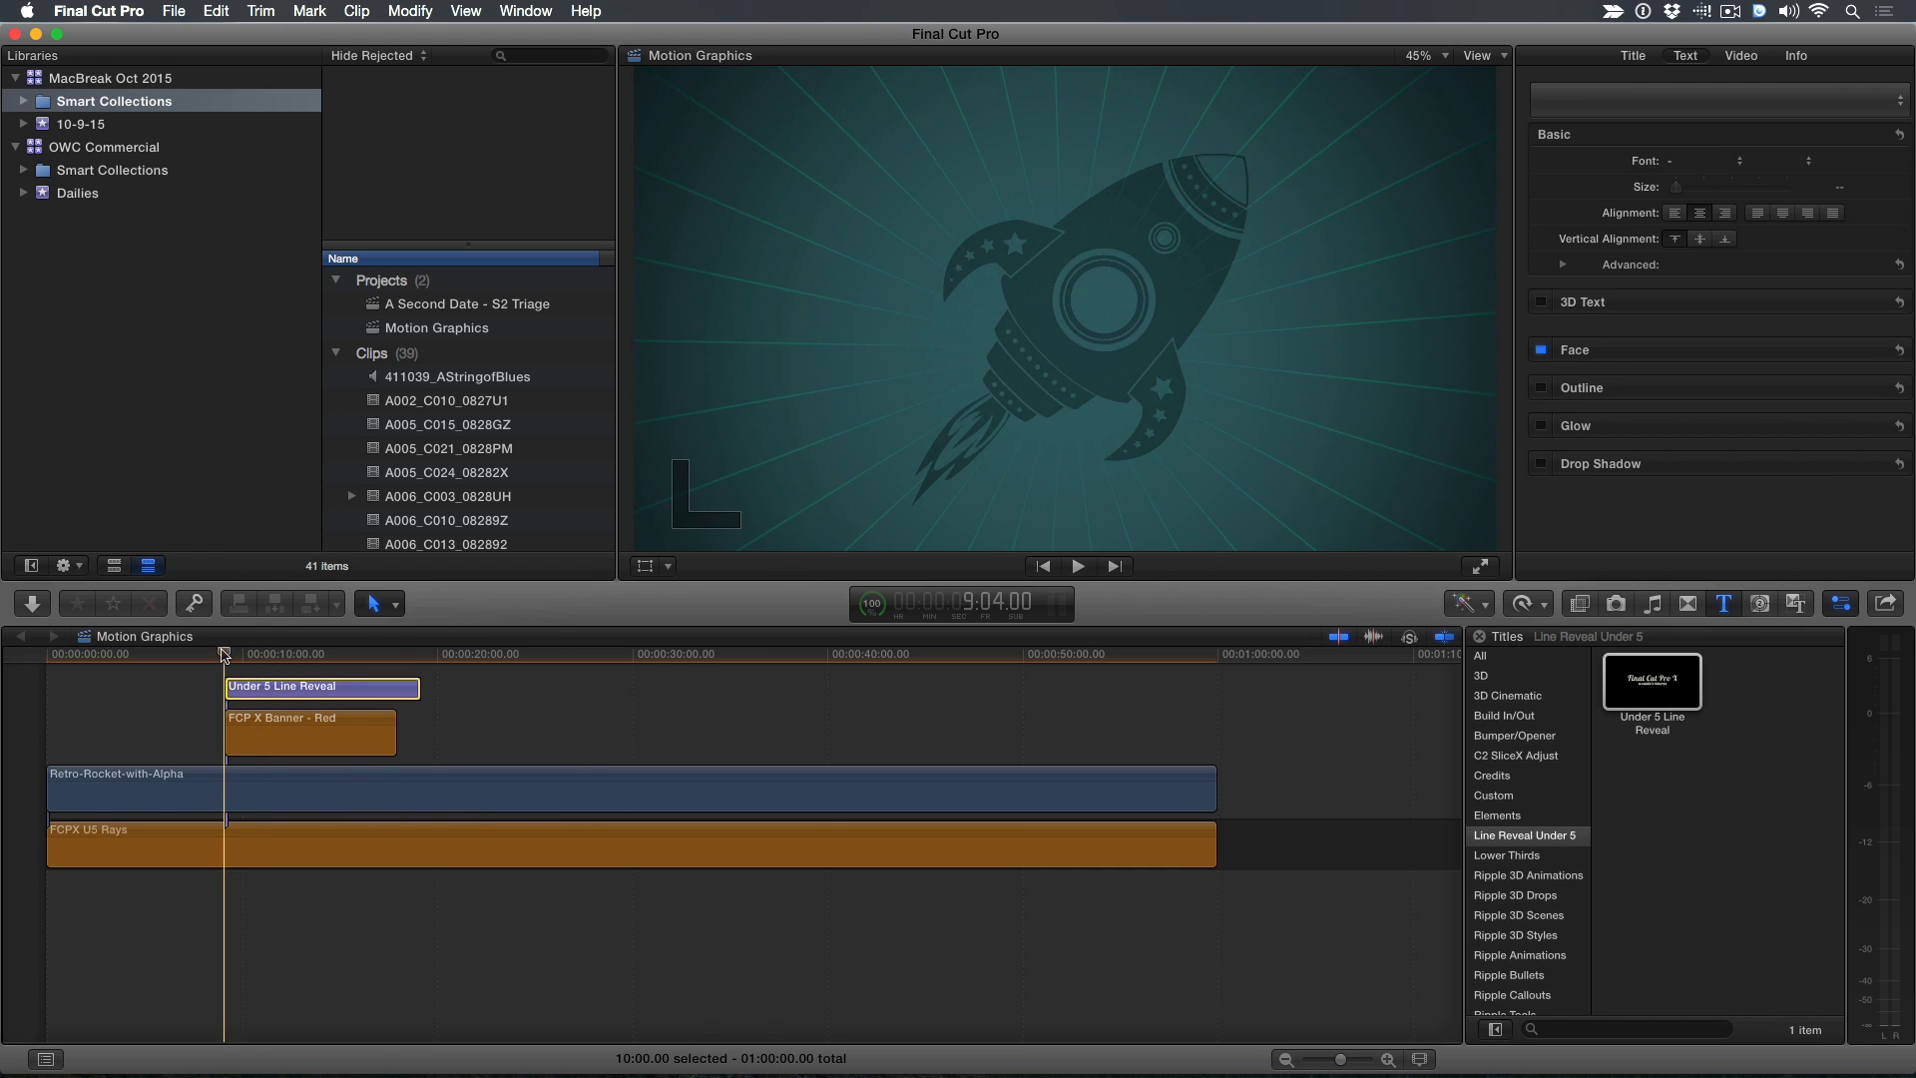
Preview the Under 5 Line Reveal title over the MACBREAK GOODNESS banner
{"action": "left_click", "coordinate": [1076, 564]}
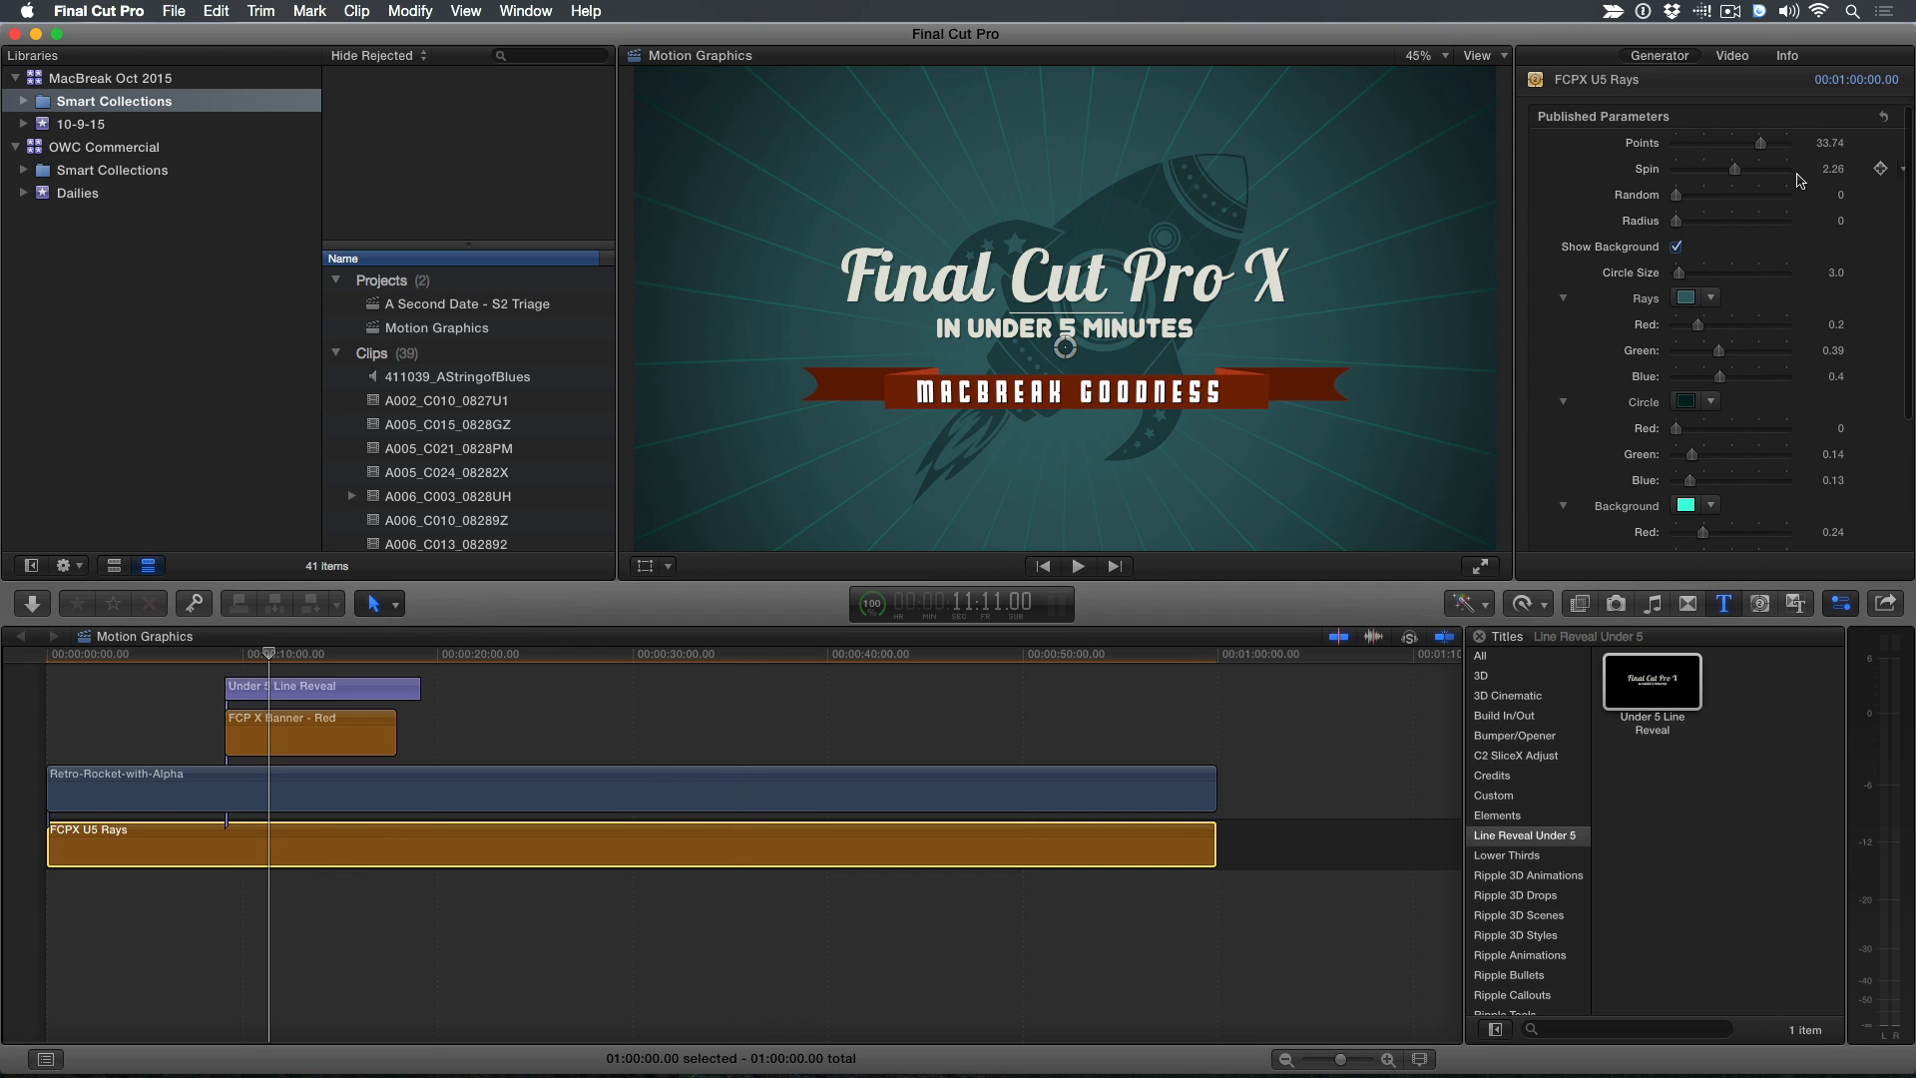
Enable Show Background on the FCPX U5 Rays generator and set Background RGB to about 0.06
{"action": "scroll", "scroll_direction": "down", "scroll_amount": 3}
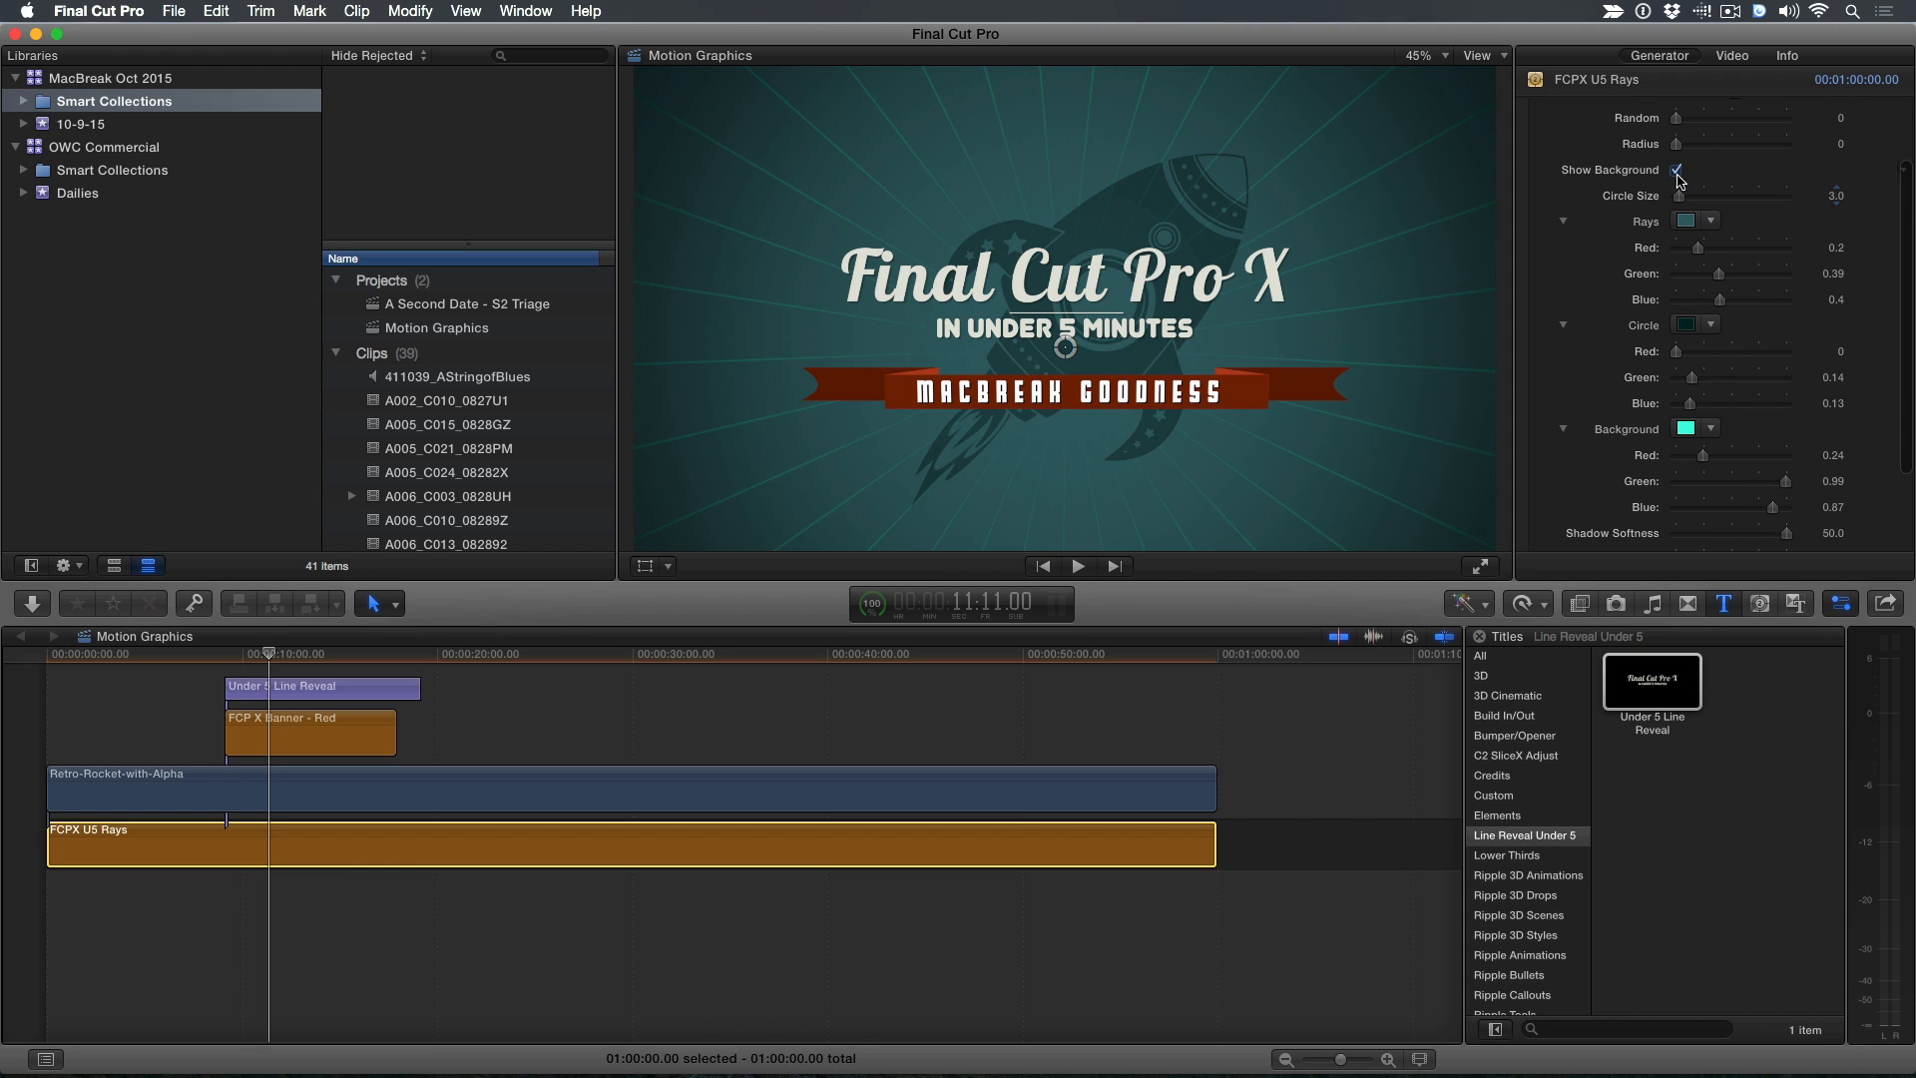
{"action": "left_click", "coordinate": [1691, 222]}
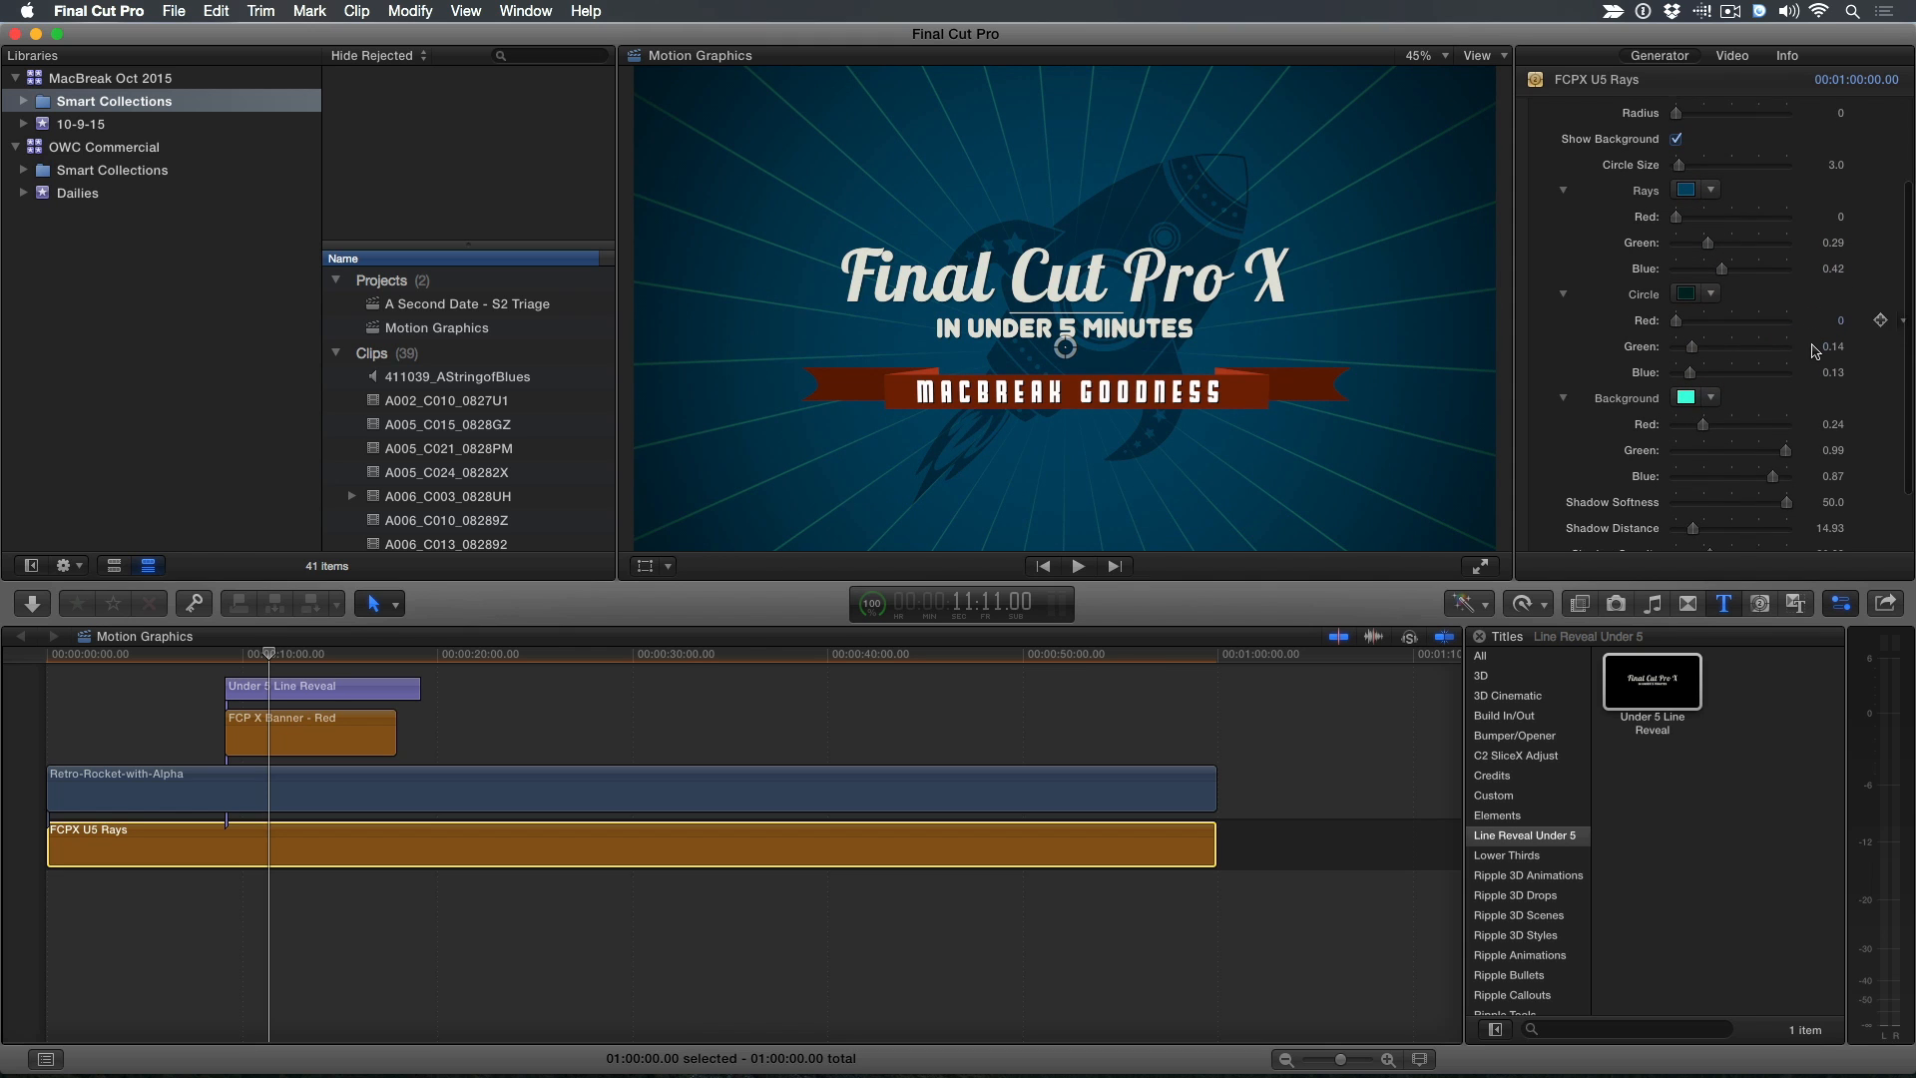
{"action": "scroll", "scroll_direction": "down", "scroll_amount": 3}
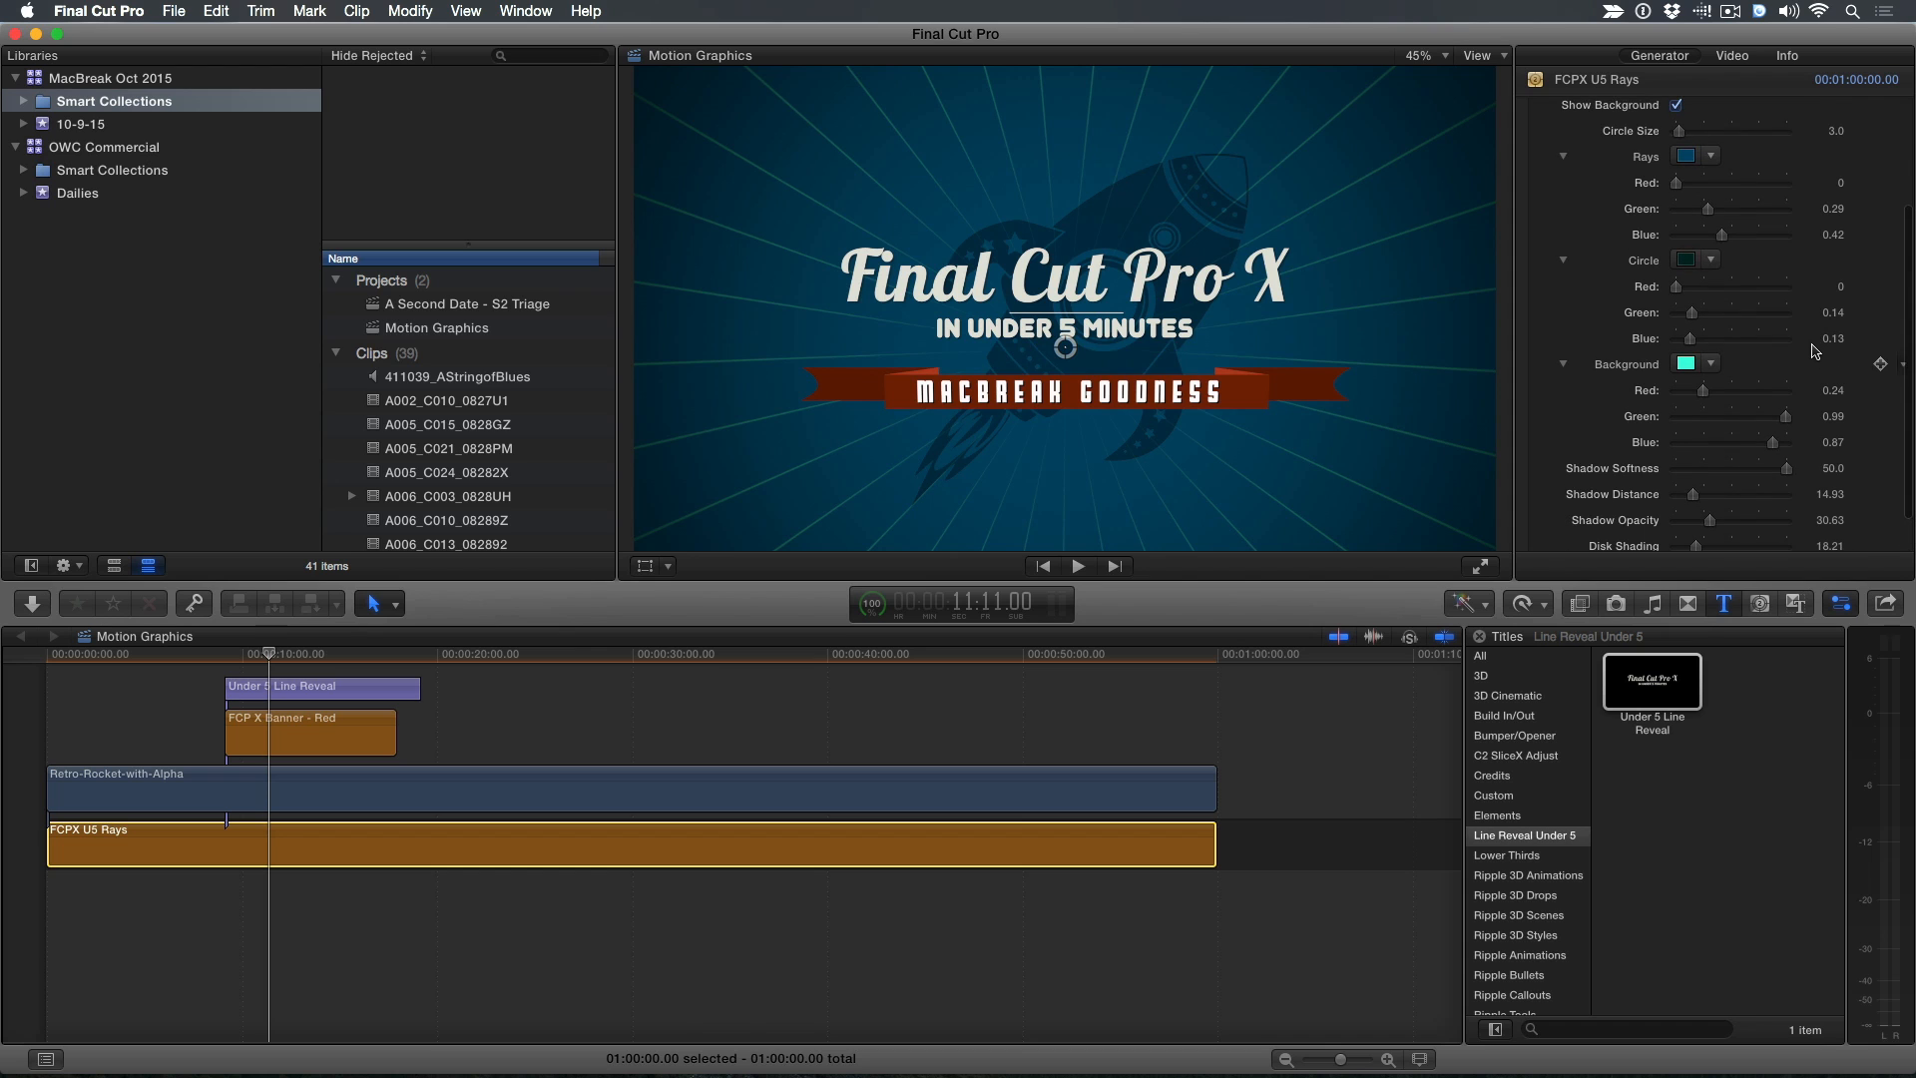
{"action": "left_click", "coordinate": [1709, 364]}
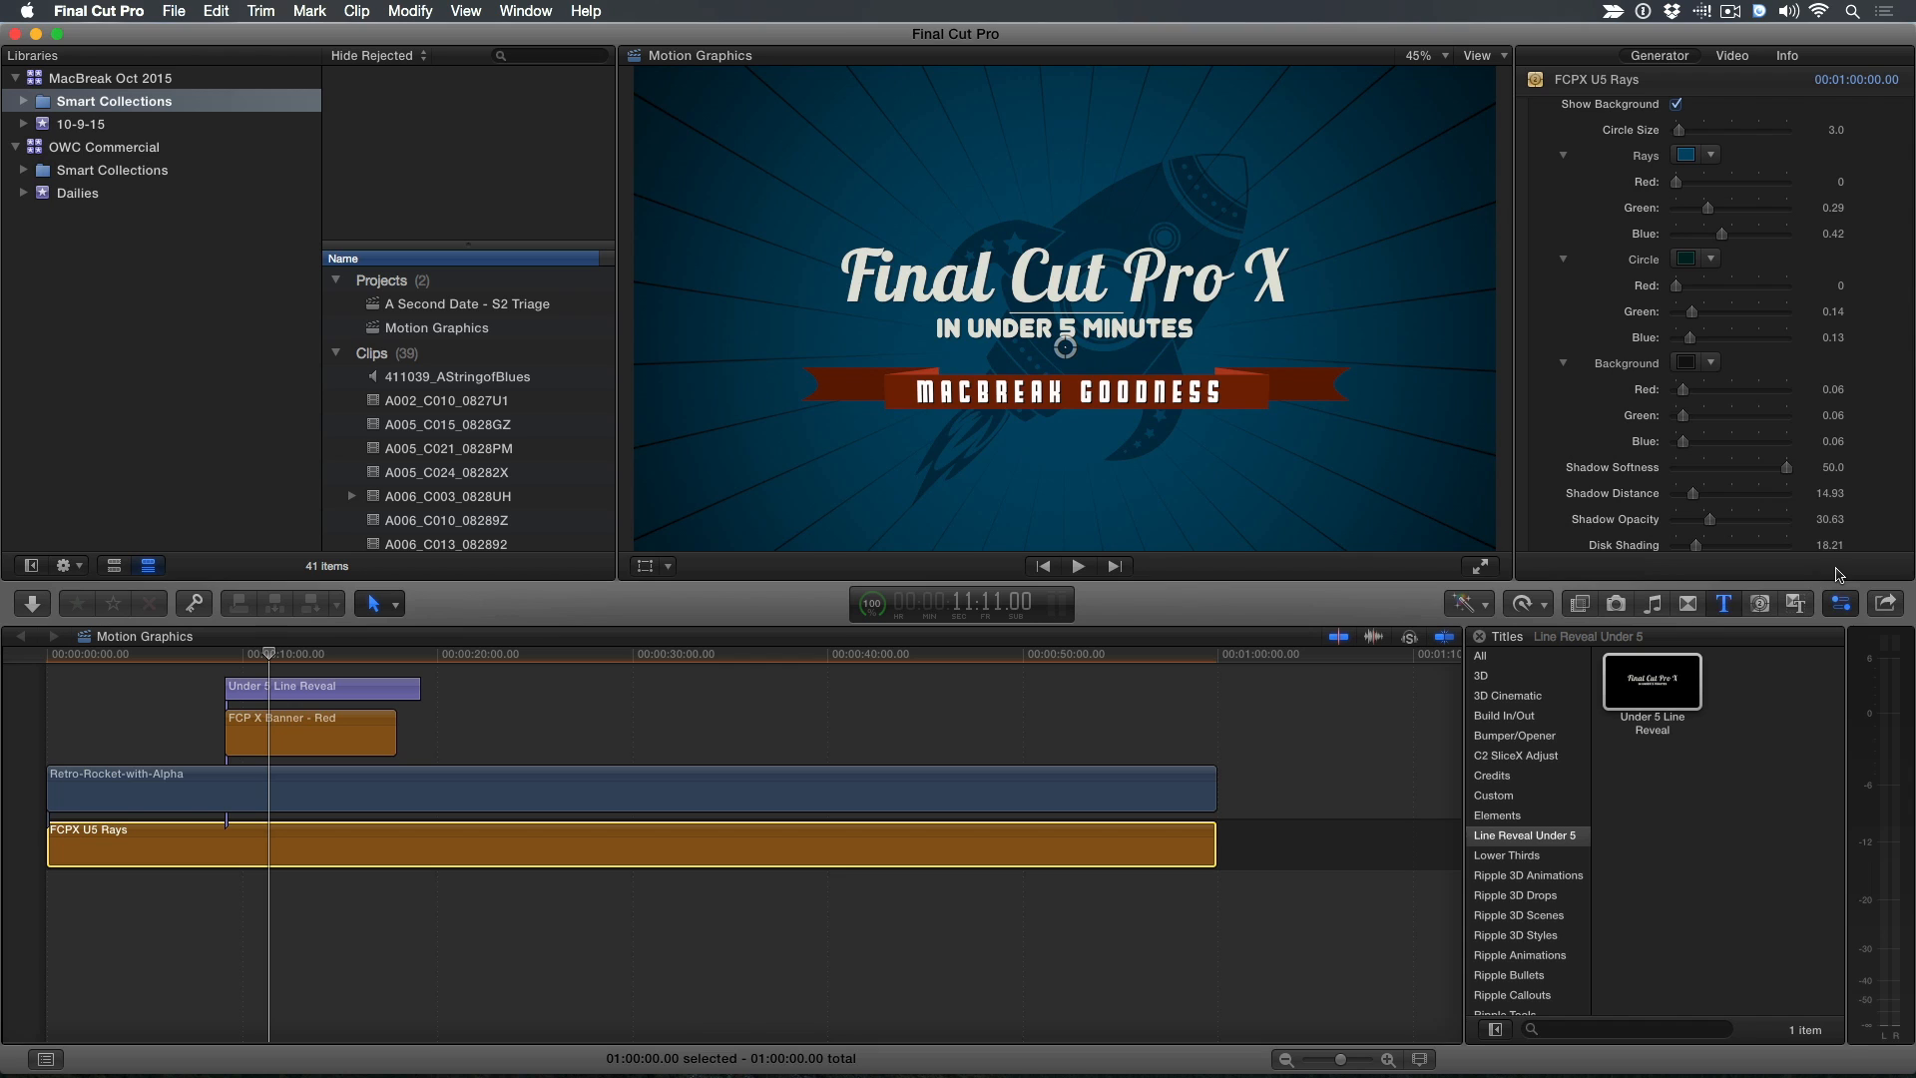
{"action": "mouse_move", "coordinate": [1225, 401]}
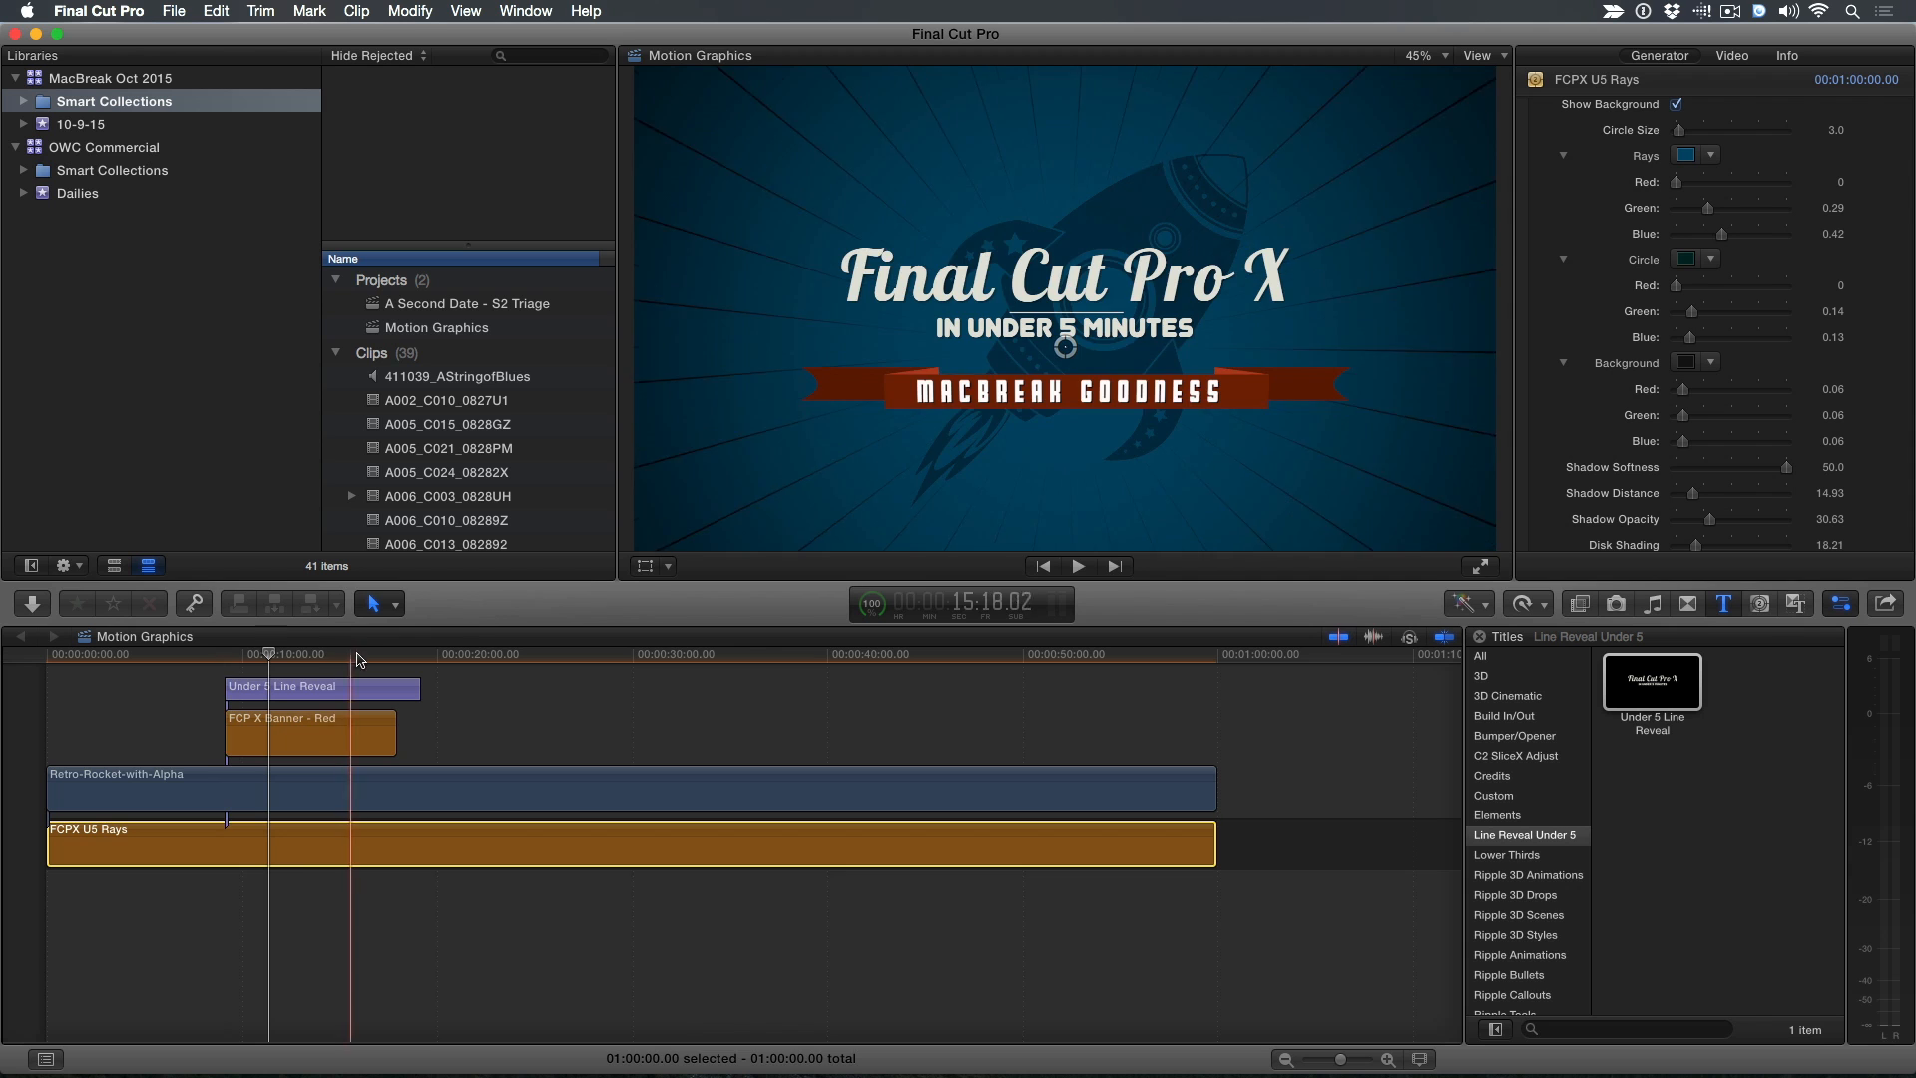
Set the FCP X Banner - Red clip's Remap White To colour to orange
{"action": "left_click", "coordinate": [307, 730]}
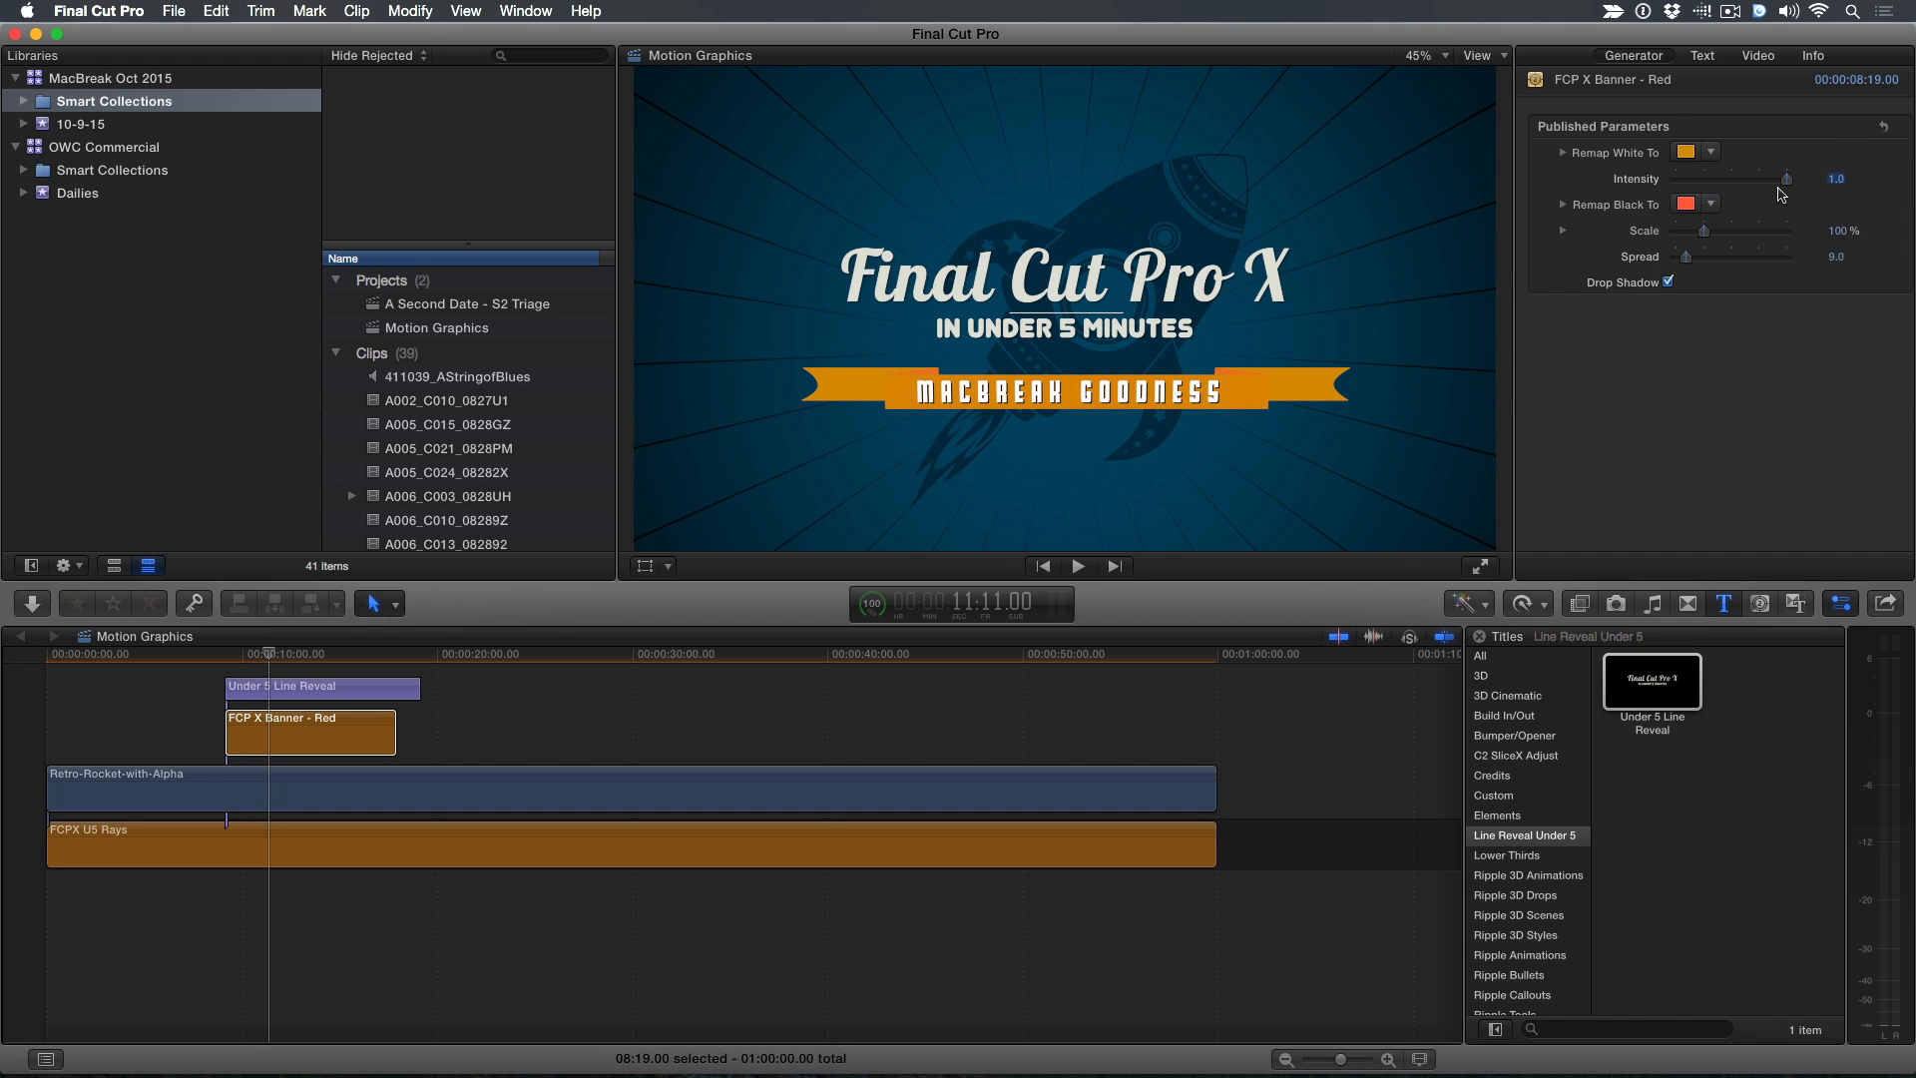
{"action": "left_click", "coordinate": [321, 685]}
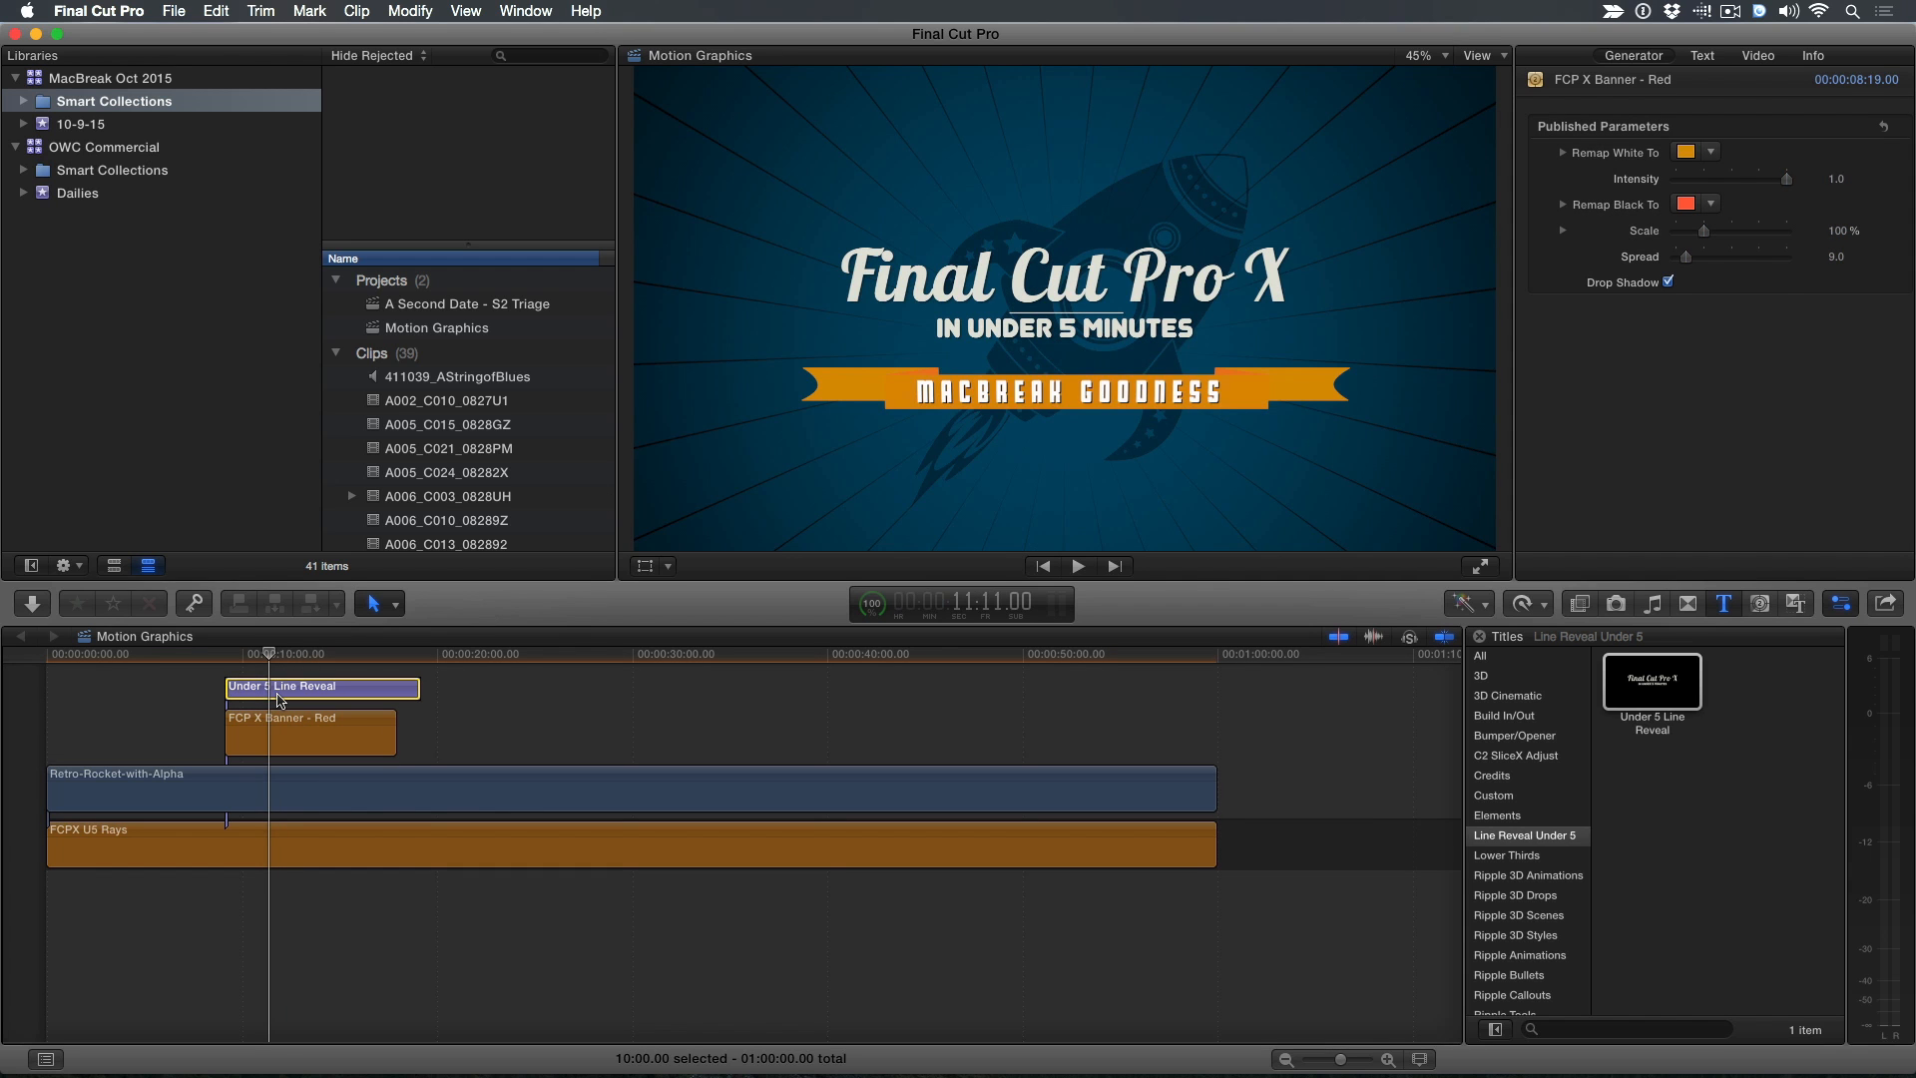
Replace the 'Final Cut Pro X' title line with 'Motion Magic' and preview it
{"action": "left_click", "coordinate": [321, 684]}
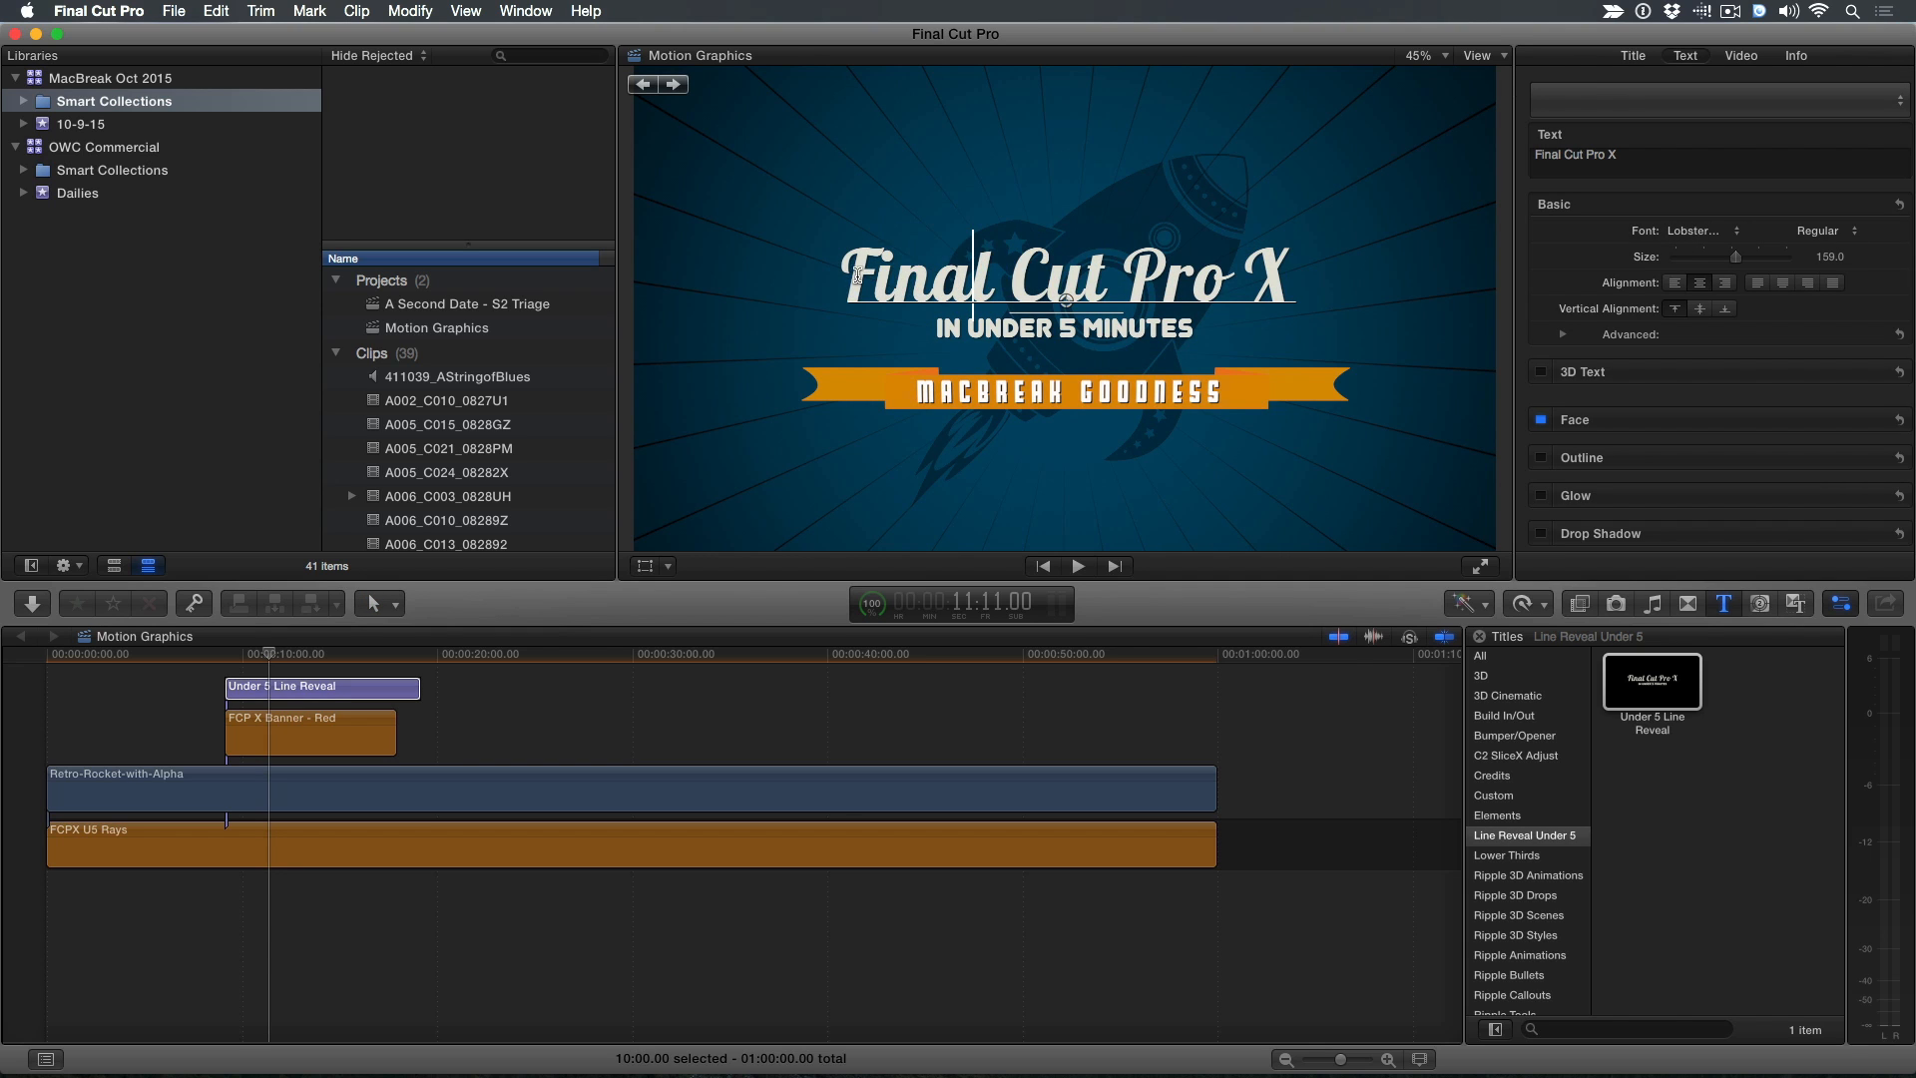
{"action": "triple_click", "coordinate": [1066, 275]}
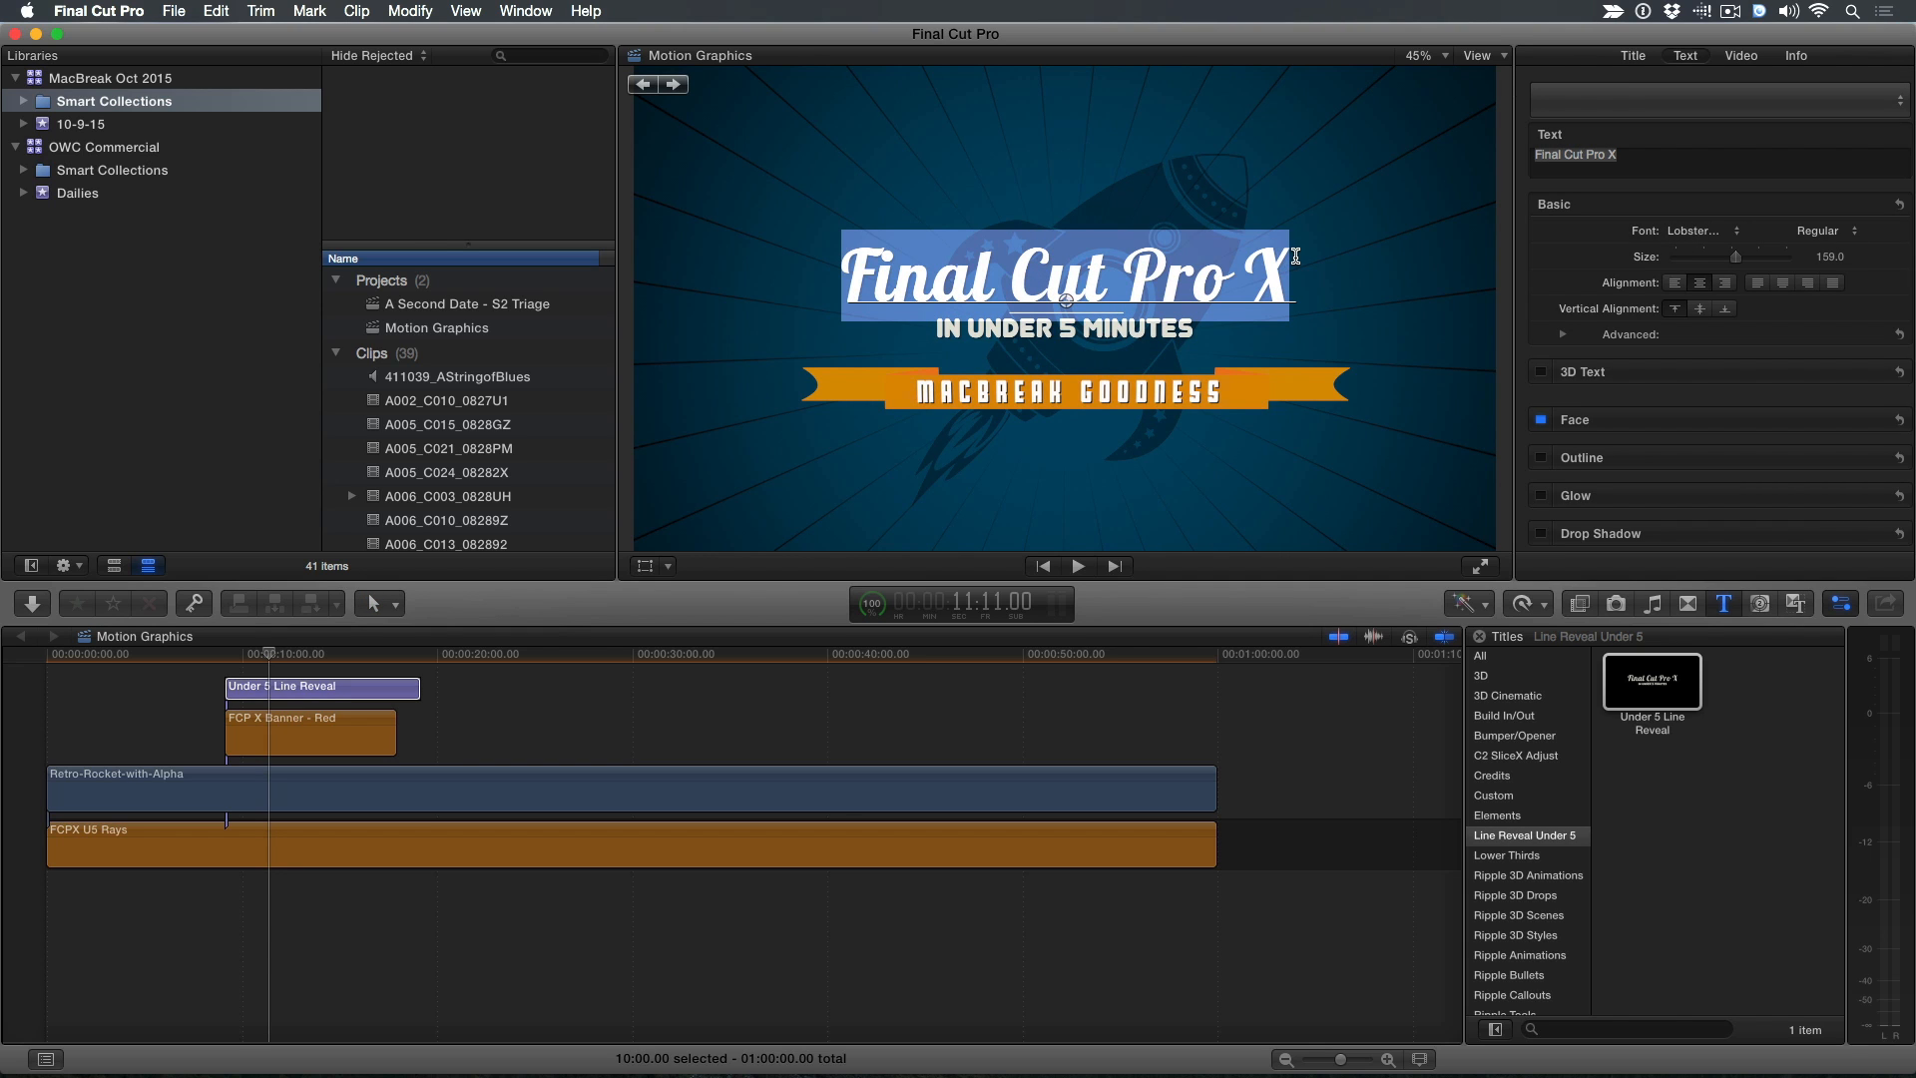
{"action": "type", "text": "Motion Magic"}
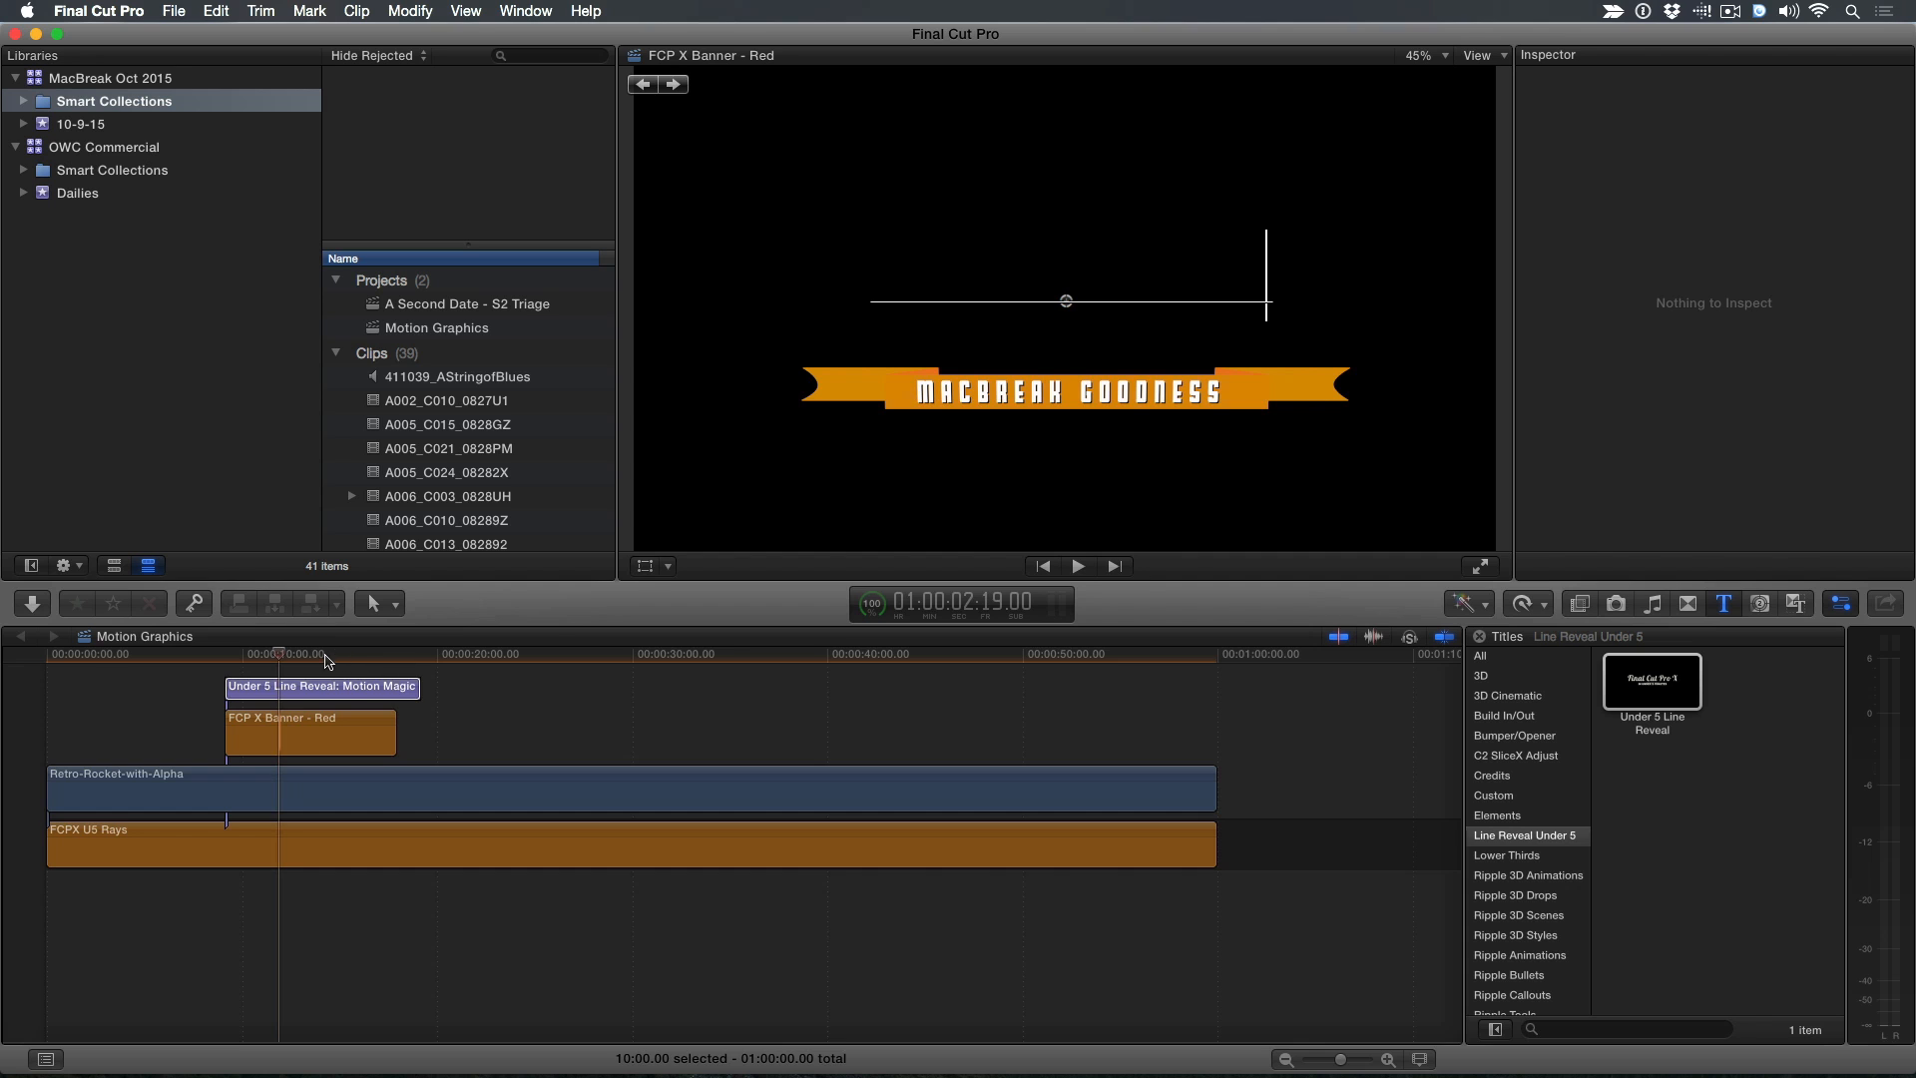
{"action": "left_click", "coordinate": [321, 685]}
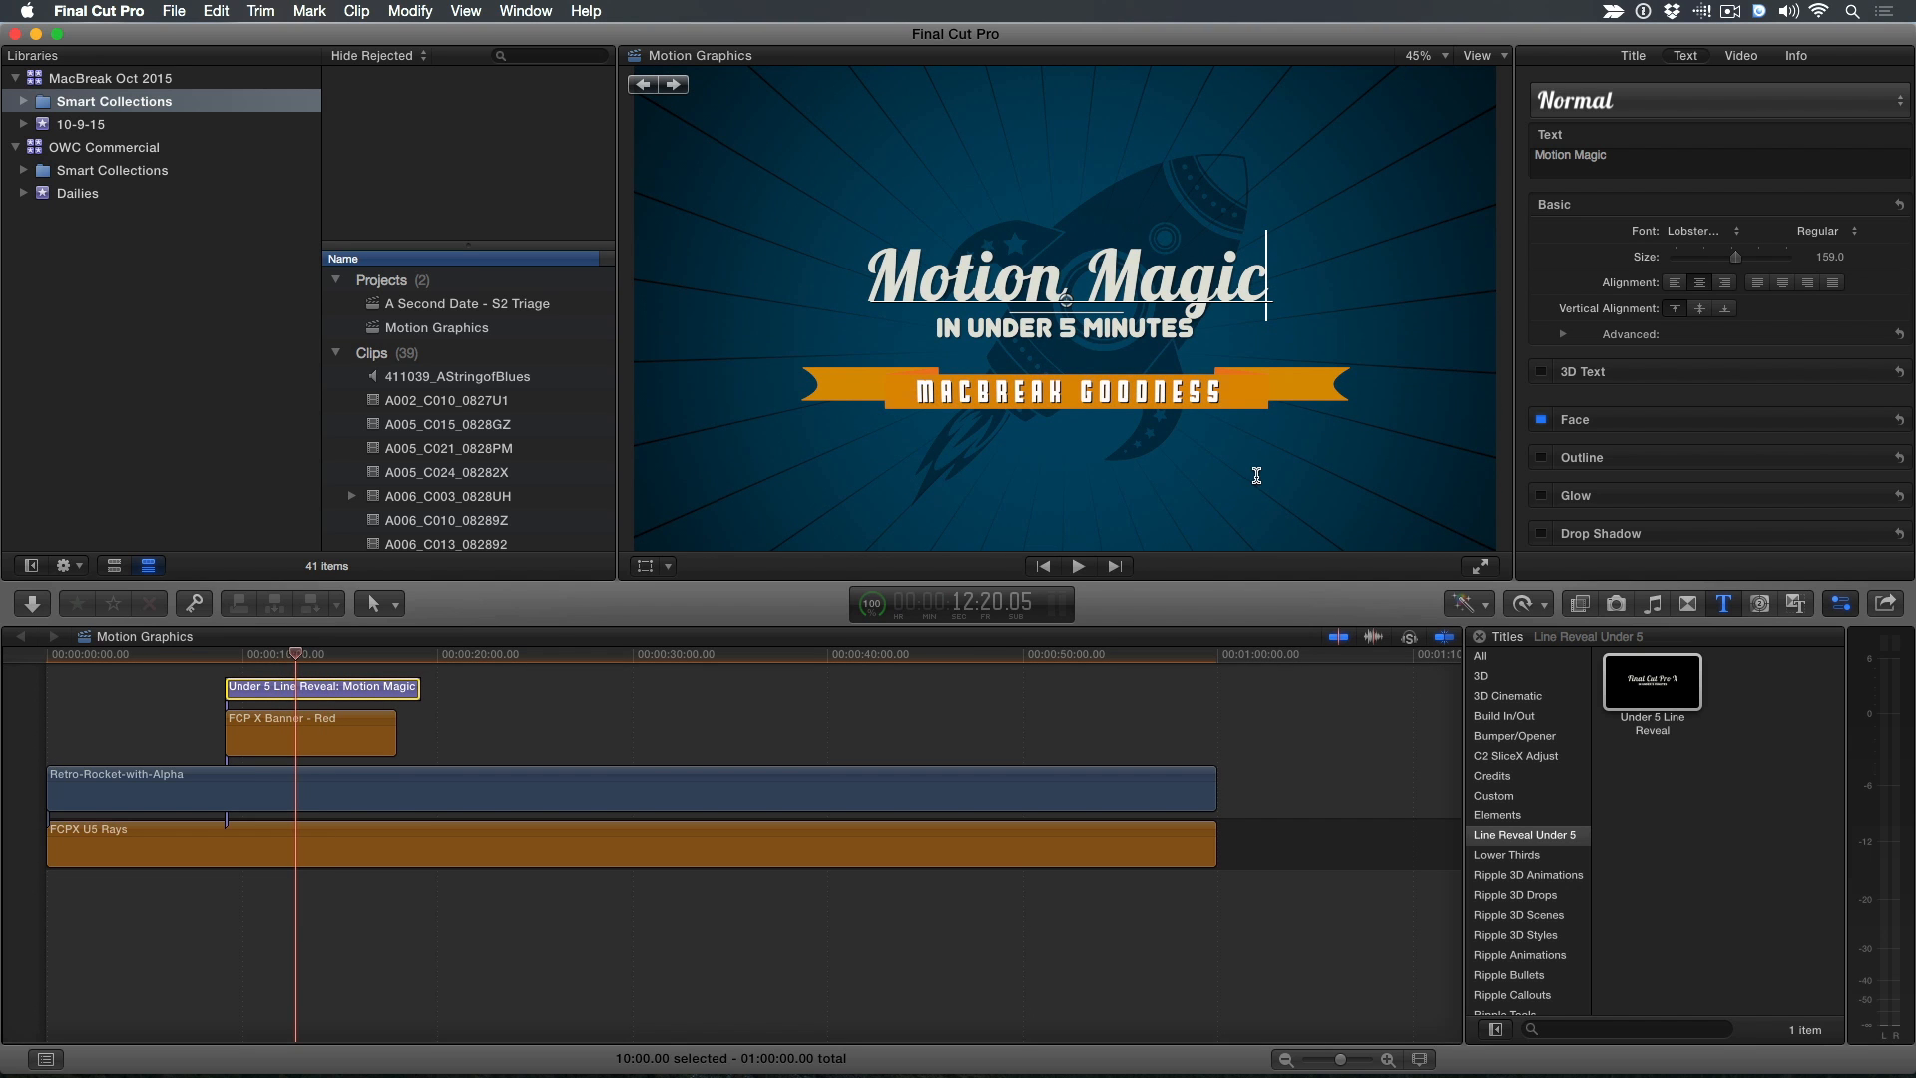
{"action": "mouse_move", "coordinate": [1571, 563]}
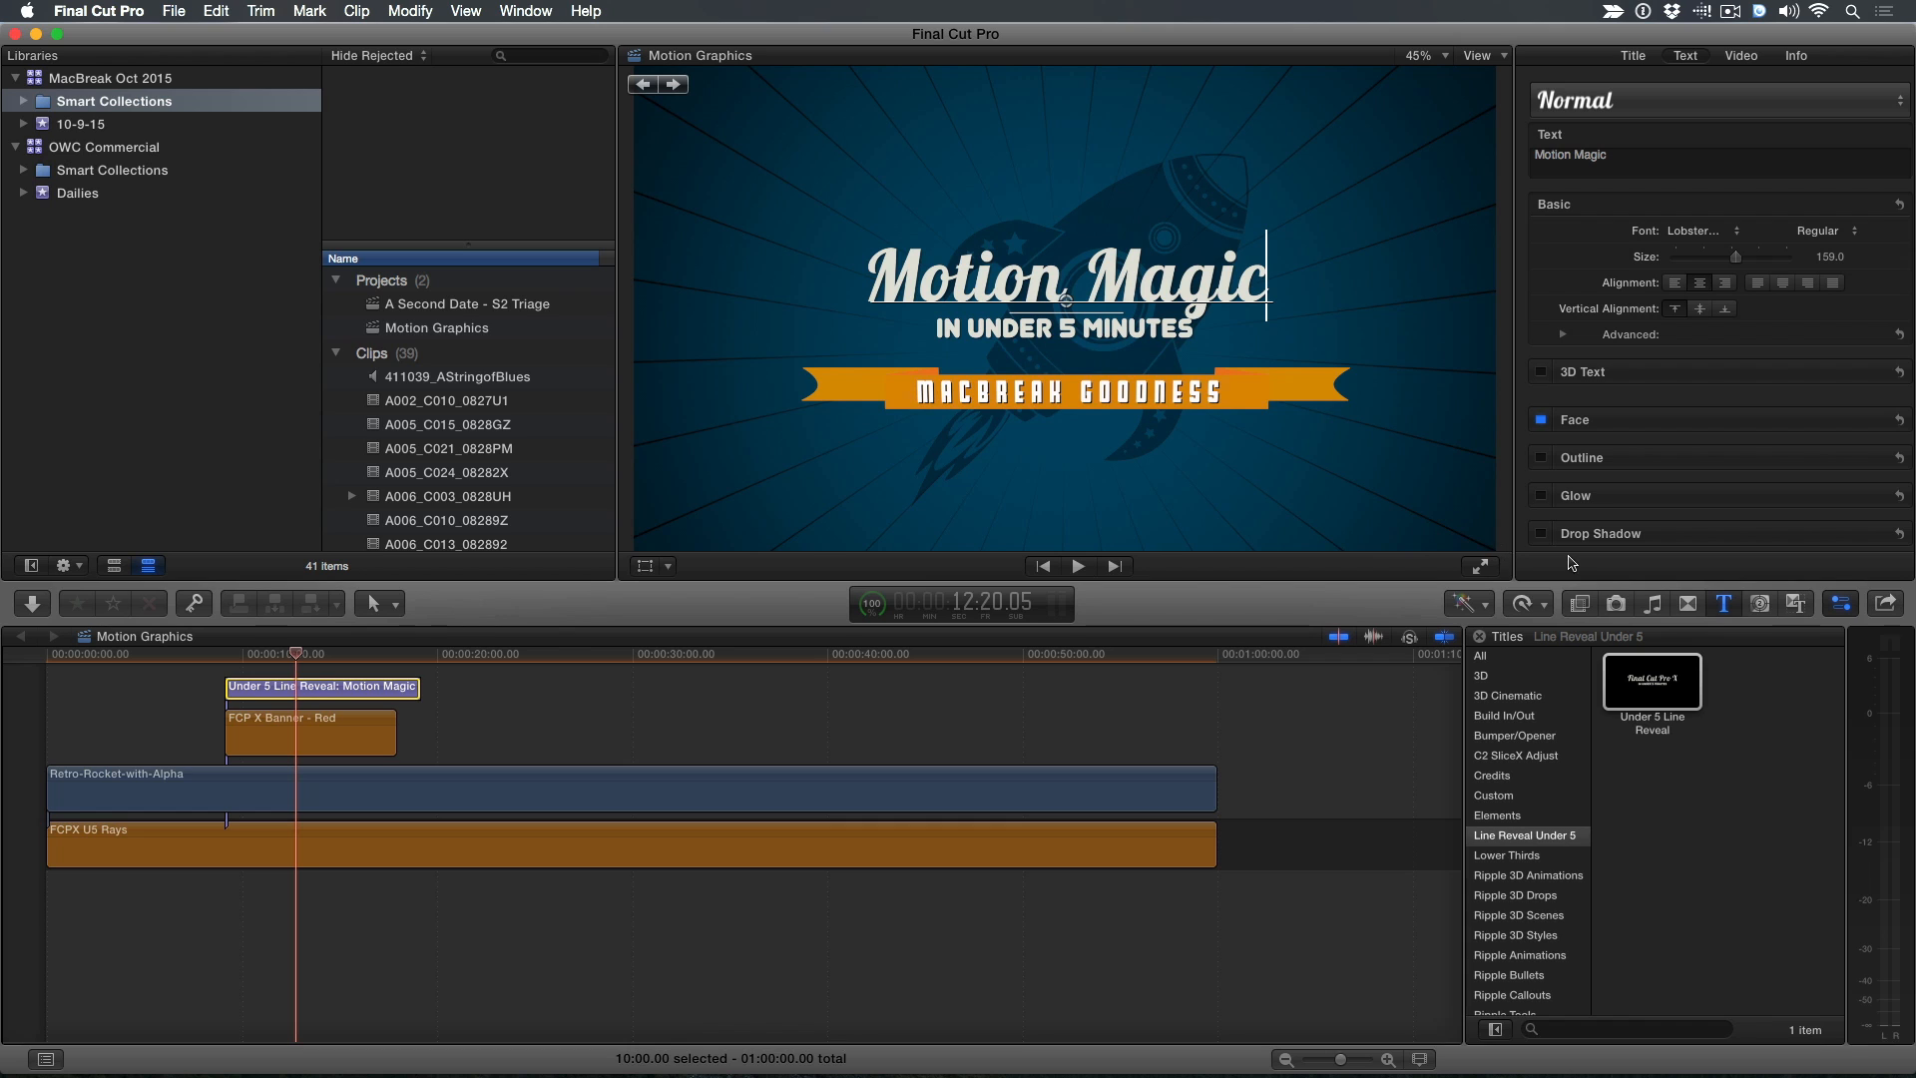
Replace the Retro-Rocket clip with Hat-Moustache.png from the Graphics folder, leaving the rays clip untouched
{"action": "left_click", "coordinate": [1615, 603]}
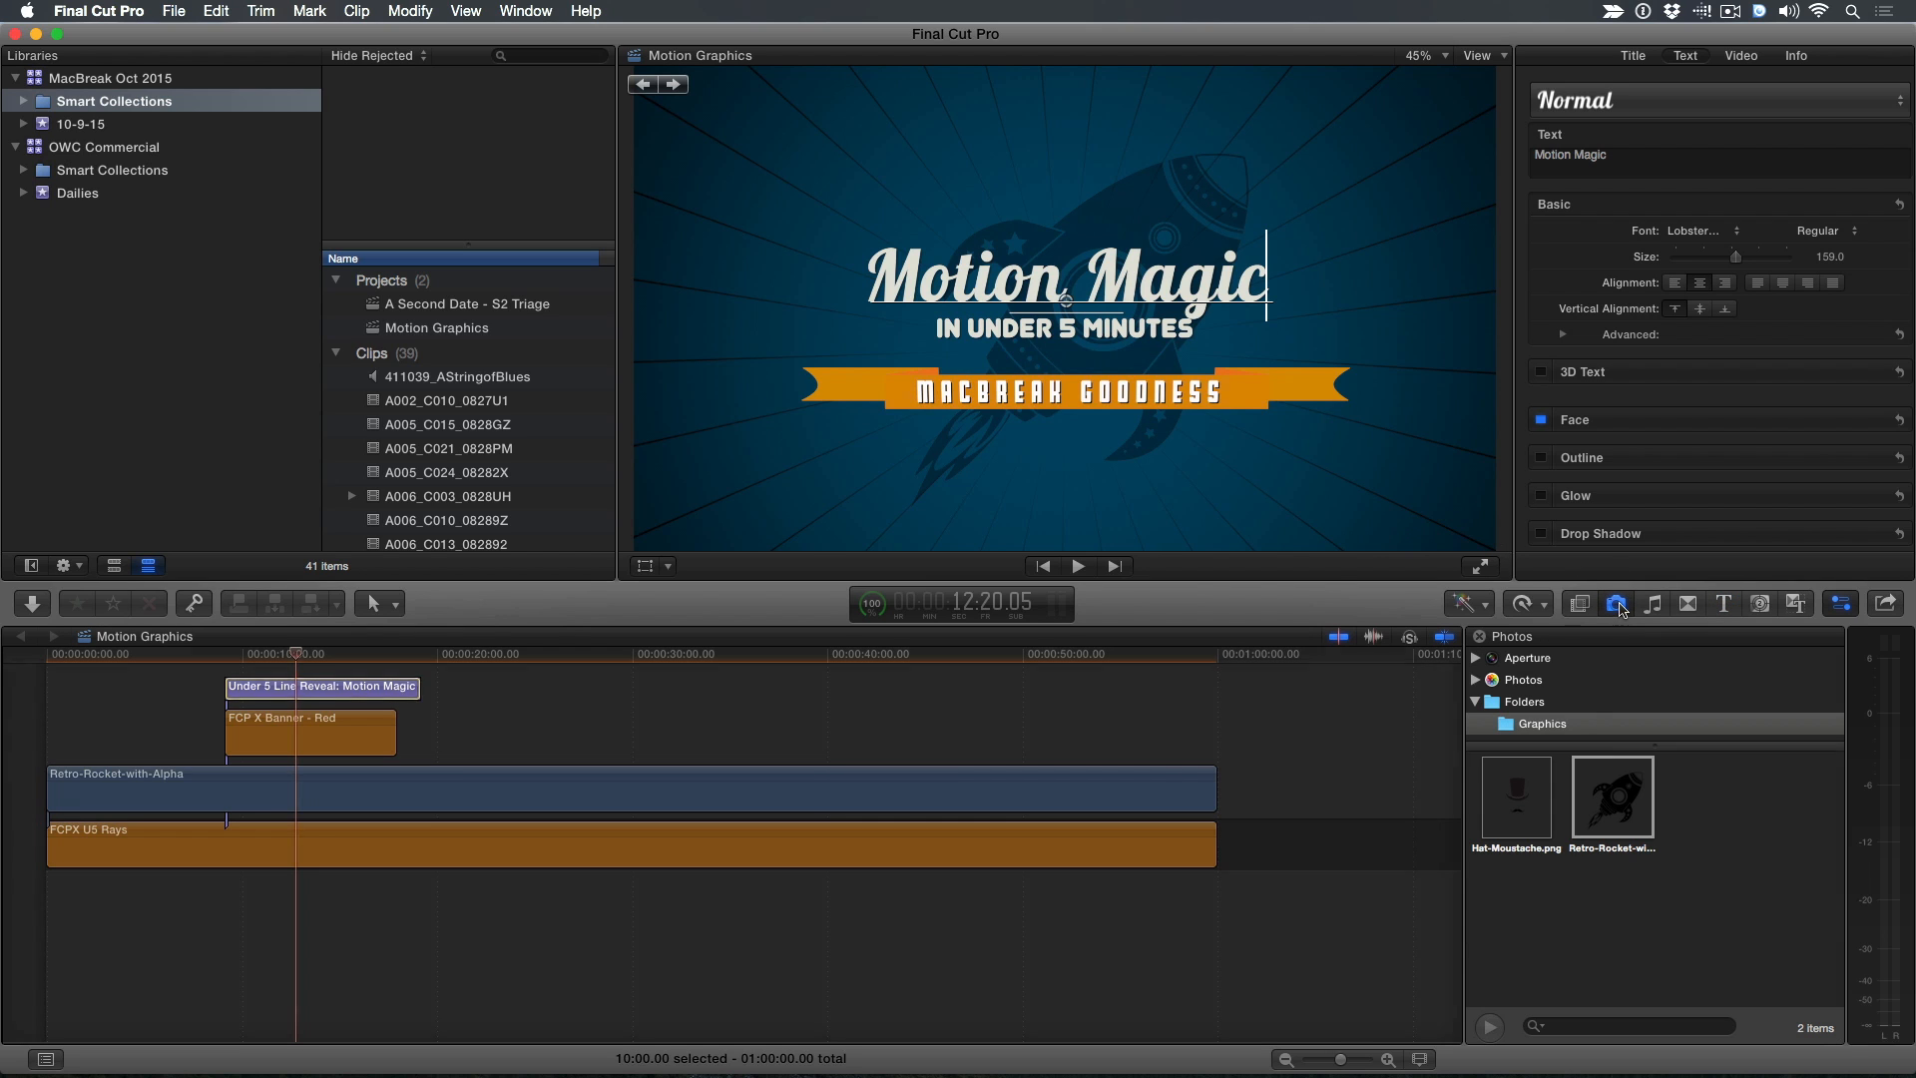
{"action": "left_click", "coordinate": [1515, 799]}
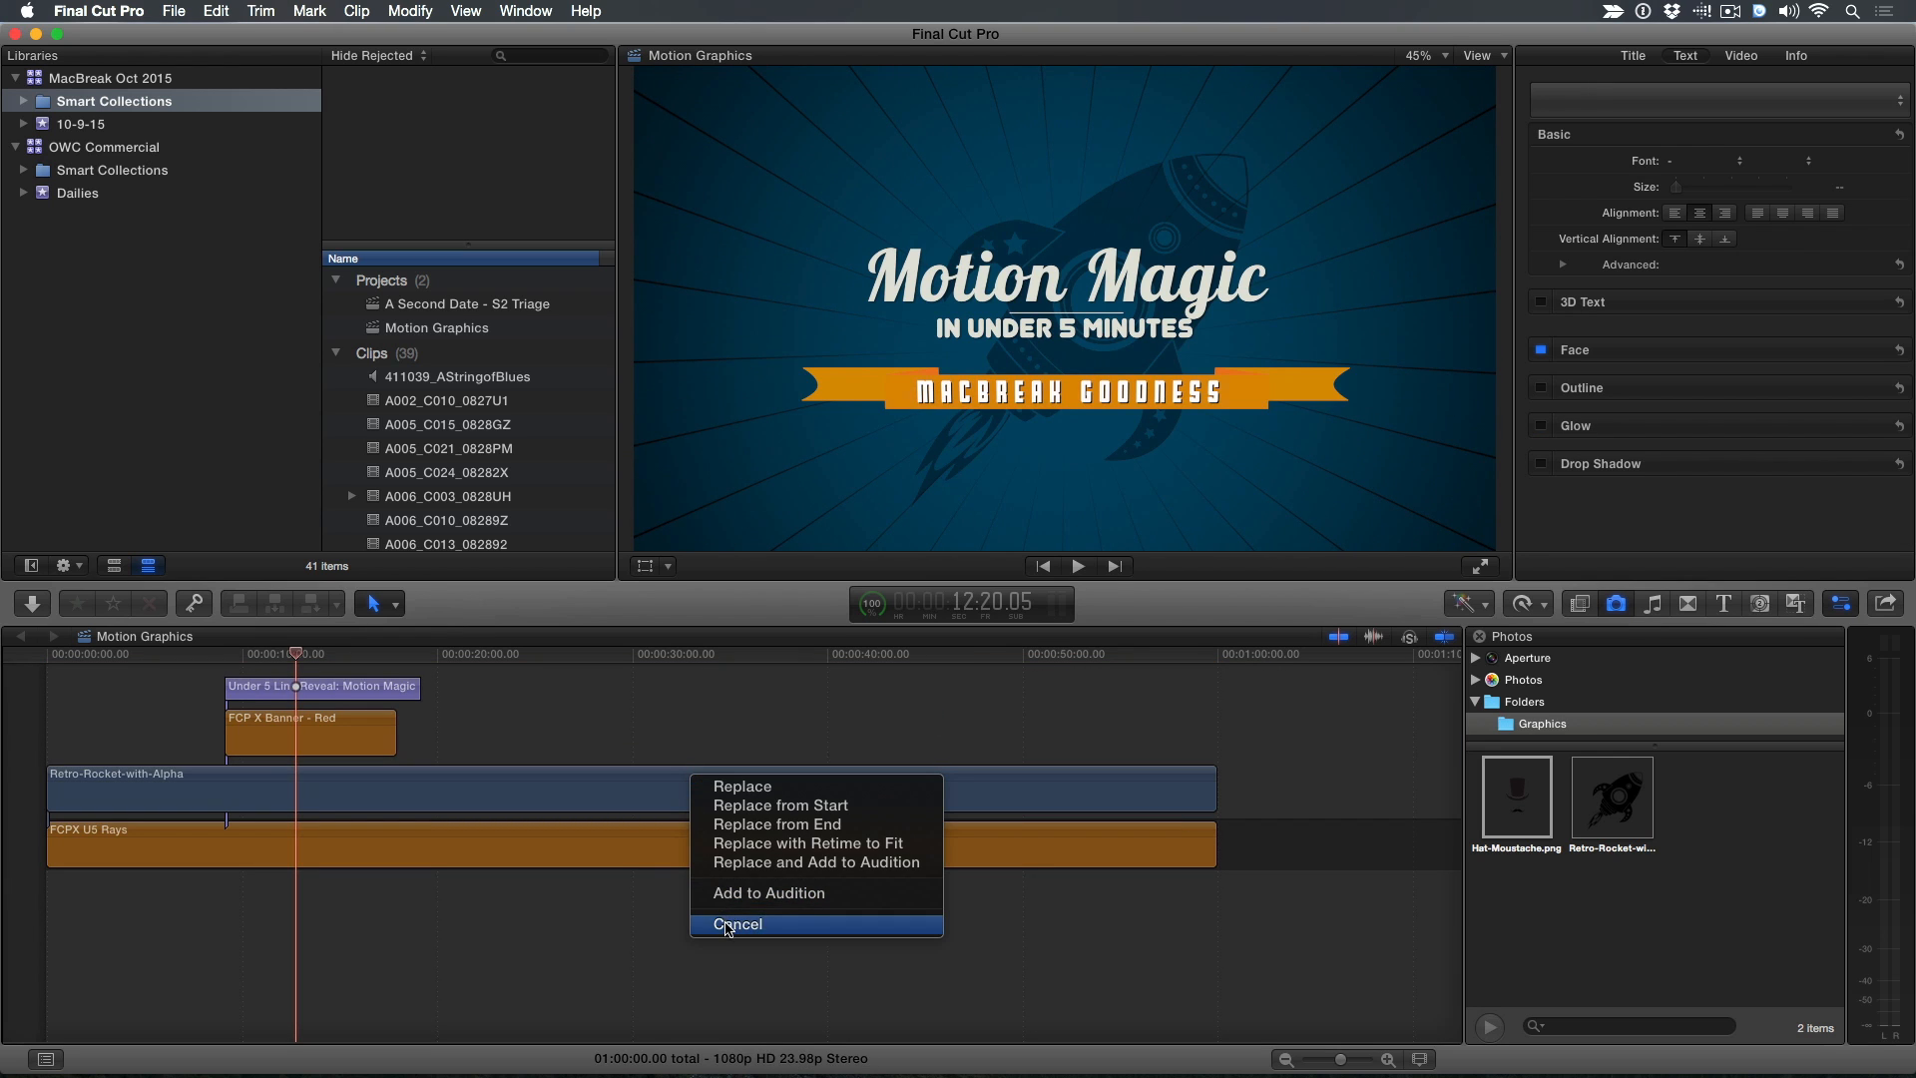
{"action": "left_click", "coordinate": [737, 924]}
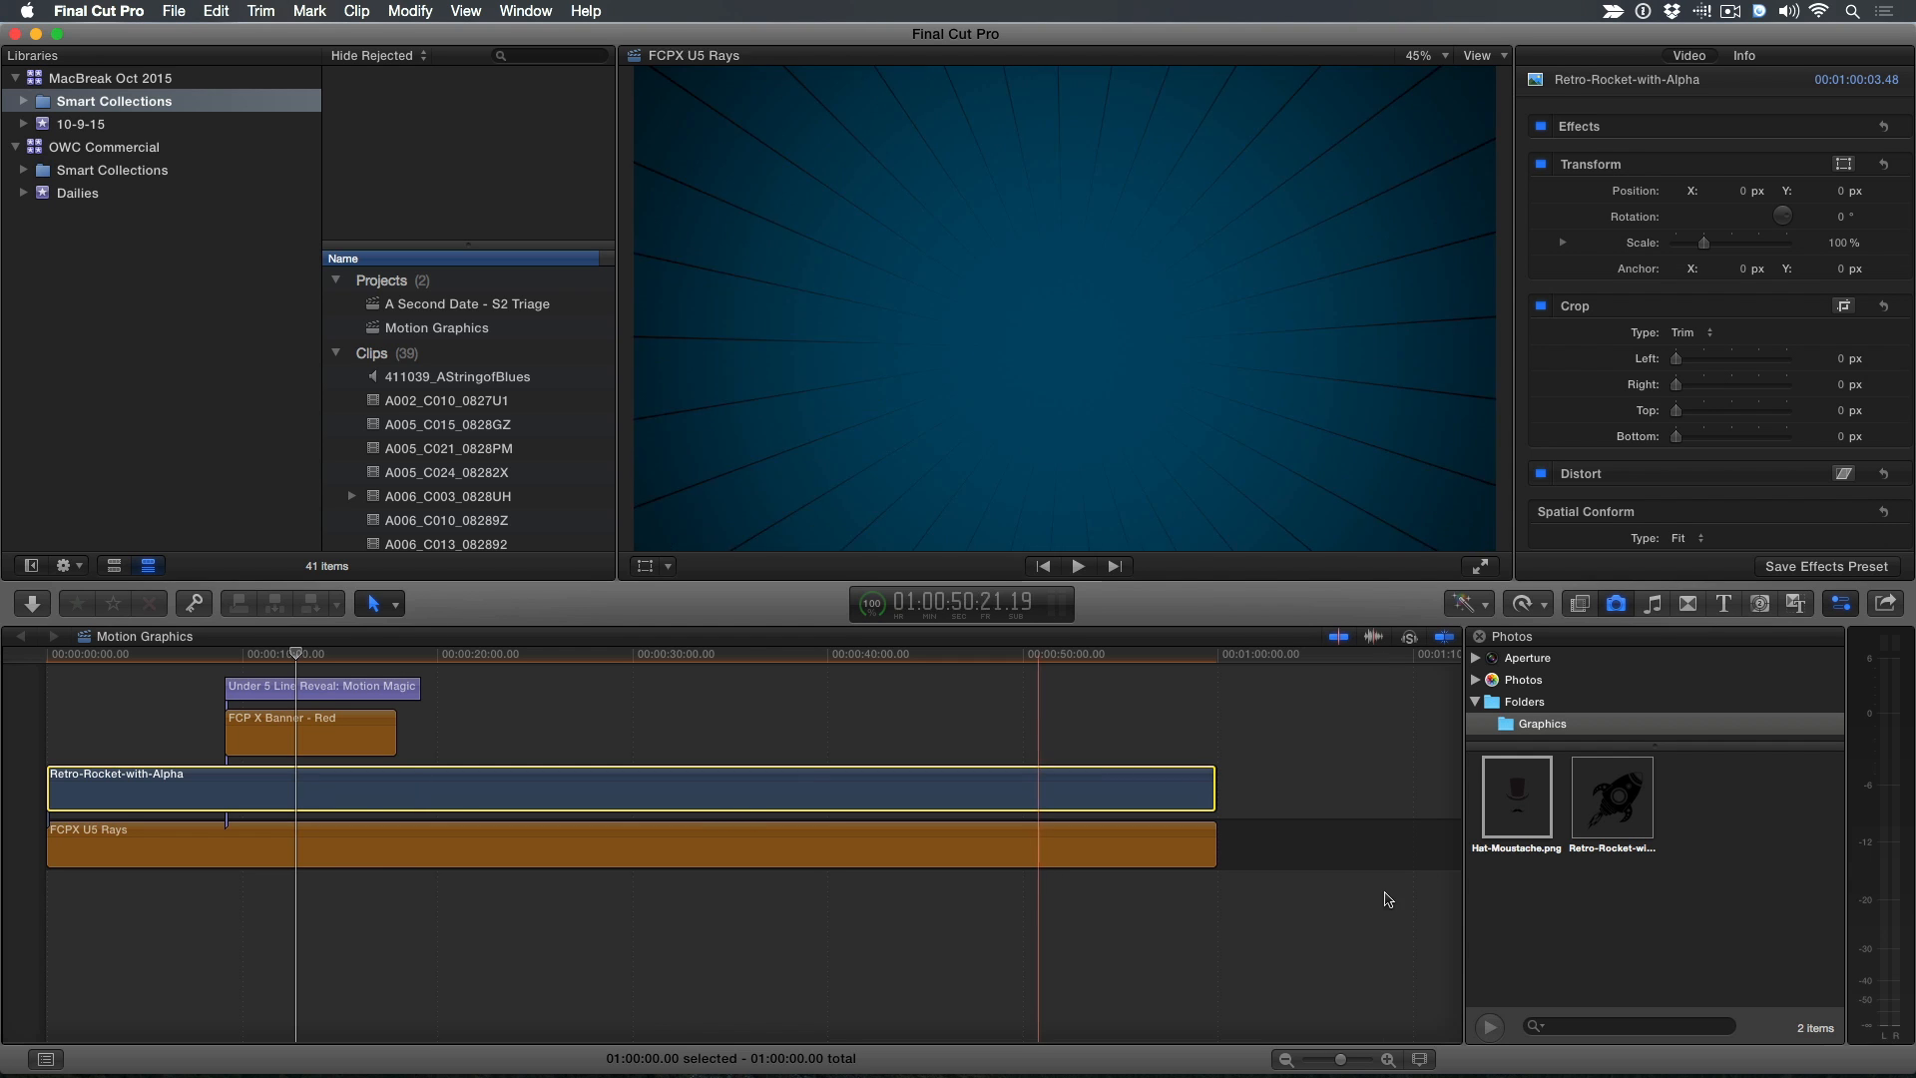
{"action": "left_click_drag", "start_coordinate": [1516, 792], "coordinate": [984, 683]}
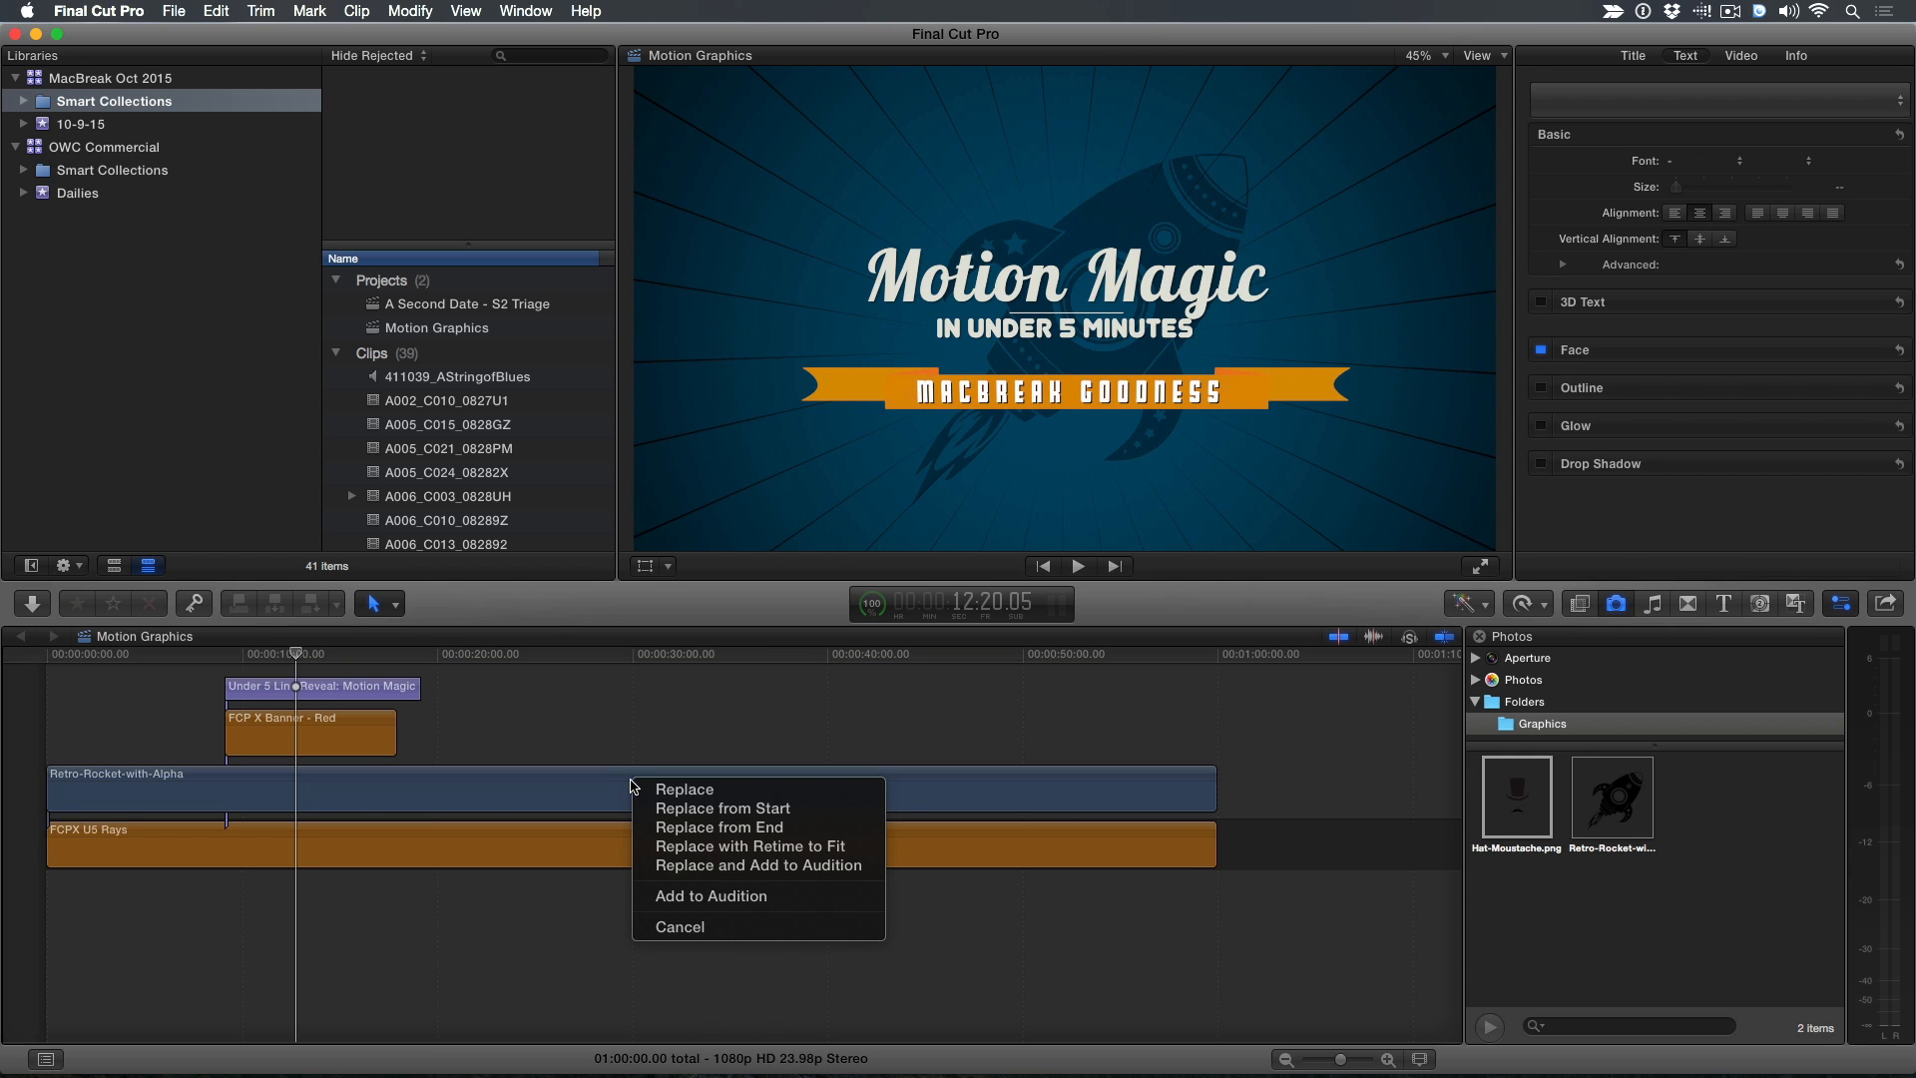
{"action": "left_click", "coordinate": [684, 788]}
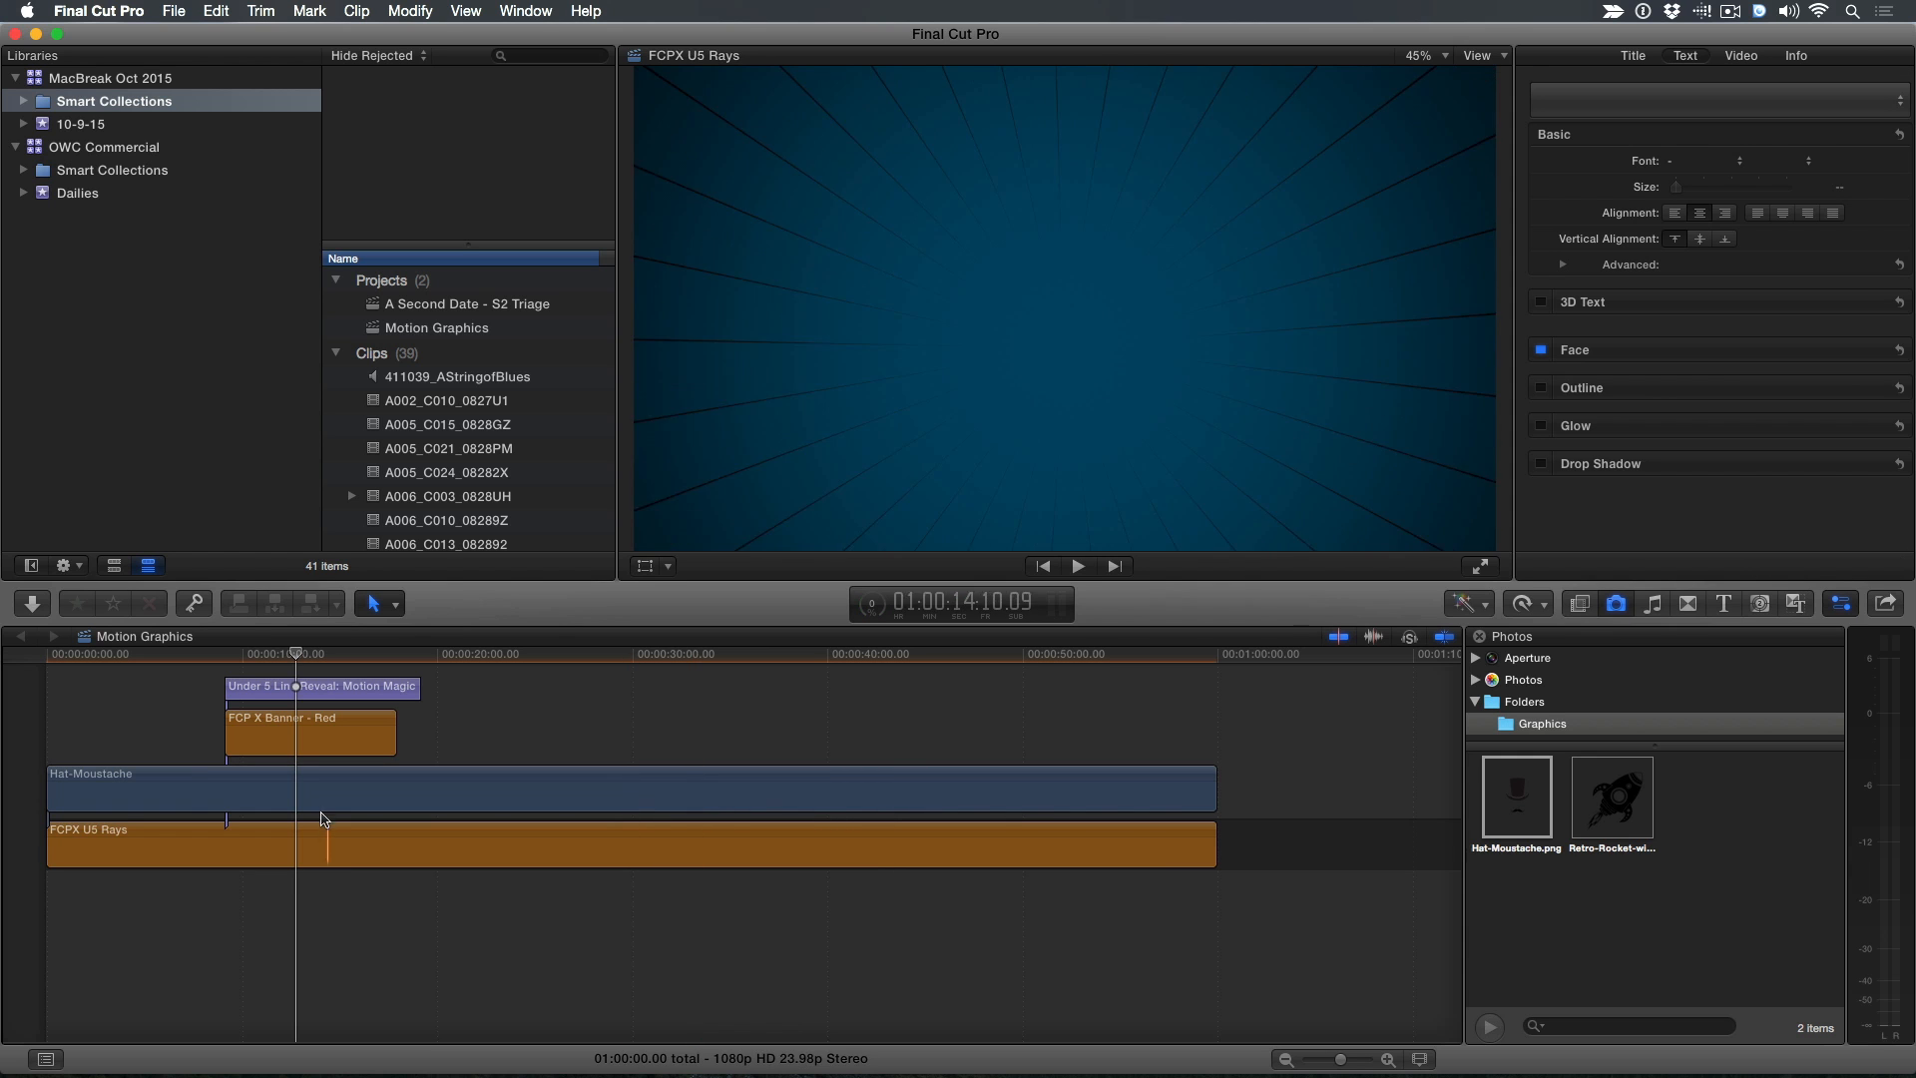
Paste the rocket clip's Compositing, Scale and Position attributes onto the Hat-Moustache clip
{"action": "left_click", "coordinate": [308, 788]}
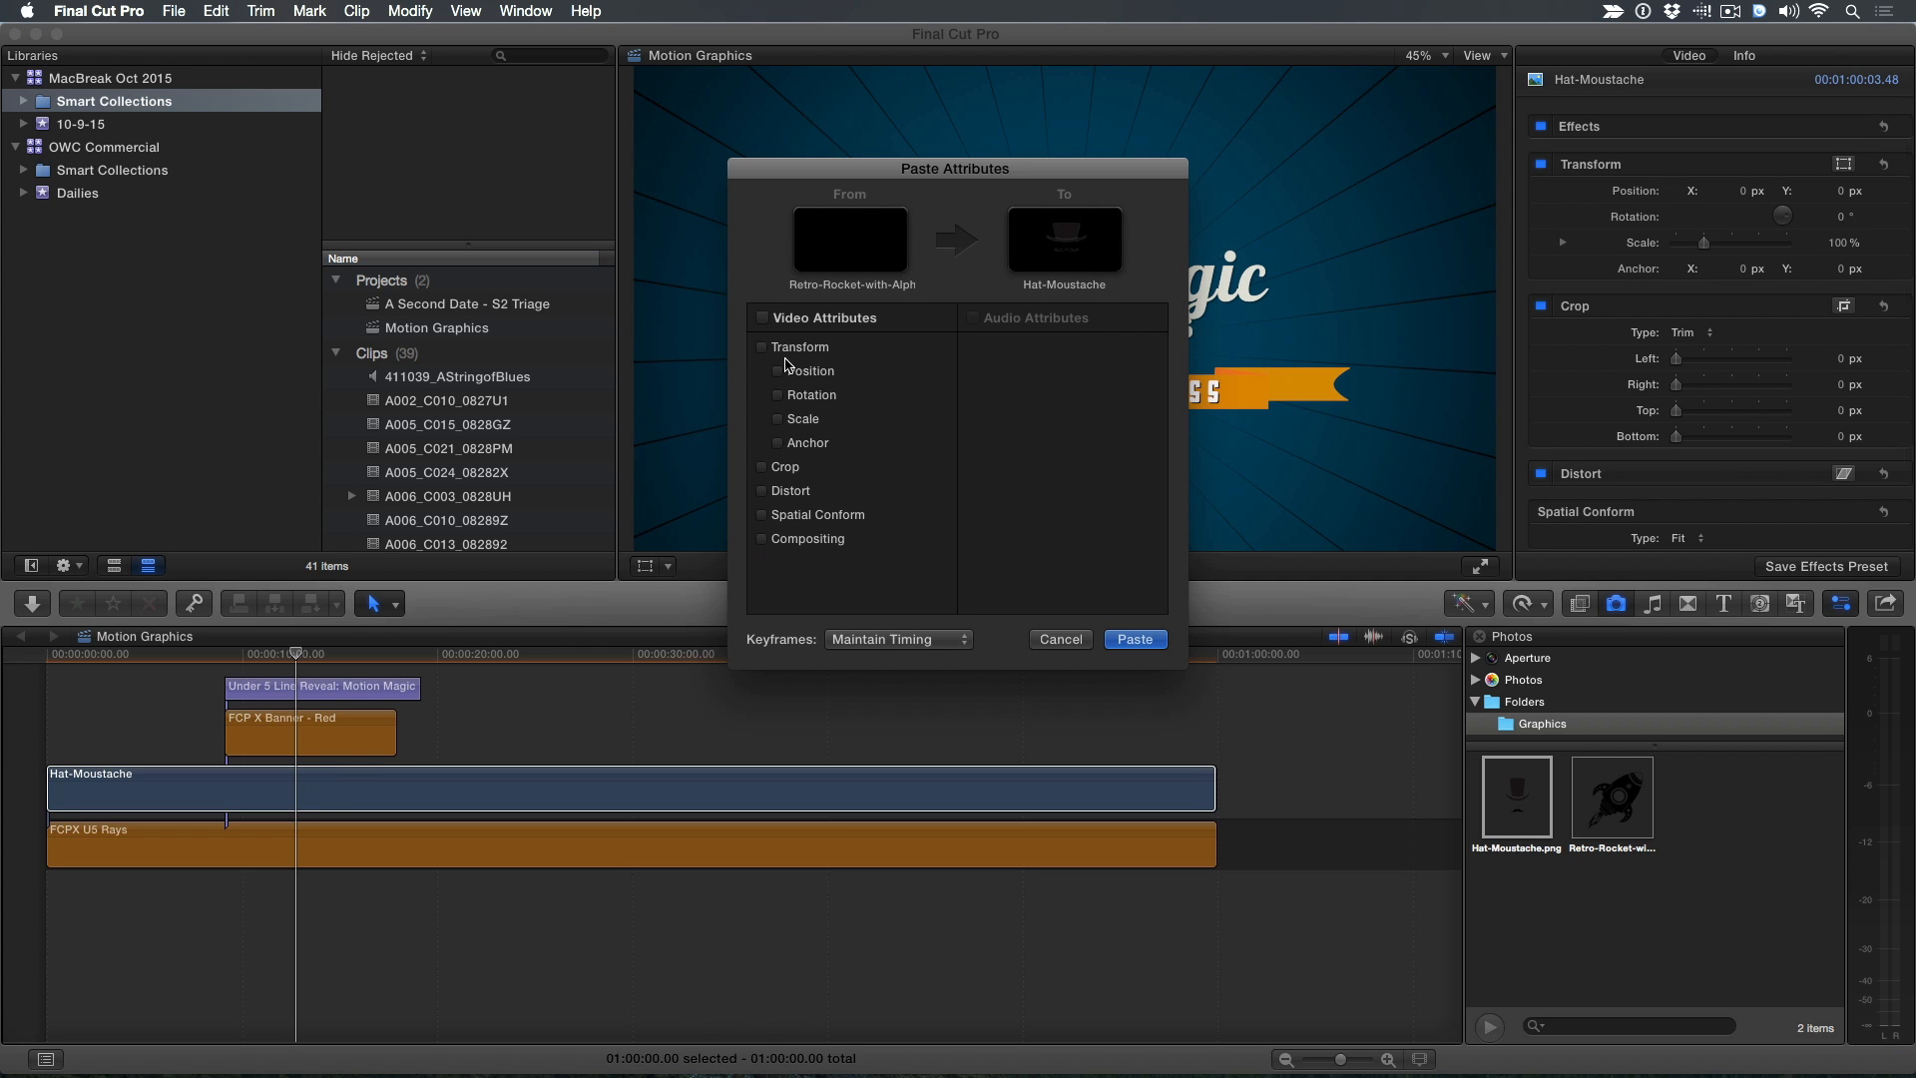
{"action": "mouse_move", "coordinate": [786, 423]}
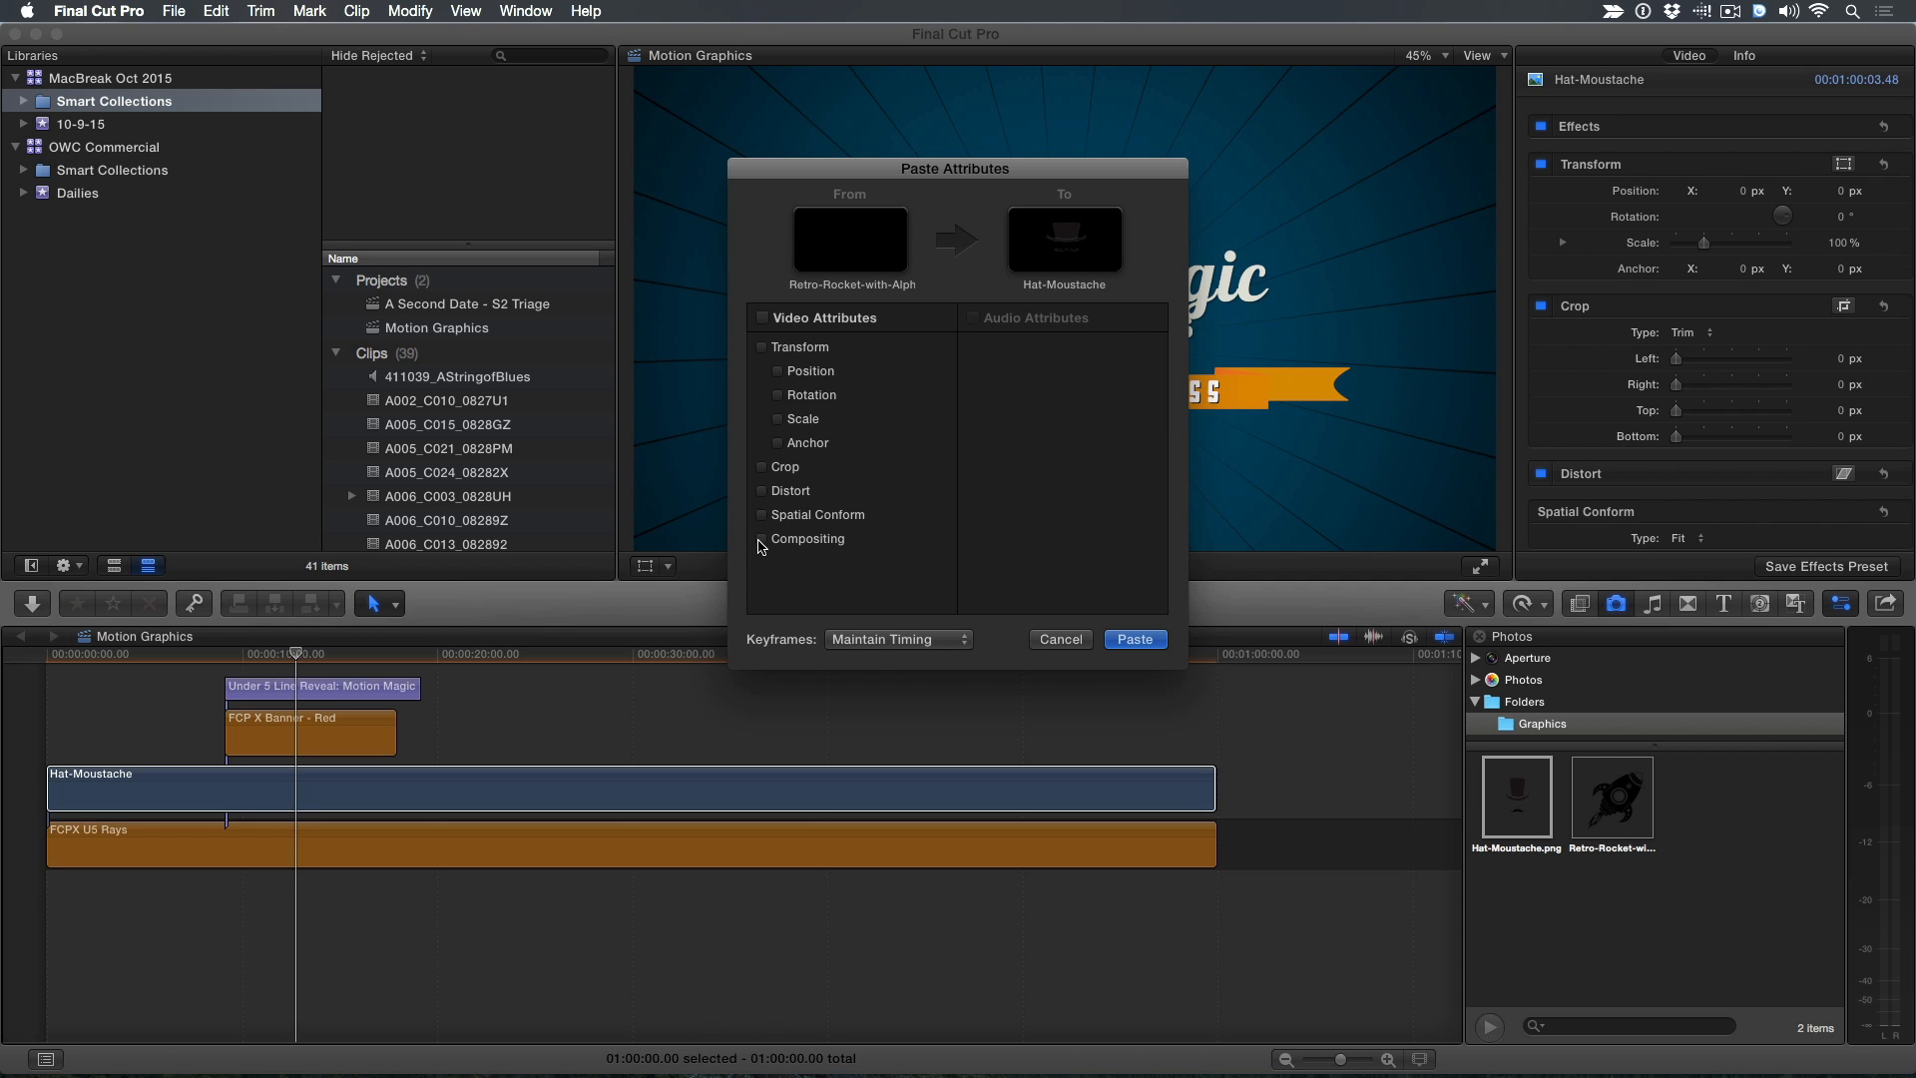
{"action": "left_click", "coordinate": [760, 539]}
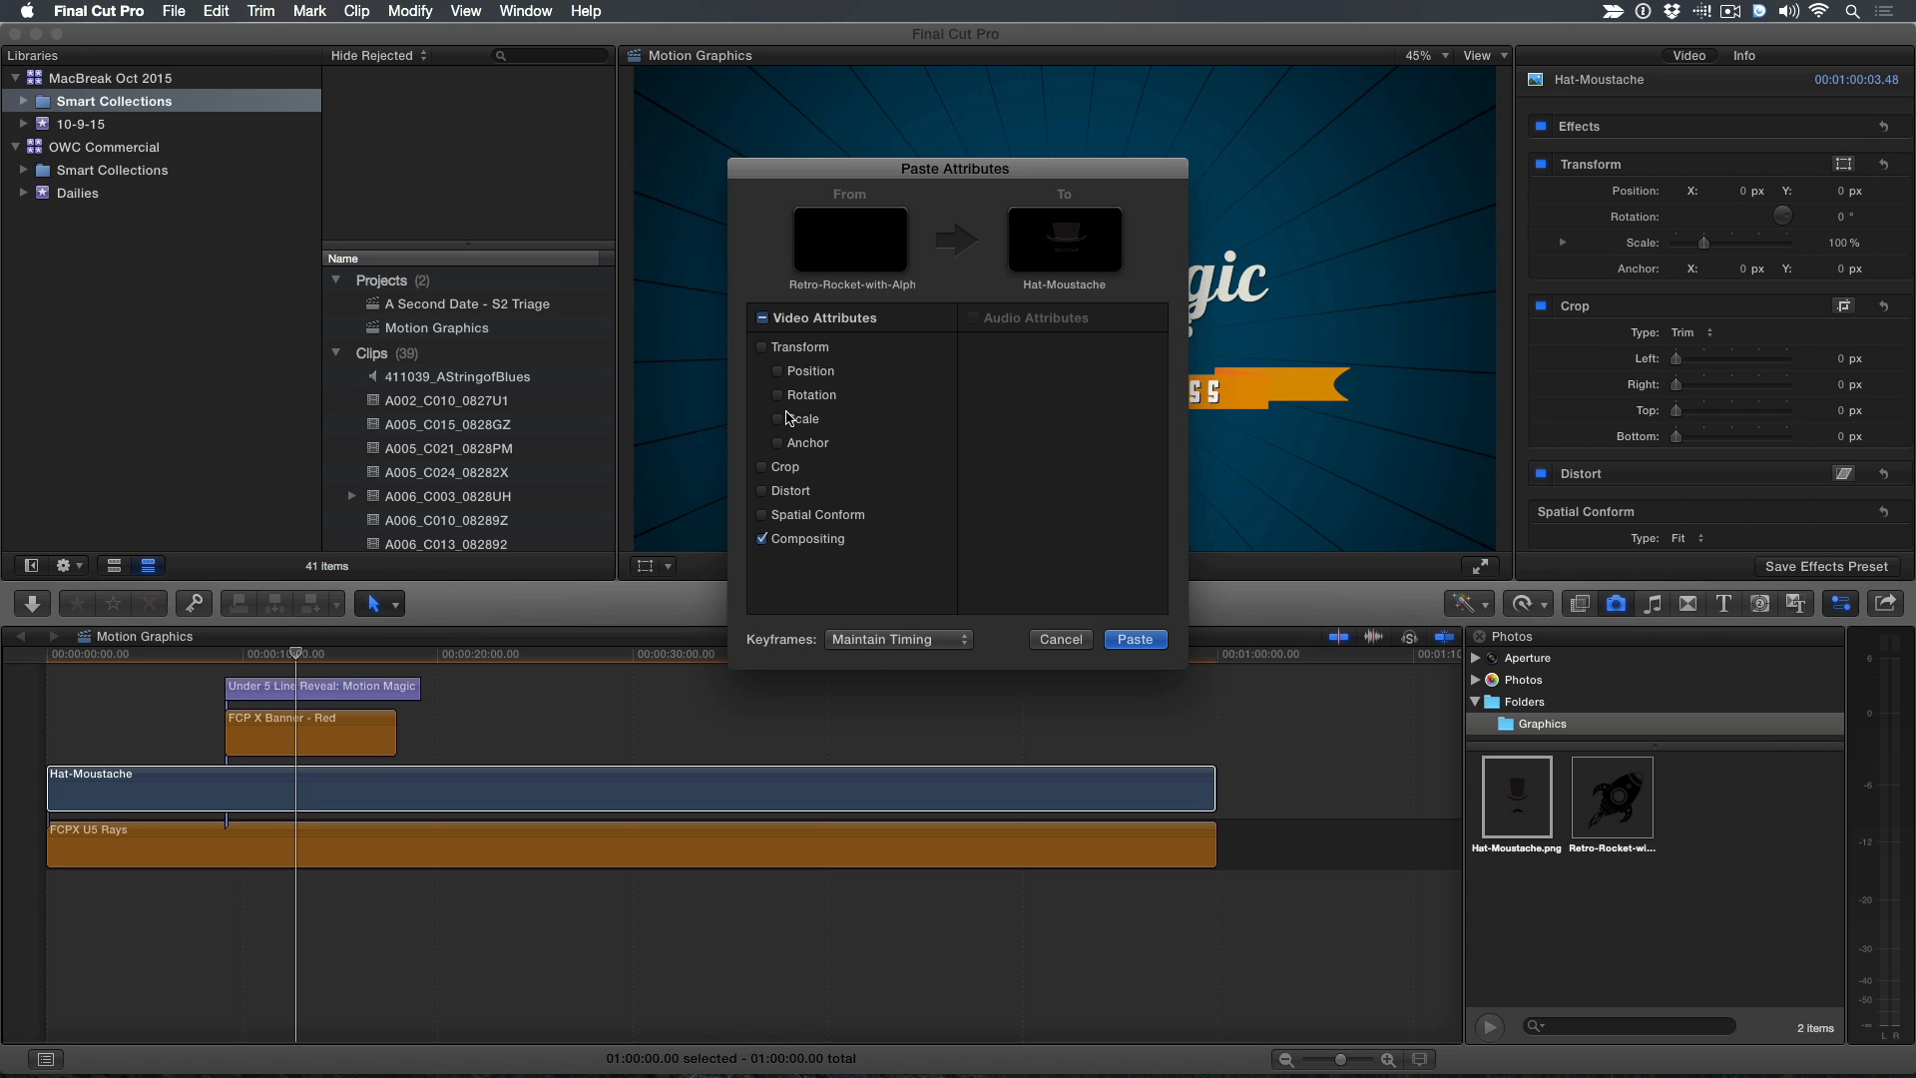
{"action": "left_click", "coordinate": [776, 417]}
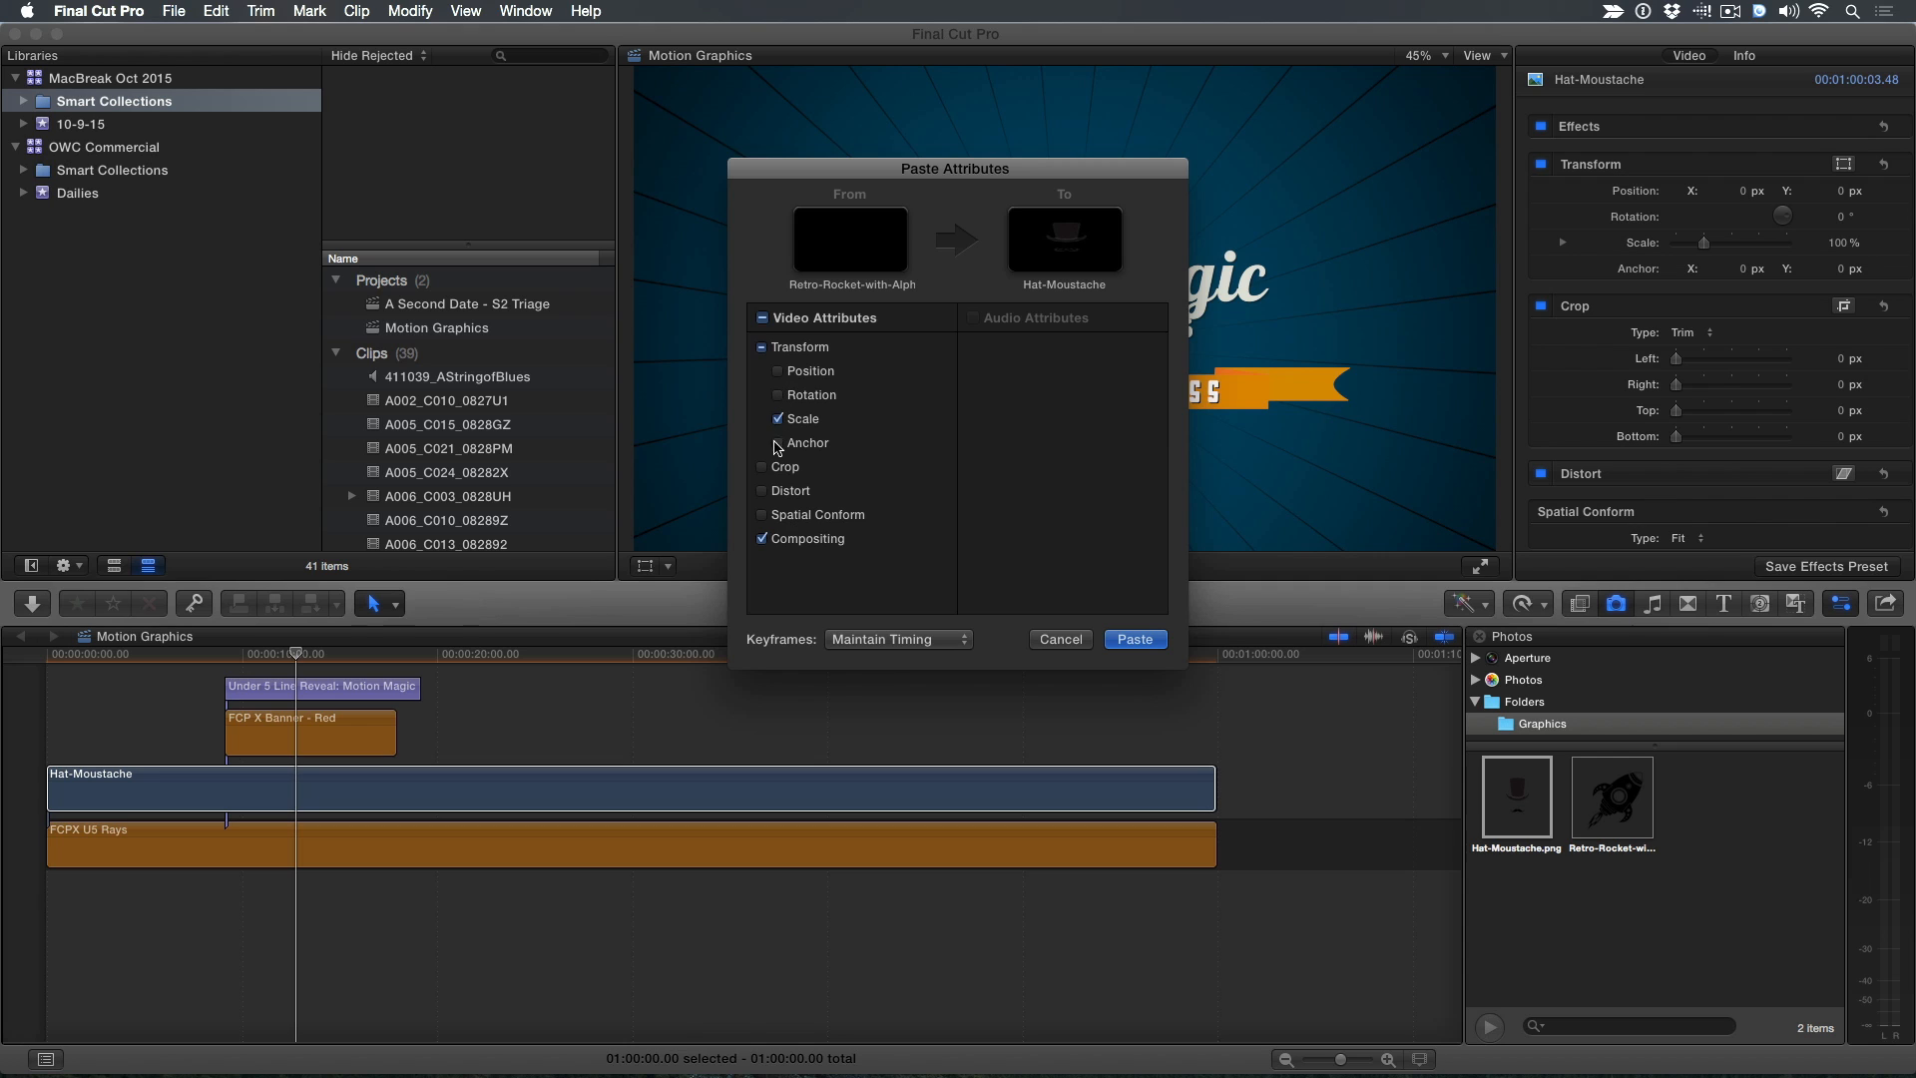
{"action": "mouse_move", "coordinate": [769, 467]}
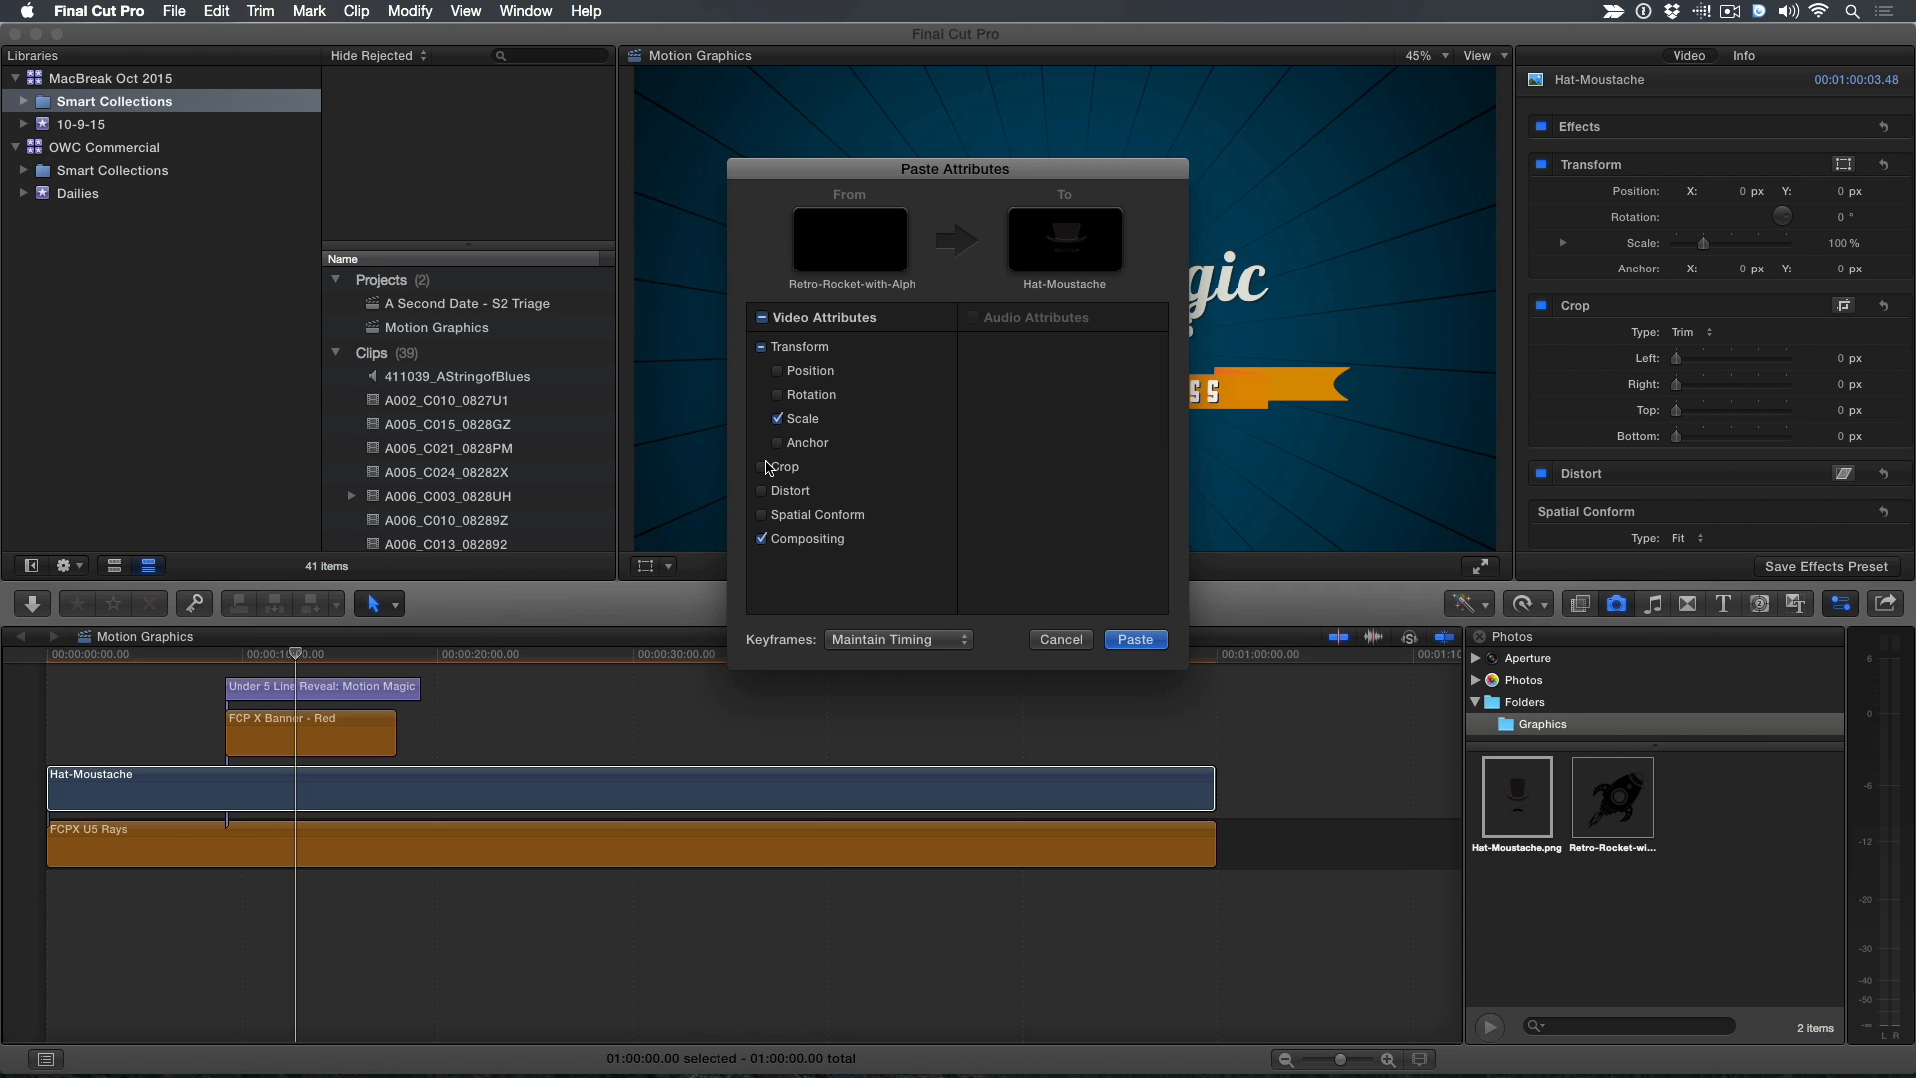
{"action": "left_click", "coordinate": [776, 371]}
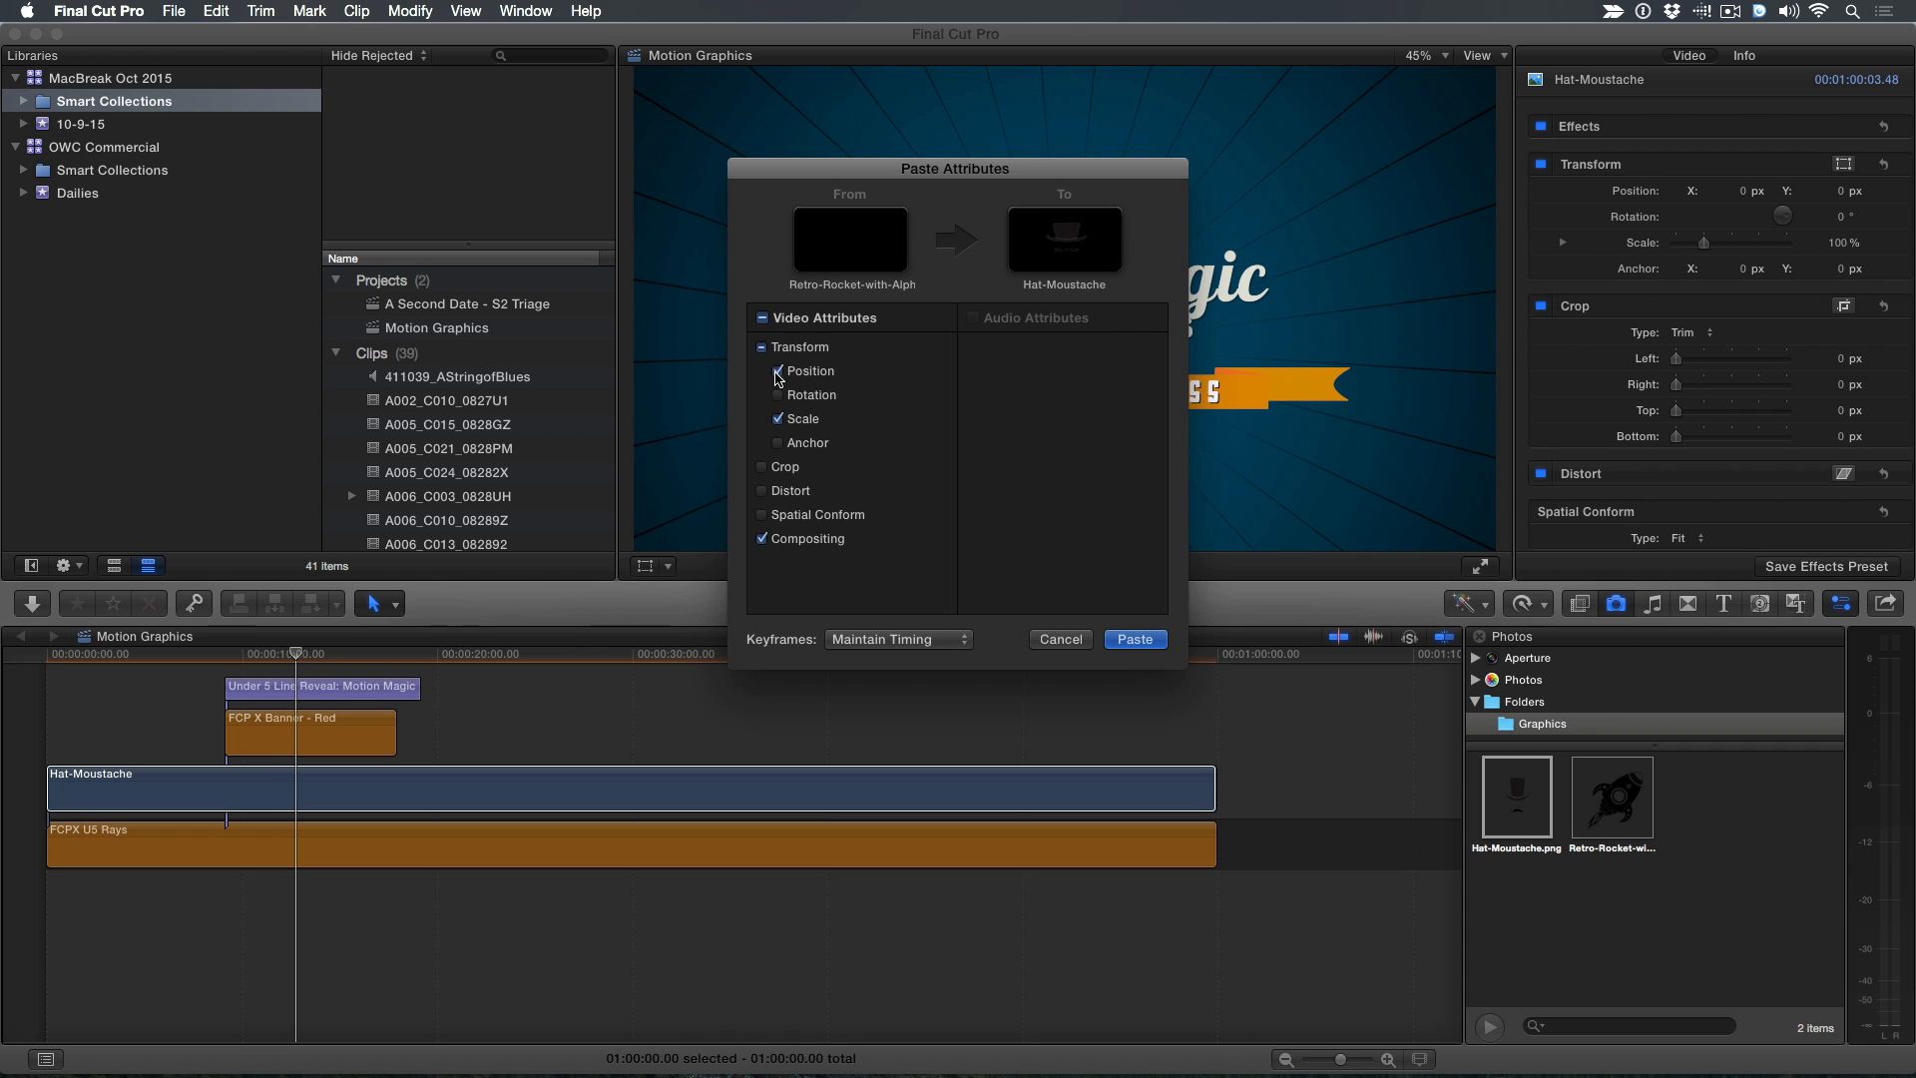
{"action": "left_click", "coordinate": [1133, 639]}
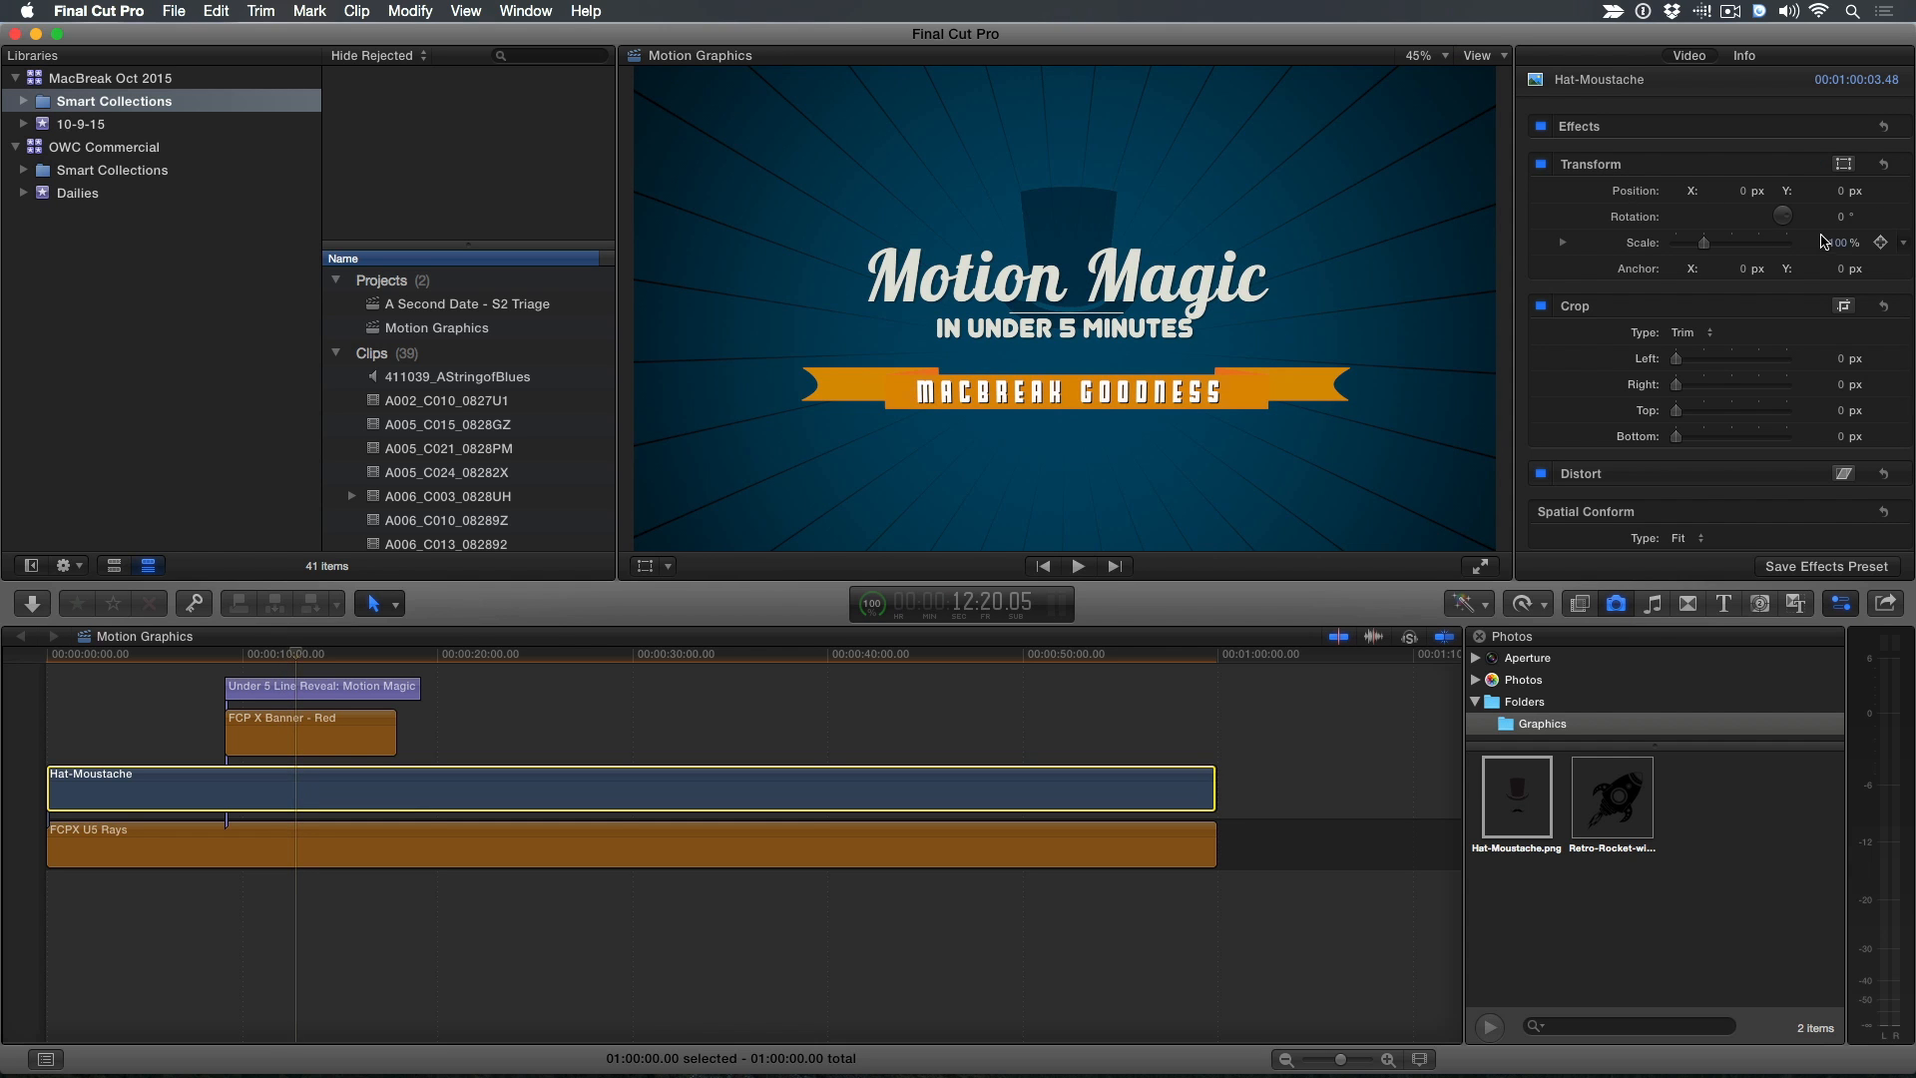
Scale the Hat-Moustache graphic to about 301% with -20.2° rotation and preview the title over it
{"action": "left_click_drag", "start_coordinate": [1820, 242], "coordinate": [1838, 241]}
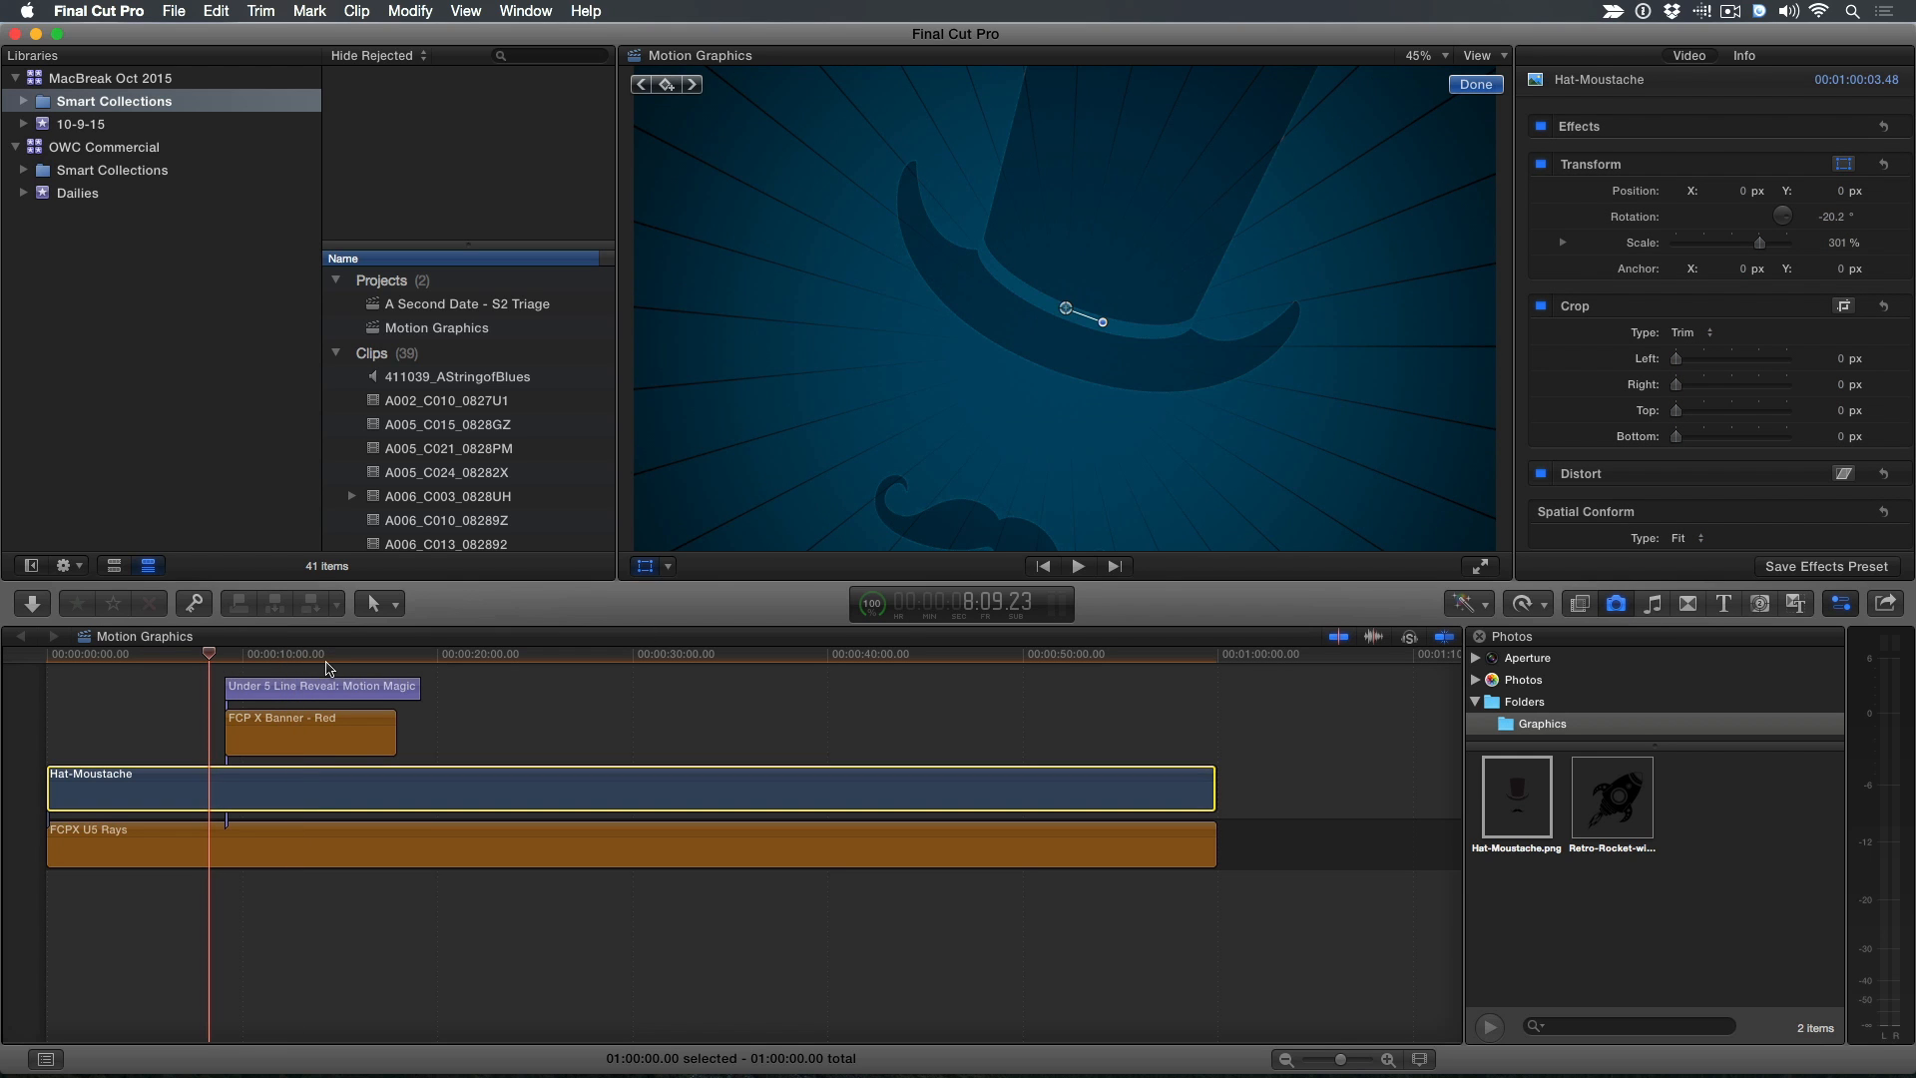
{"action": "mouse_move", "coordinate": [351, 661]}
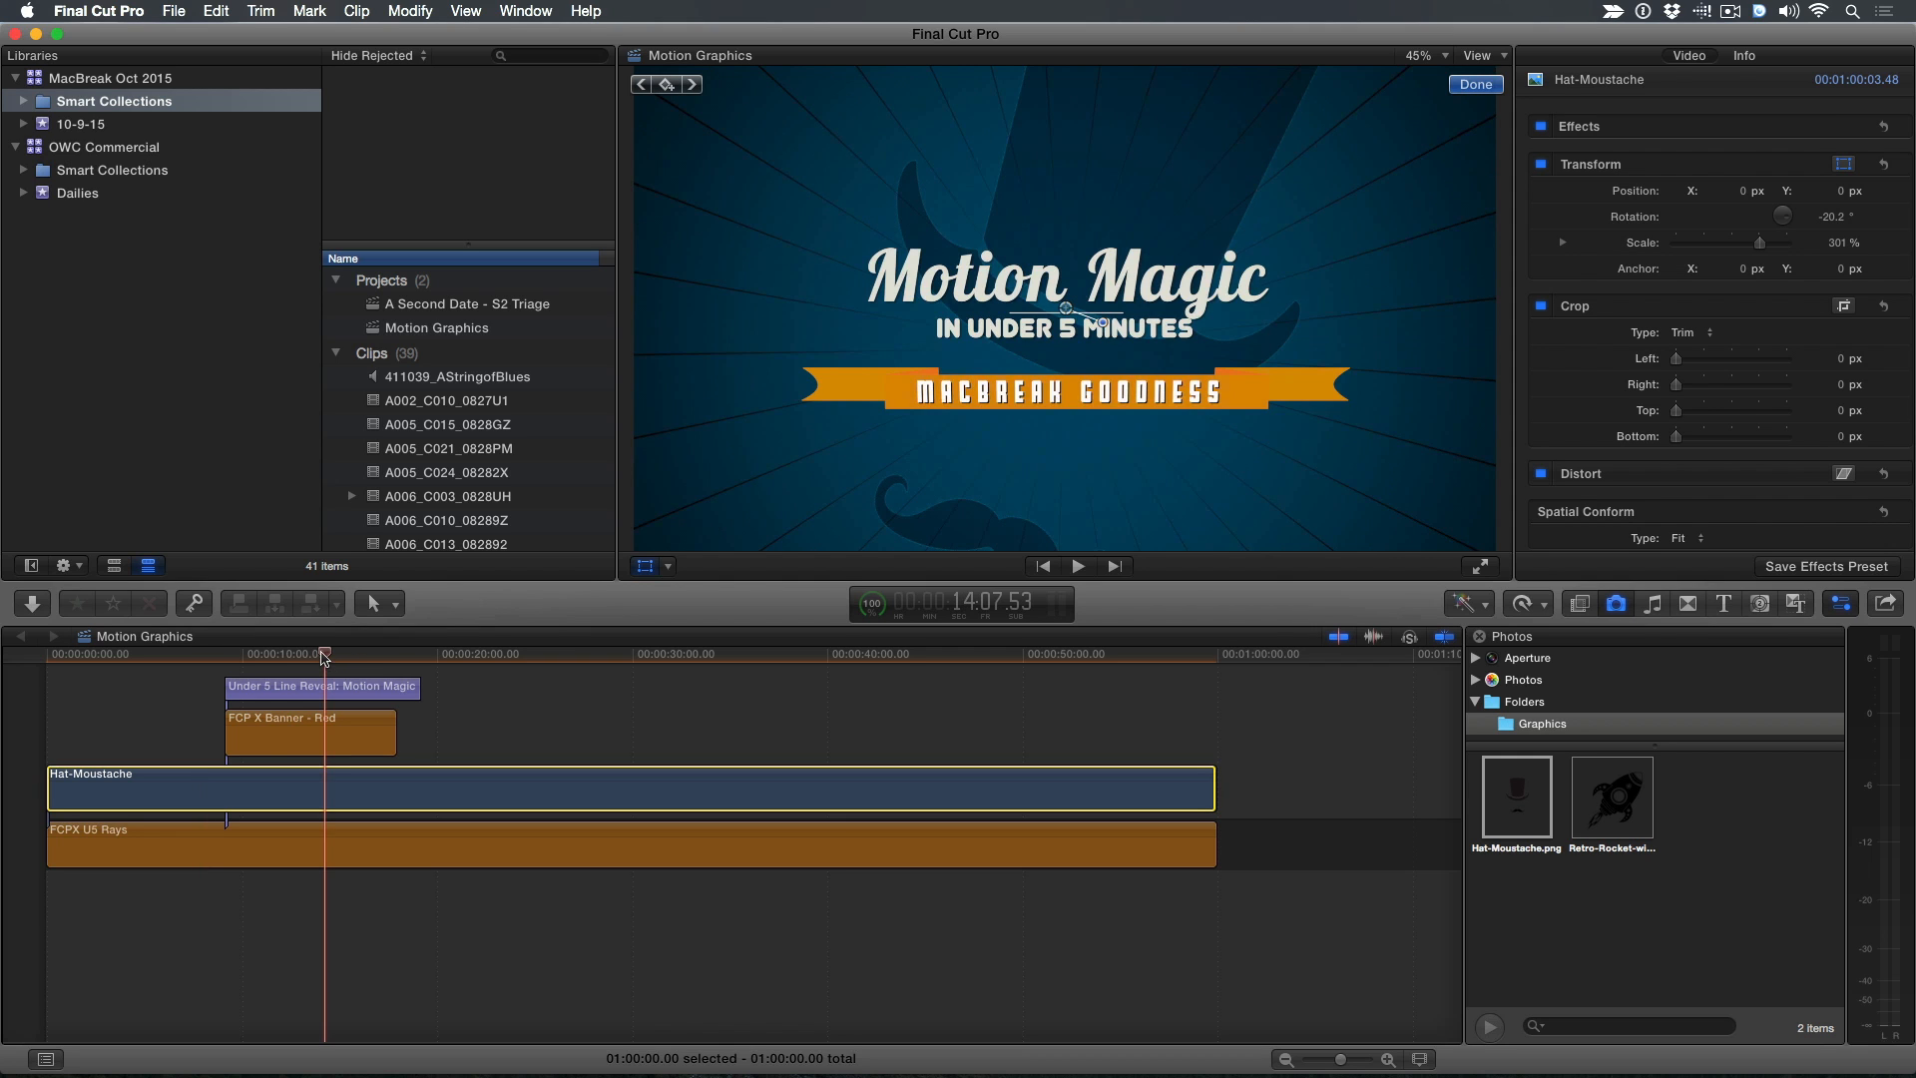
{"action": "left_click", "coordinate": [1651, 603]}
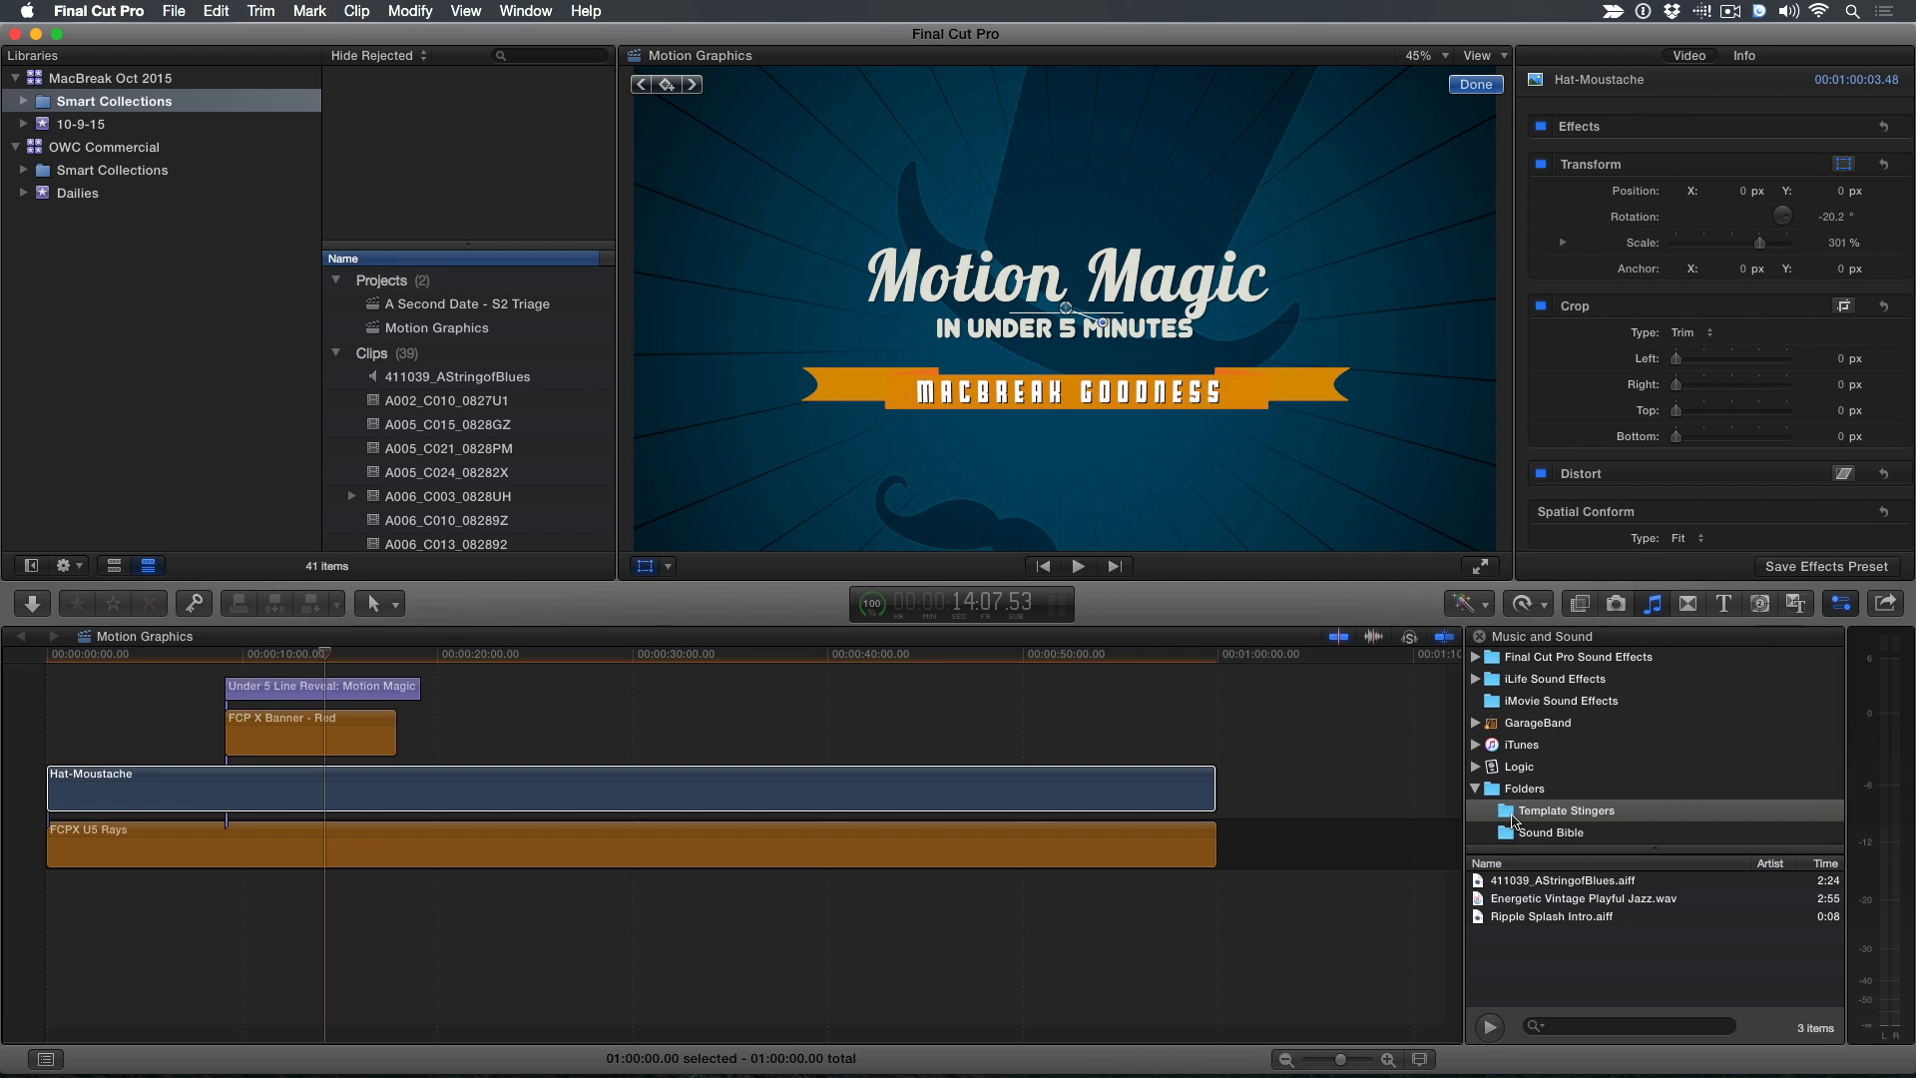
{"action": "mouse_move", "coordinate": [1531, 932]}
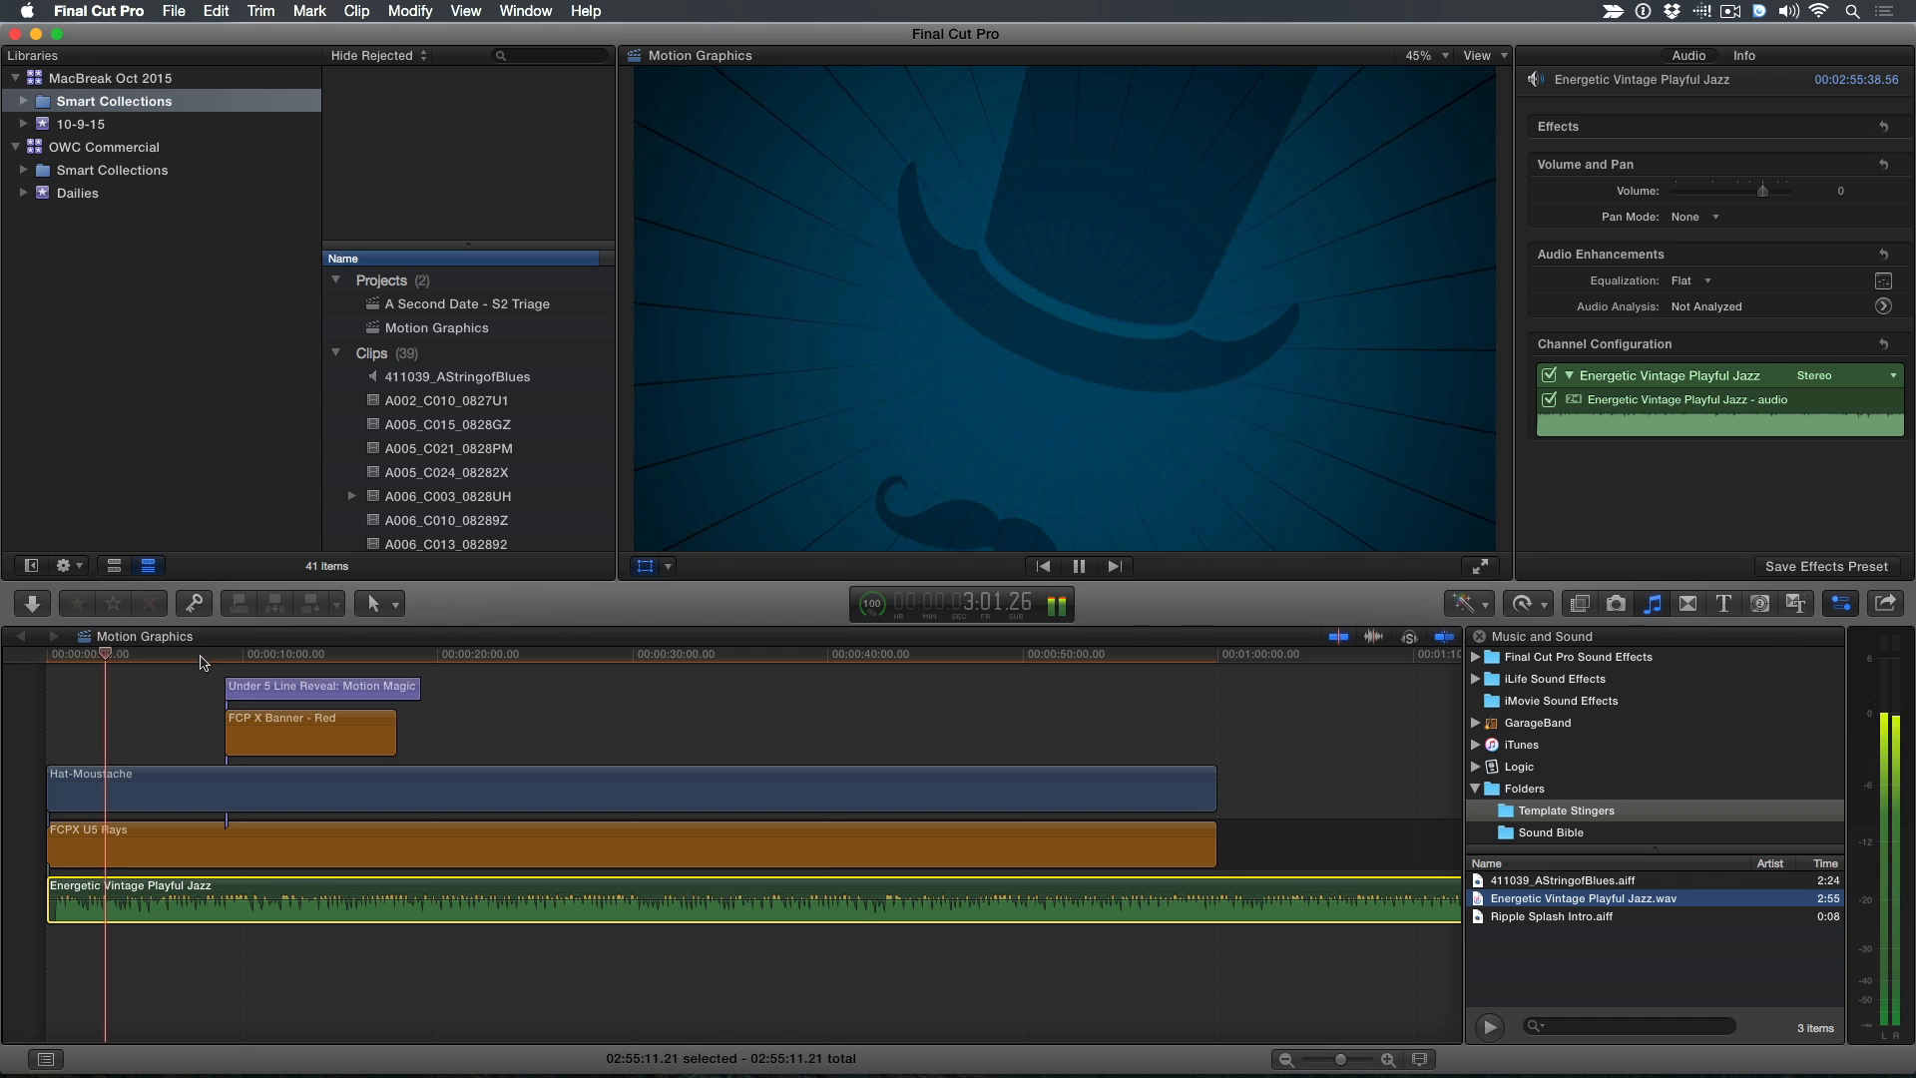
Play back the project from the start with the Energetic Vintage Playful Jazz track underneath
{"action": "left_click", "coordinate": [242, 655]}
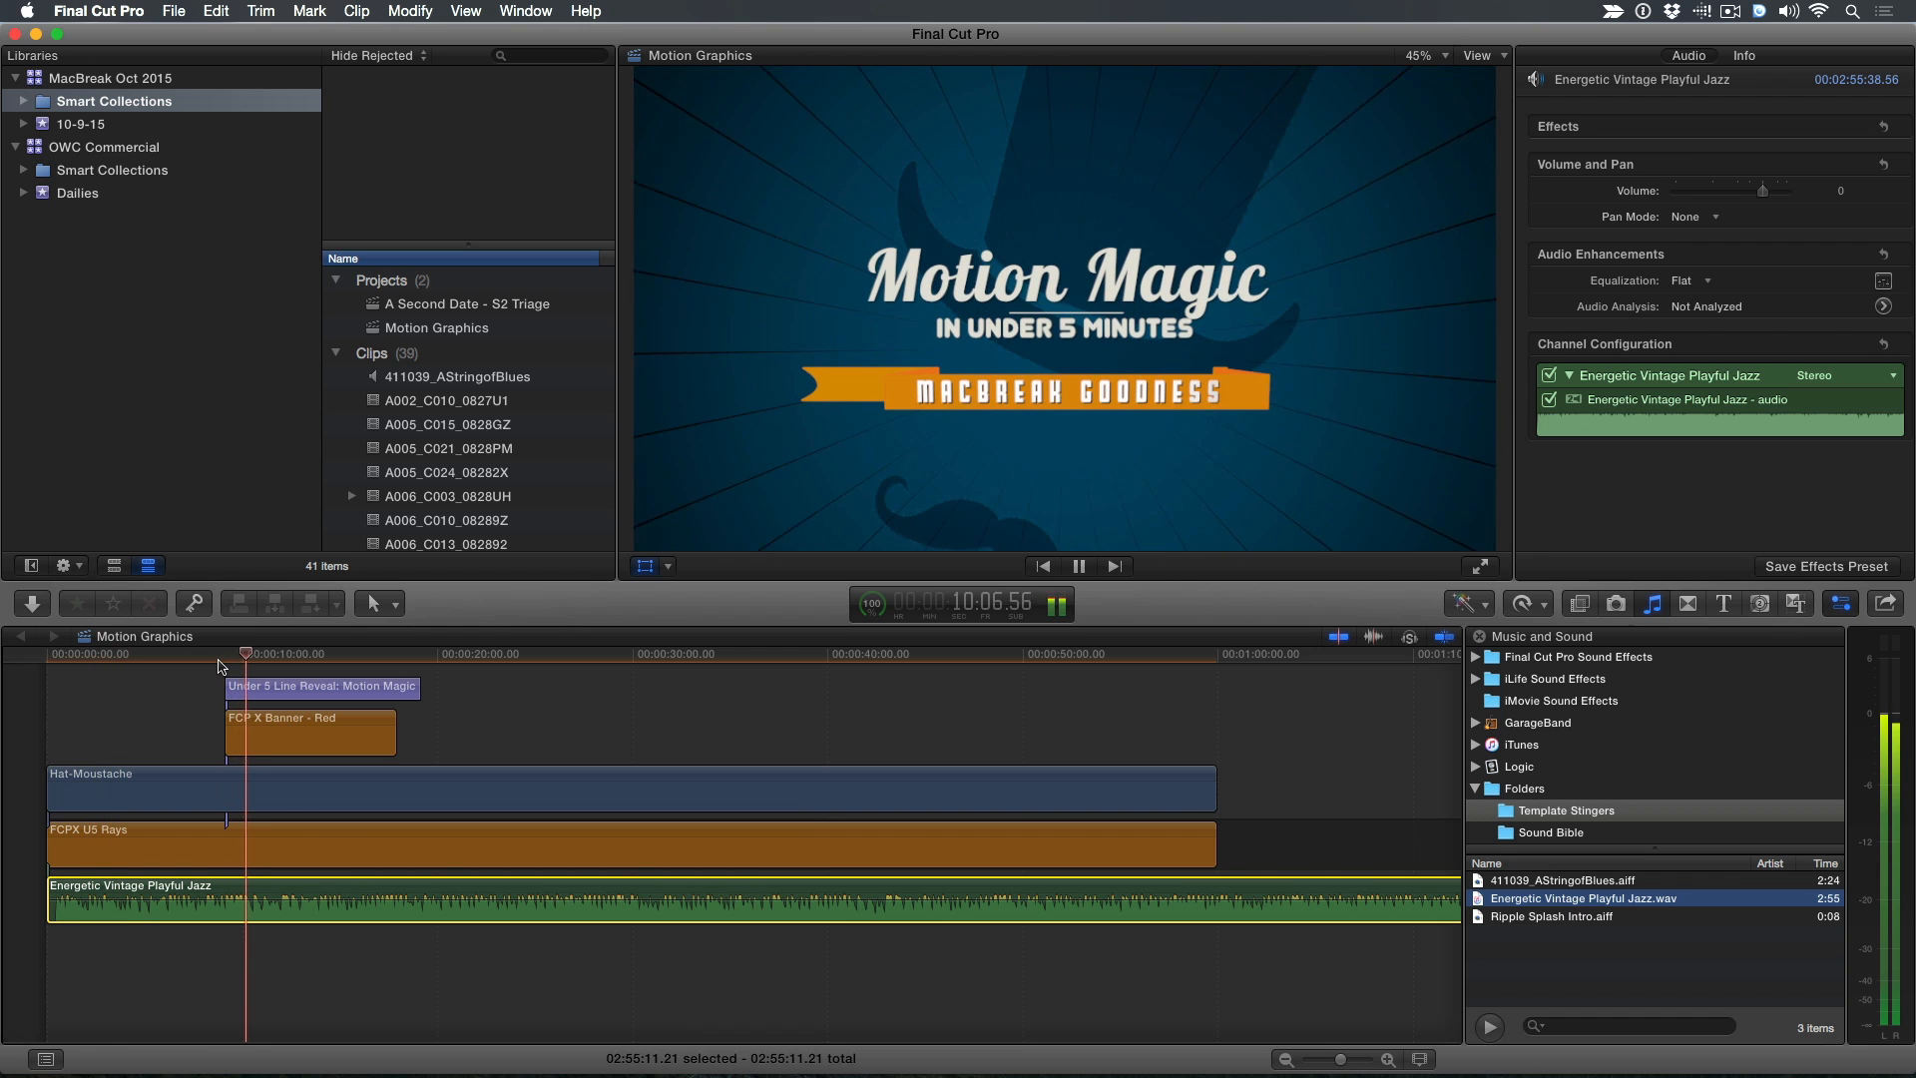